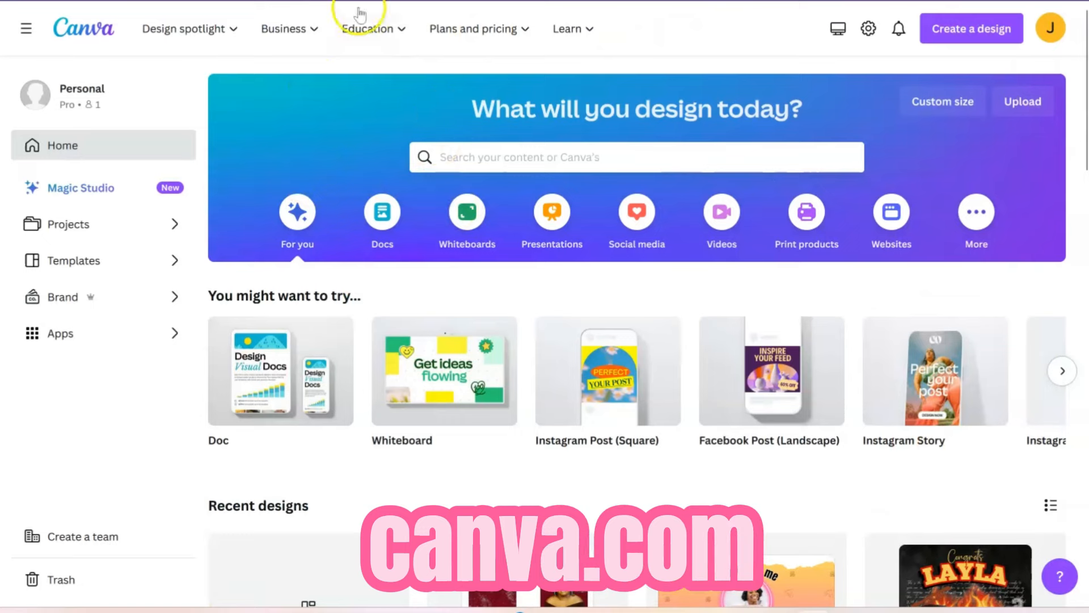
mouse_move(337, 323)
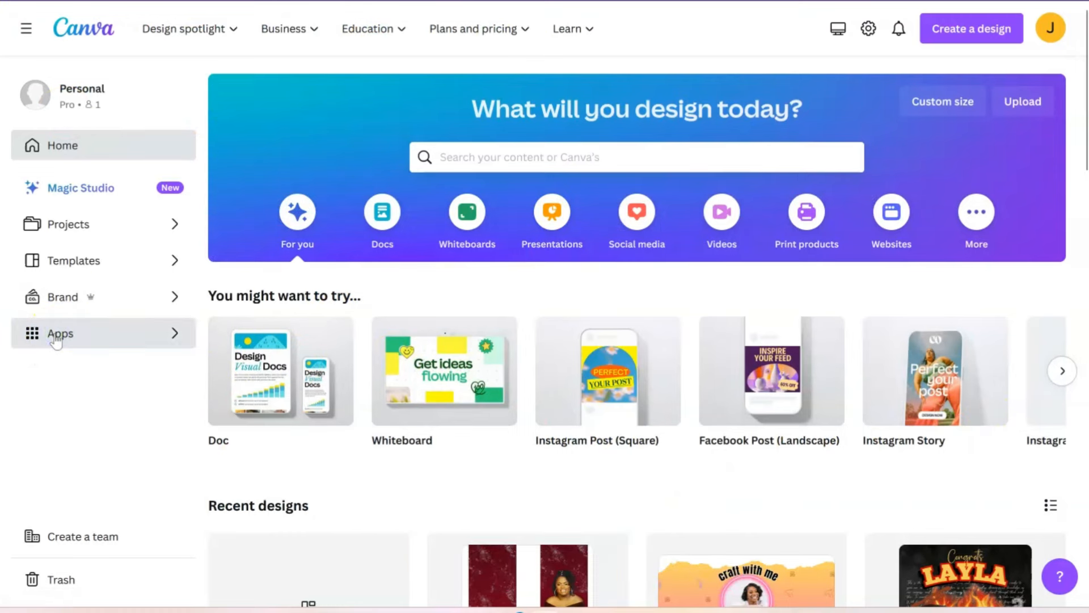
Open the Apps directory from the home sidebar and browse the trending apps.
click(60, 334)
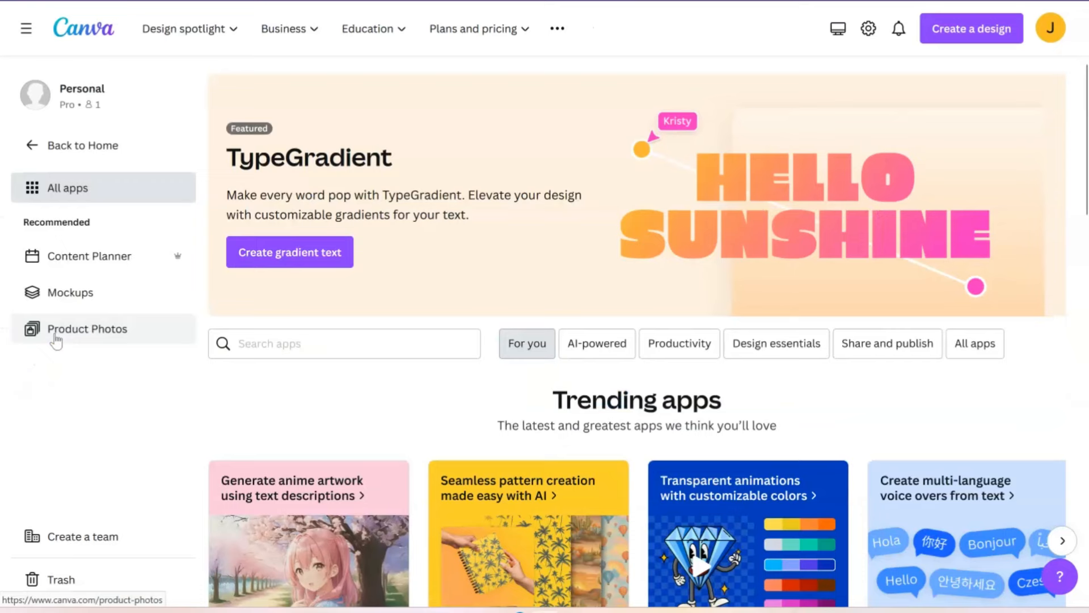
scroll(down, 3)
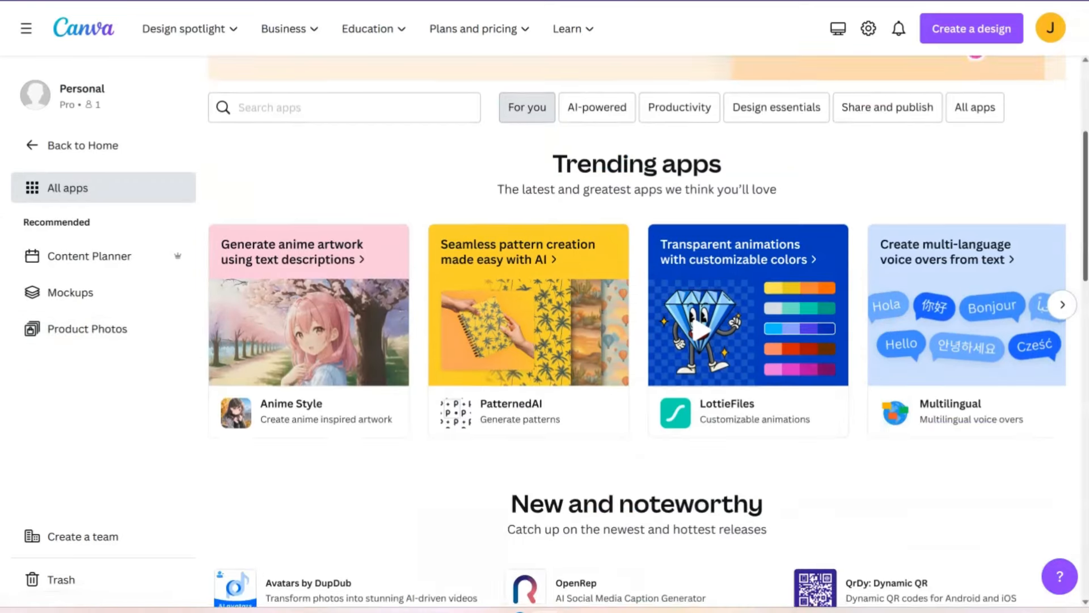
click(474, 28)
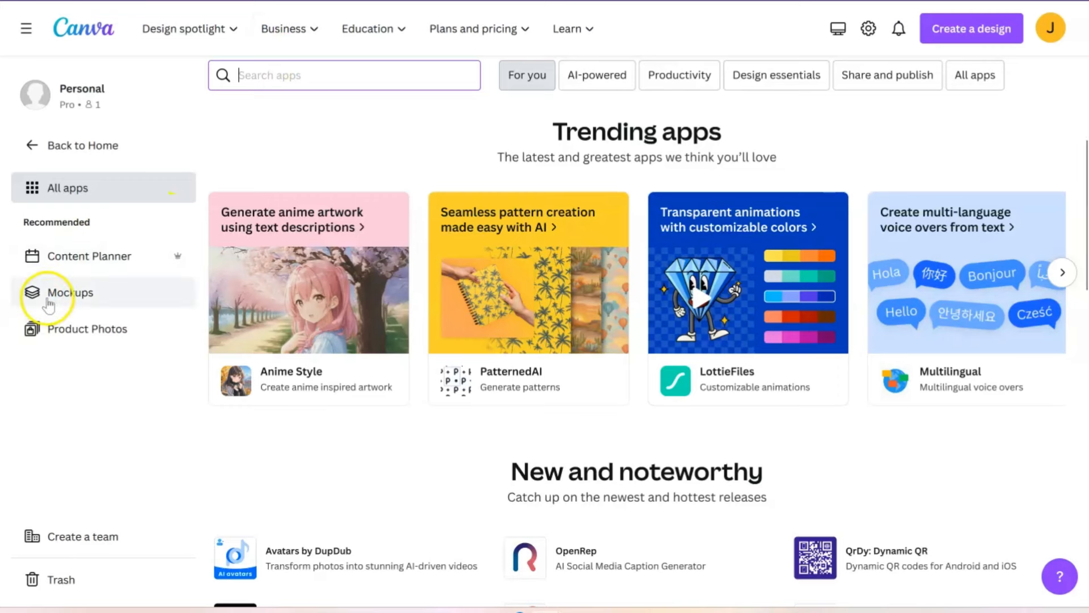
mouse_move(86, 317)
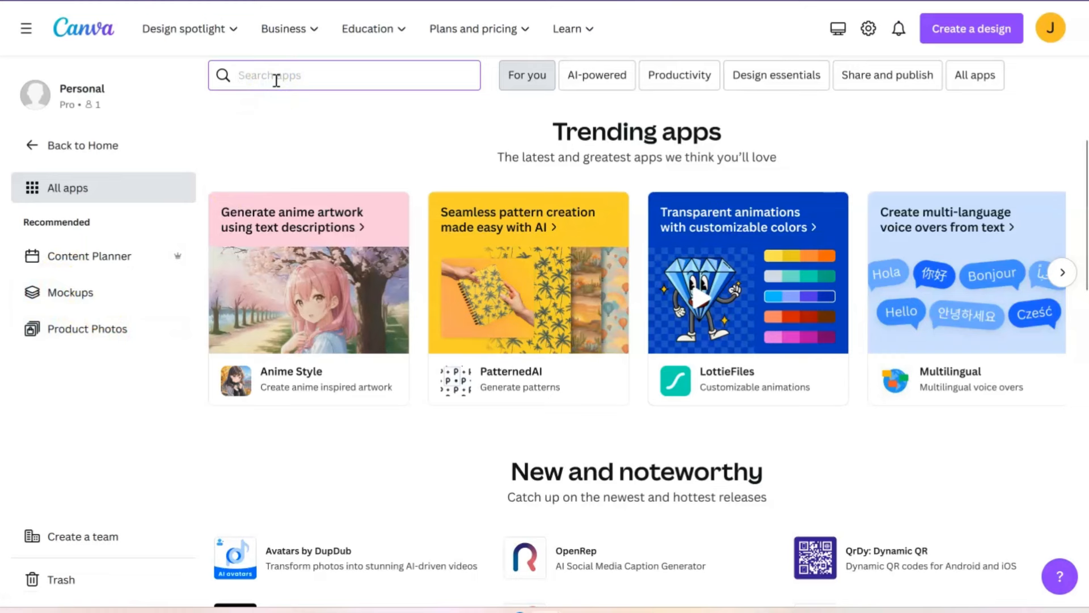
Search the app directory for 'smart mockups', correcting the typed query.
text(smart ups)
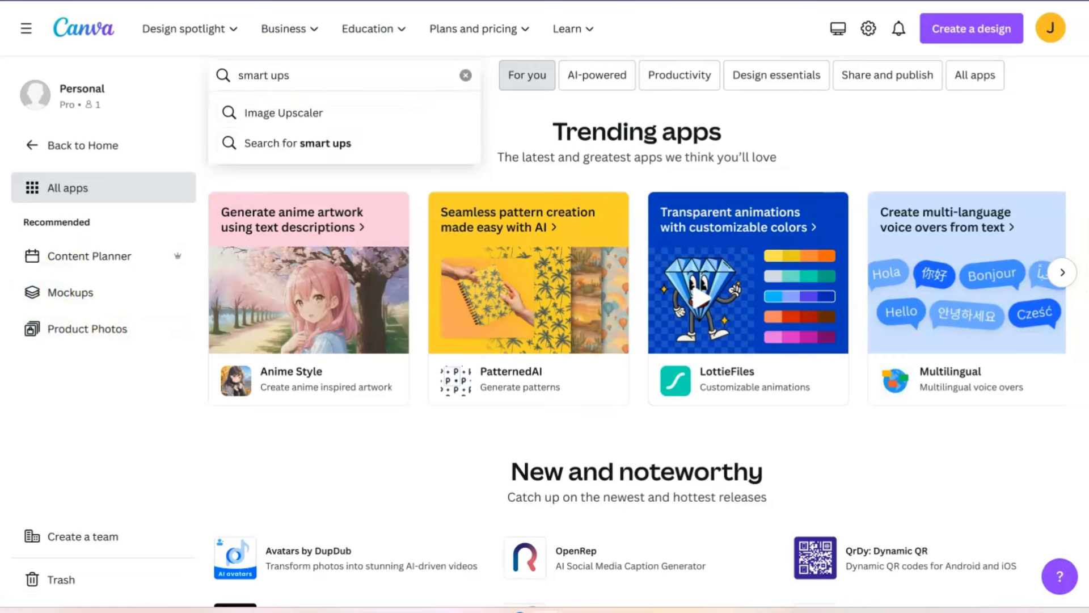
key(Backspace)
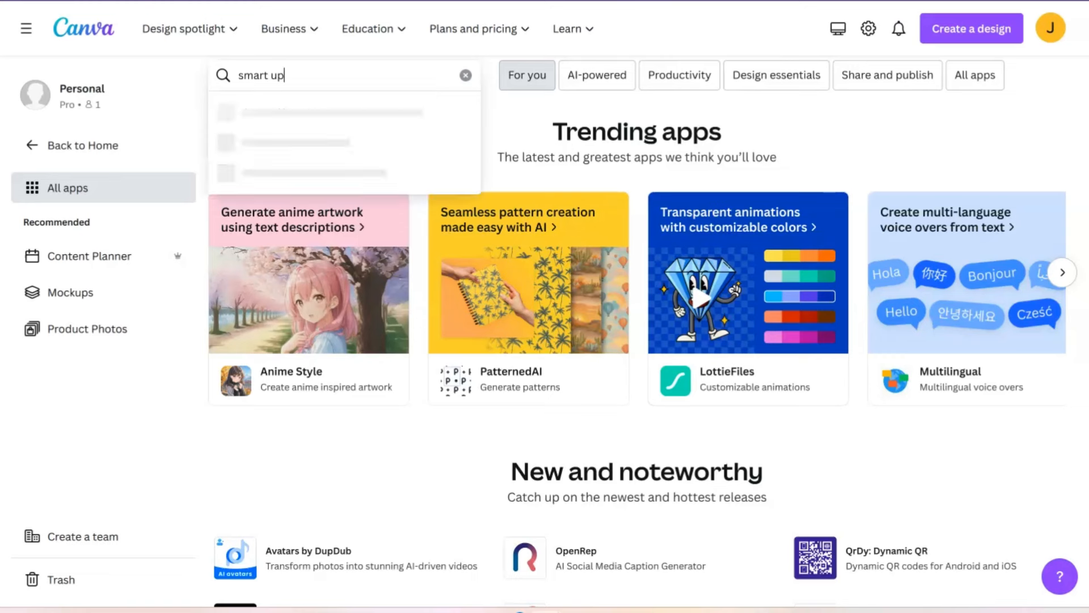
key(Backspace)
text(mockups)
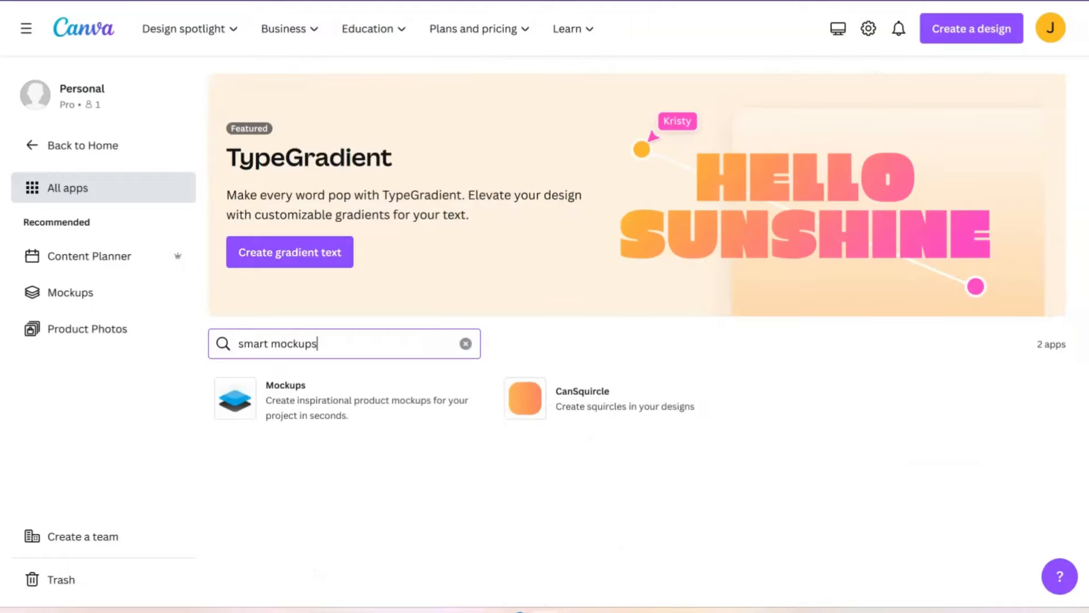
mouse_move(156, 460)
text(ig)
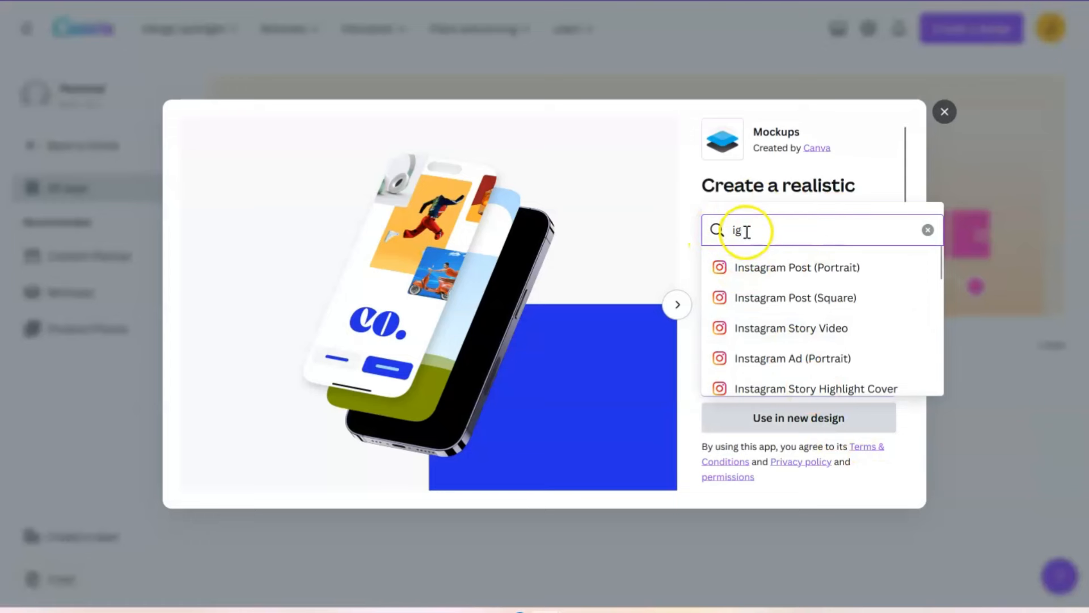
mouse_move(778, 271)
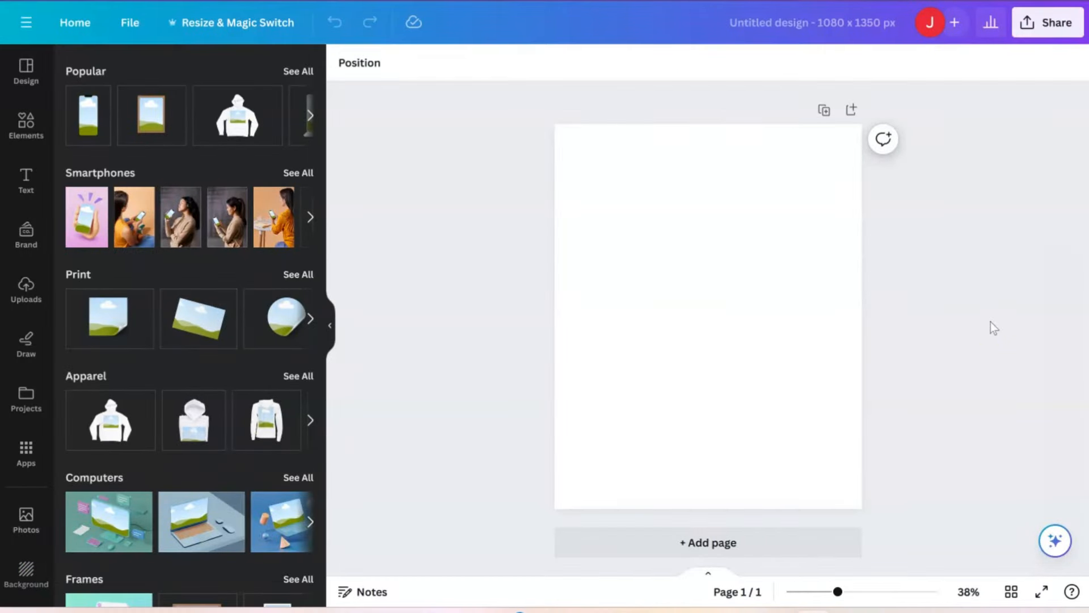
Scroll the Mockups panel and expand the Popular mockups row.
scroll(down, 3)
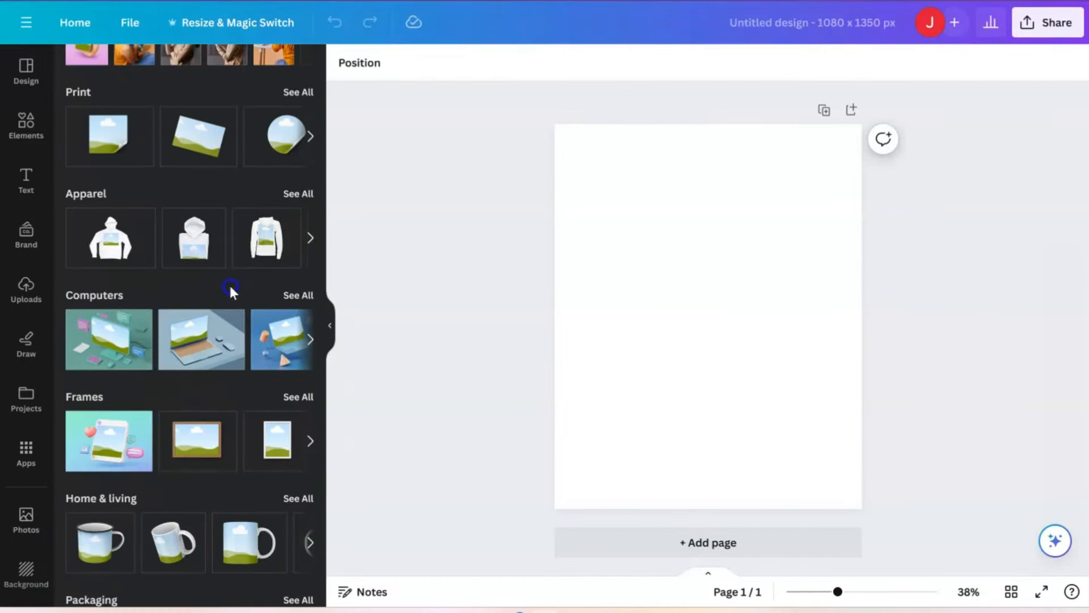
scroll(down, 3)
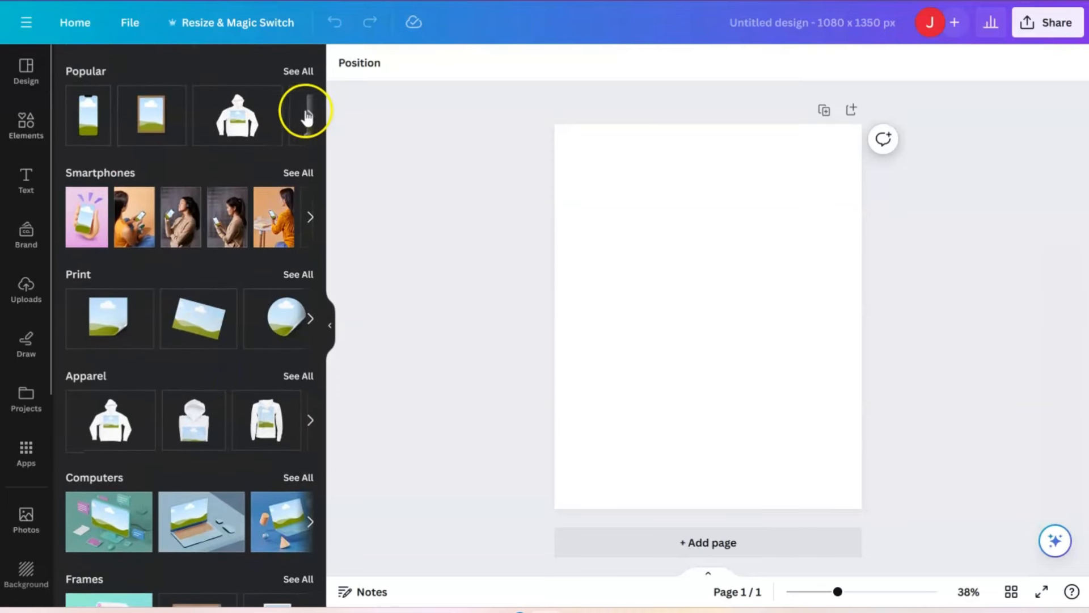
click(309, 116)
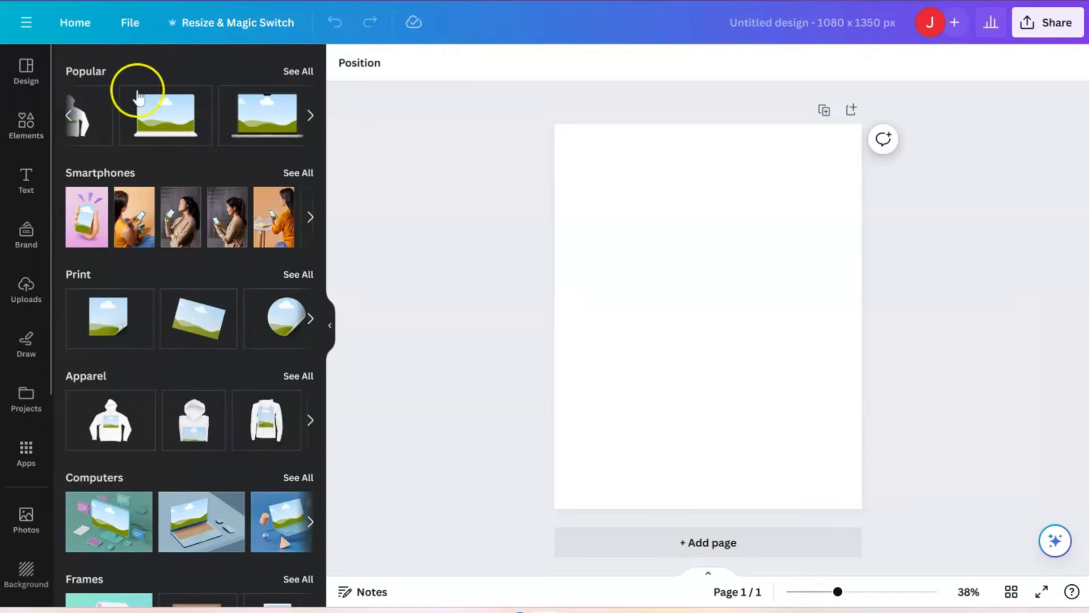
mouse_move(274, 182)
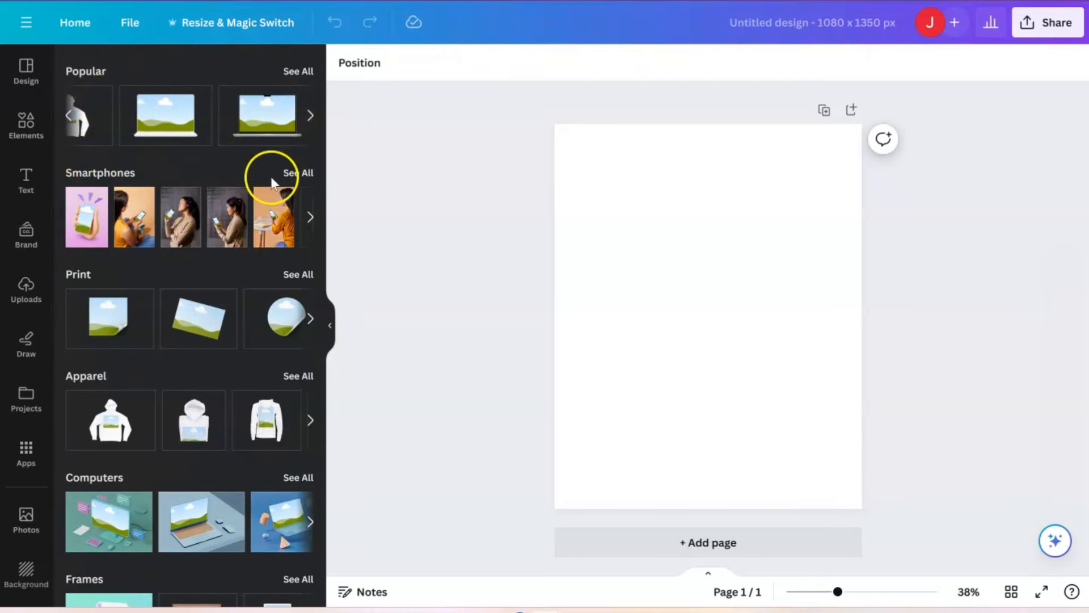
mouse_move(854, 379)
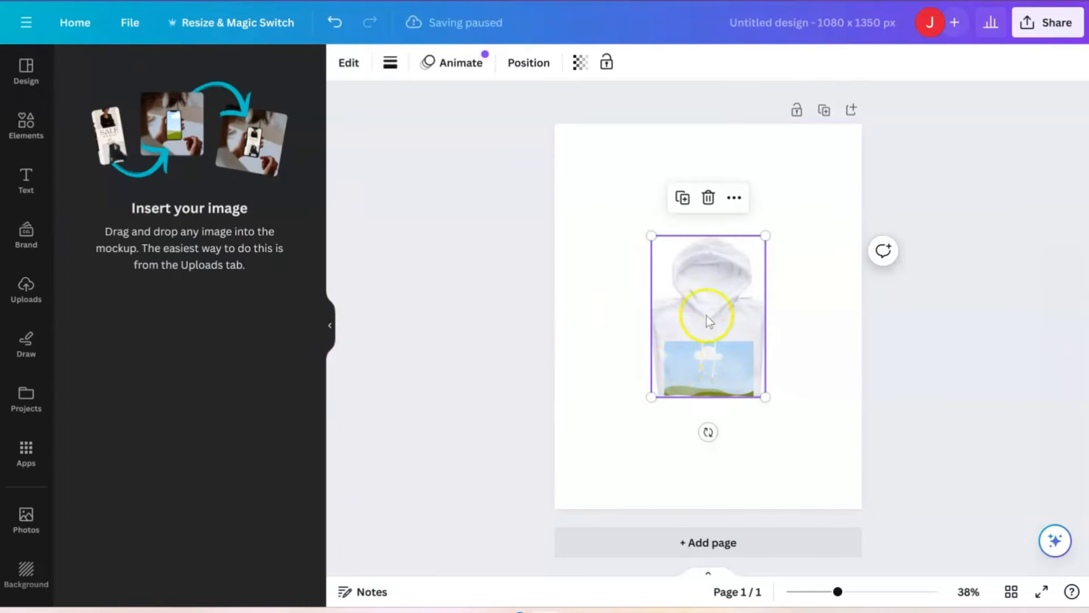
mouse_move(686, 247)
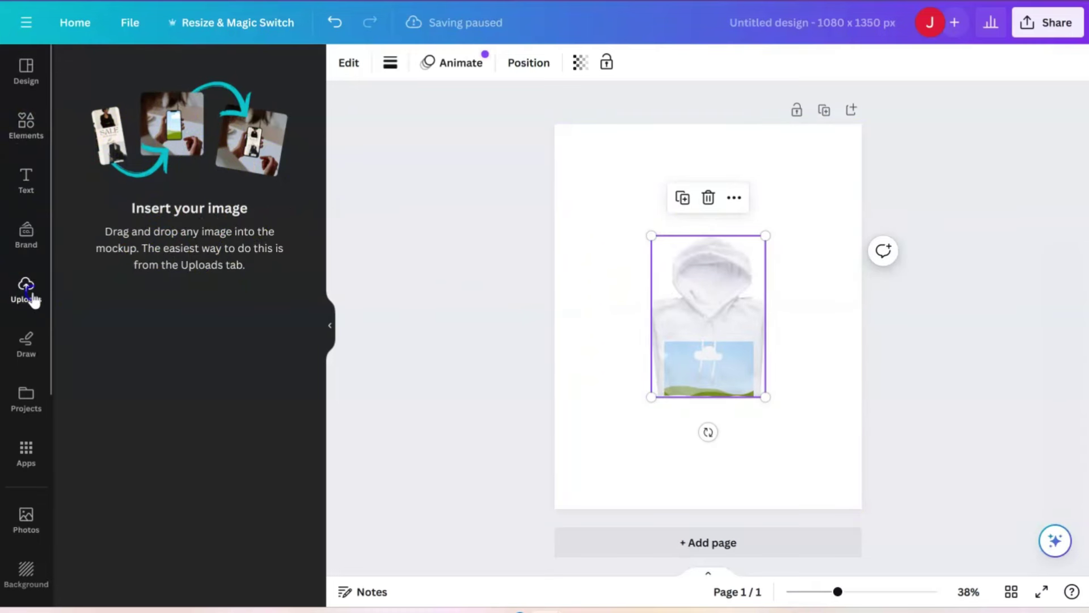
Drag the uploaded pink-orange gradient image onto the hoodie mockup and reselect the enlarged hoodie.
click(26, 287)
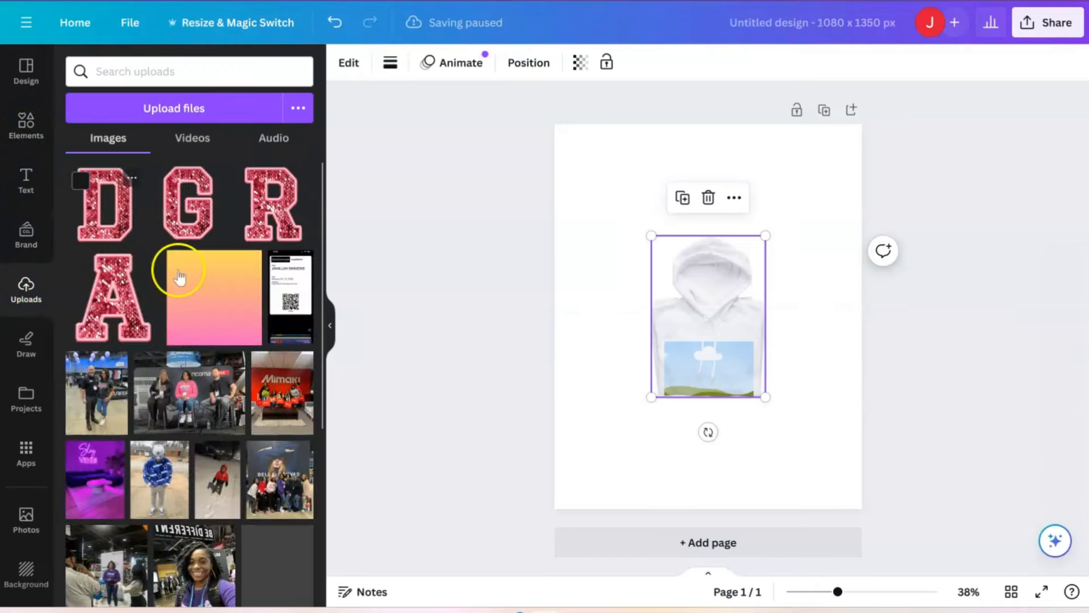
drag(213, 297, 611, 330)
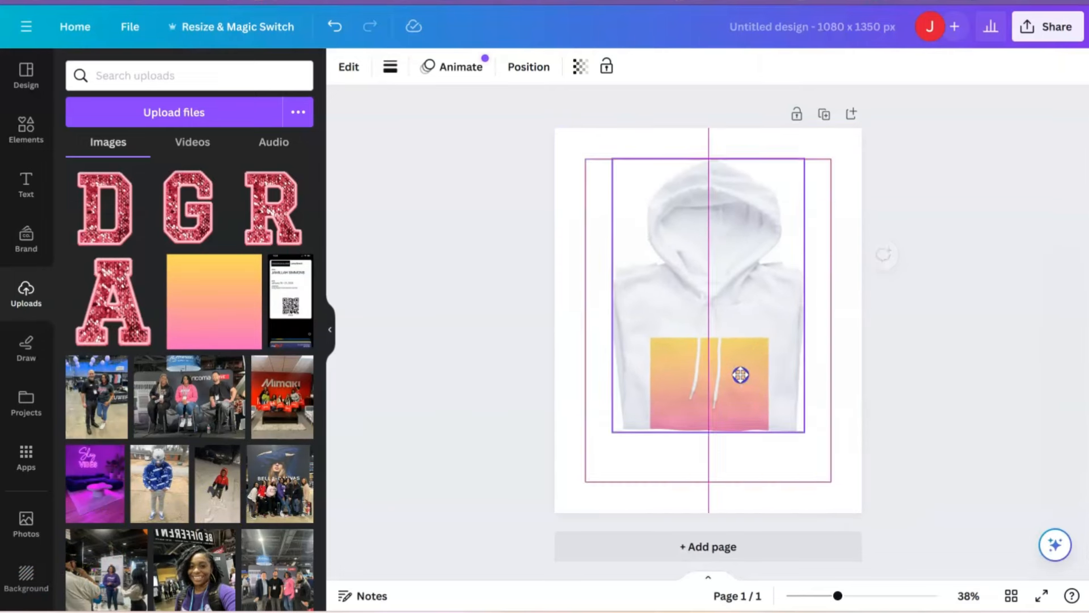
click(735, 376)
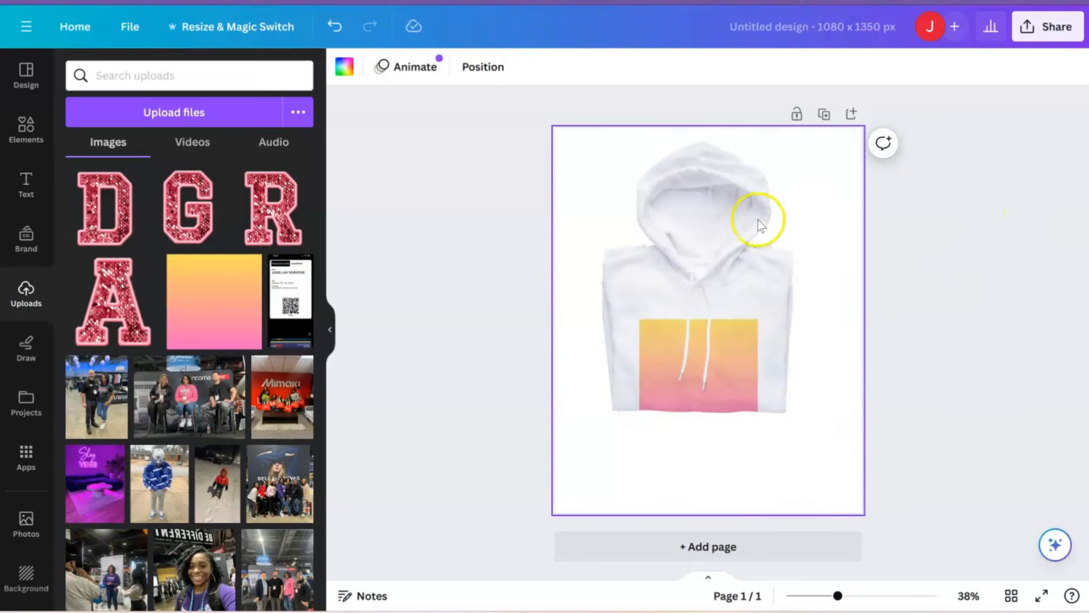
click(760, 224)
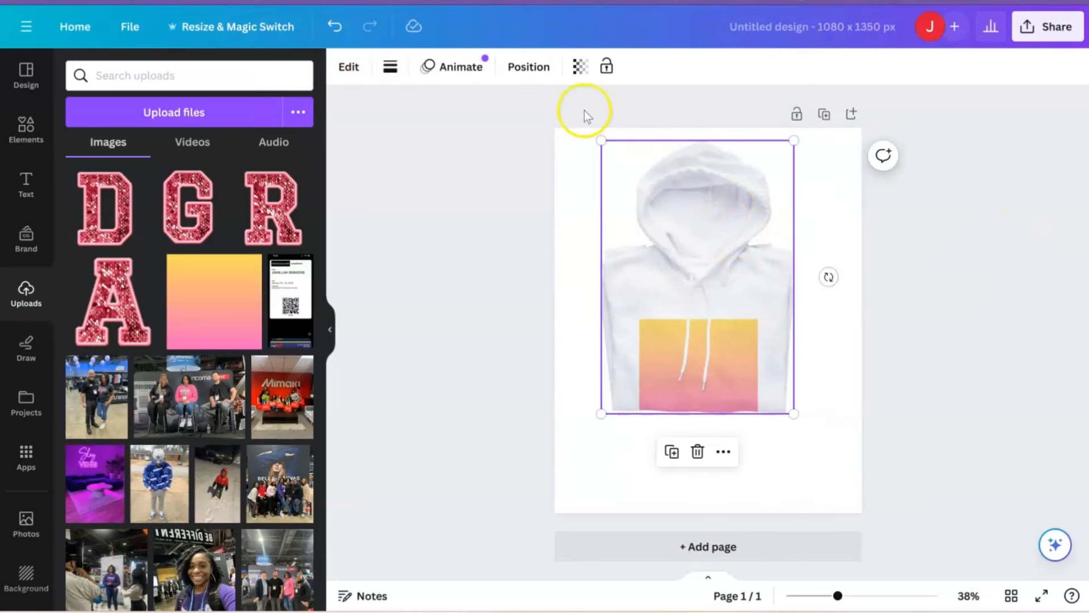
mouse_move(725, 300)
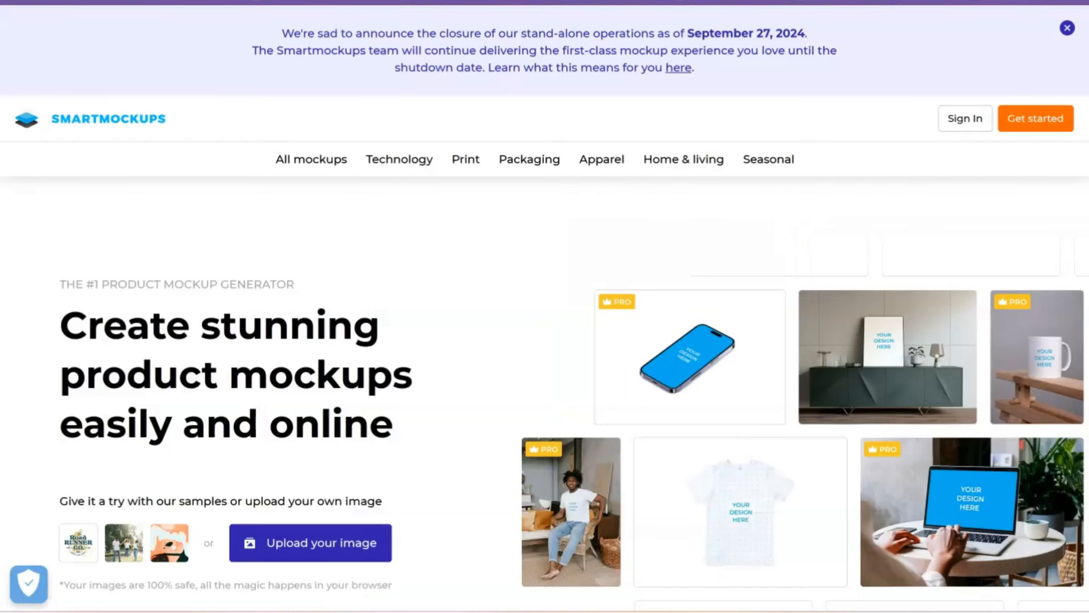
mouse_move(875, 338)
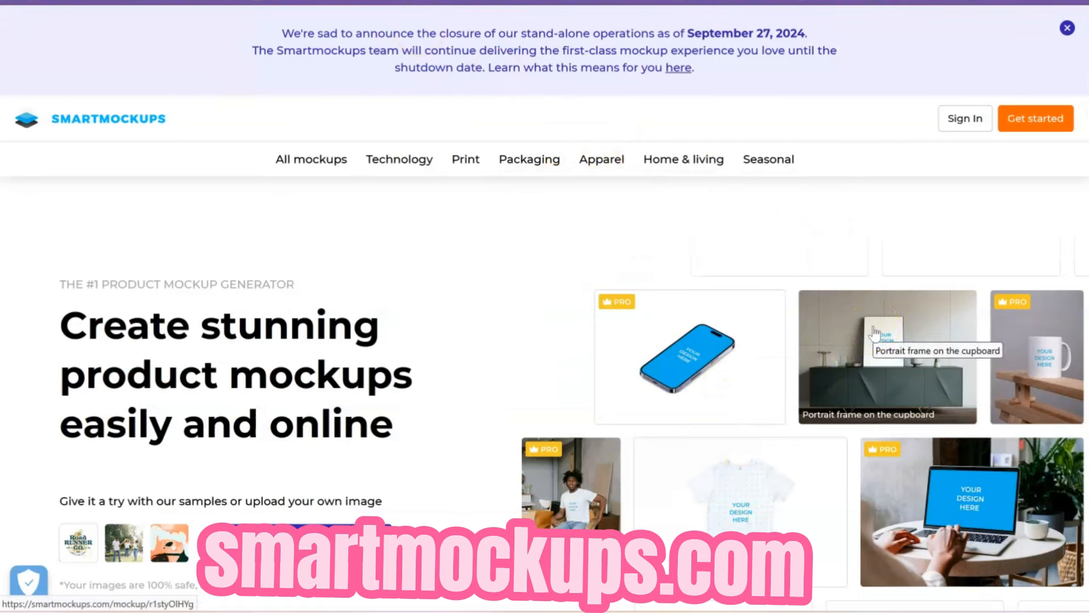
Scroll the Smartmockups home page to find the white Bella+Canvas T-shirt mockup.
scroll(down, 3)
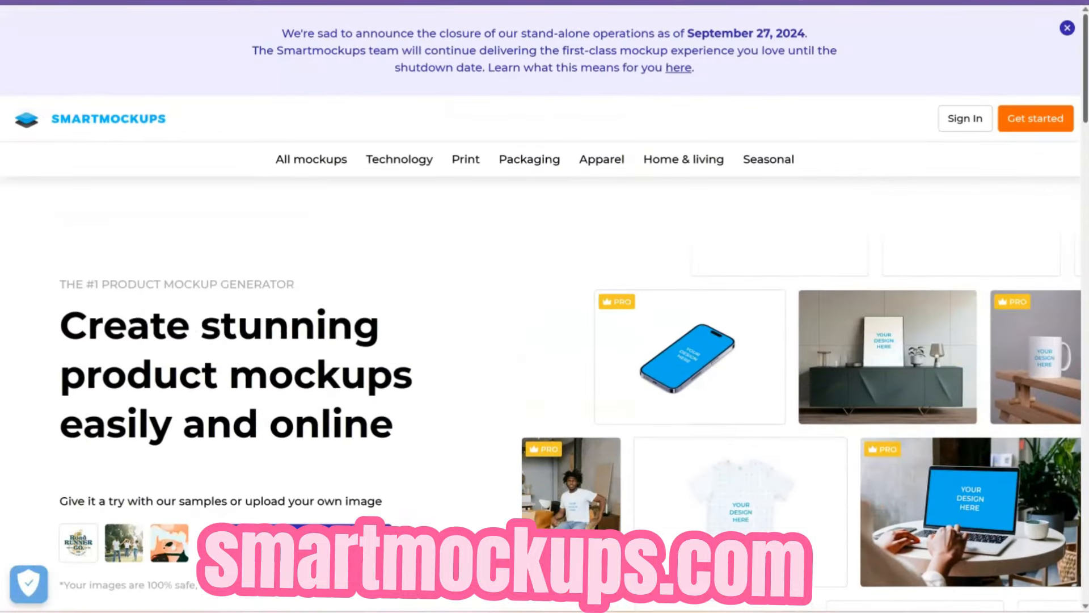
scroll(down, 3)
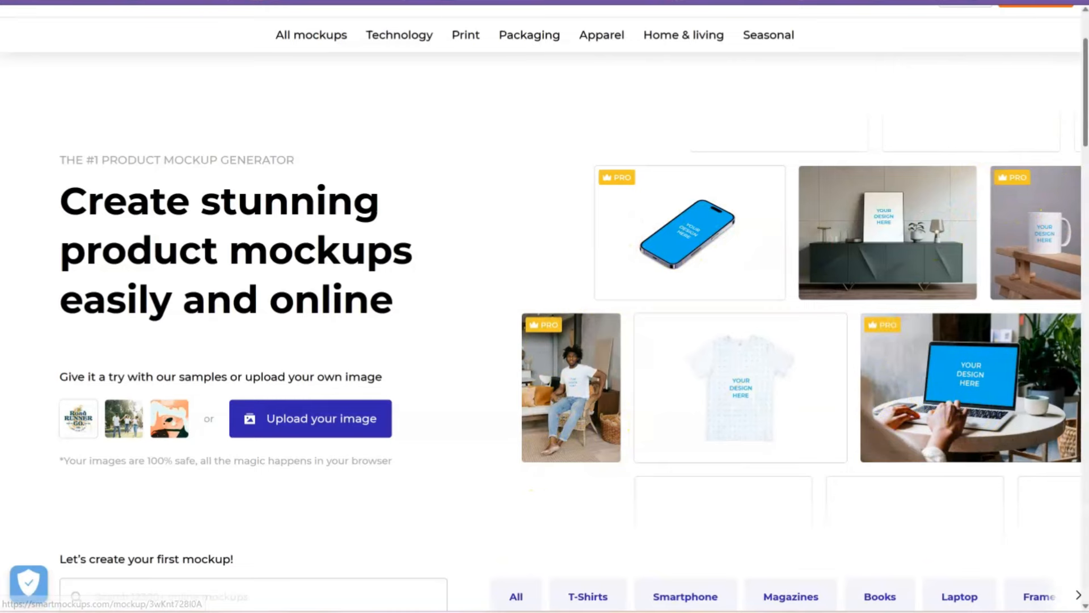
scroll(down, 3)
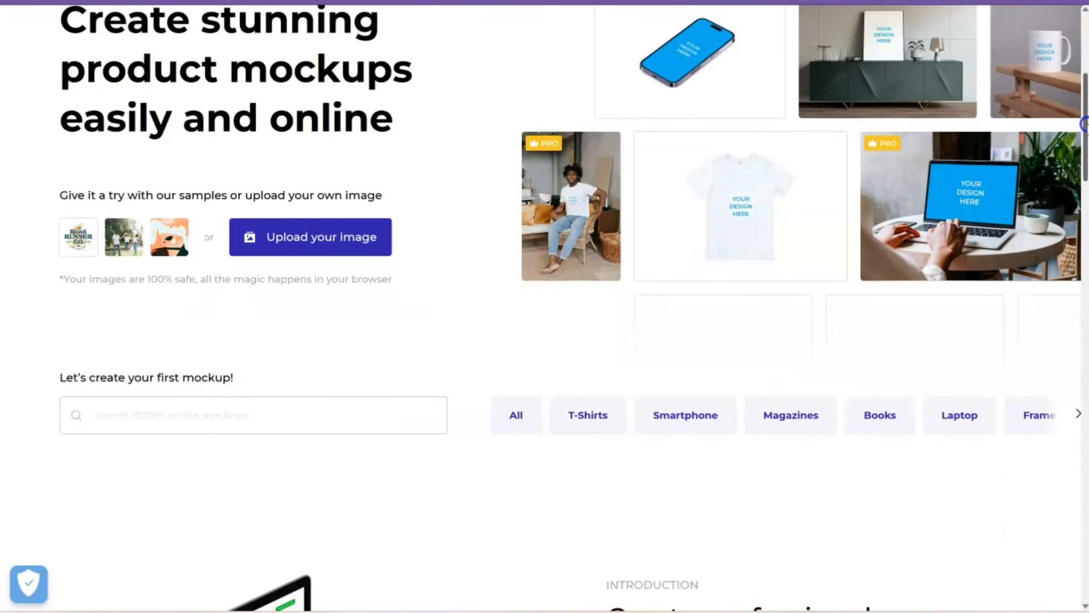
scroll(up, 3)
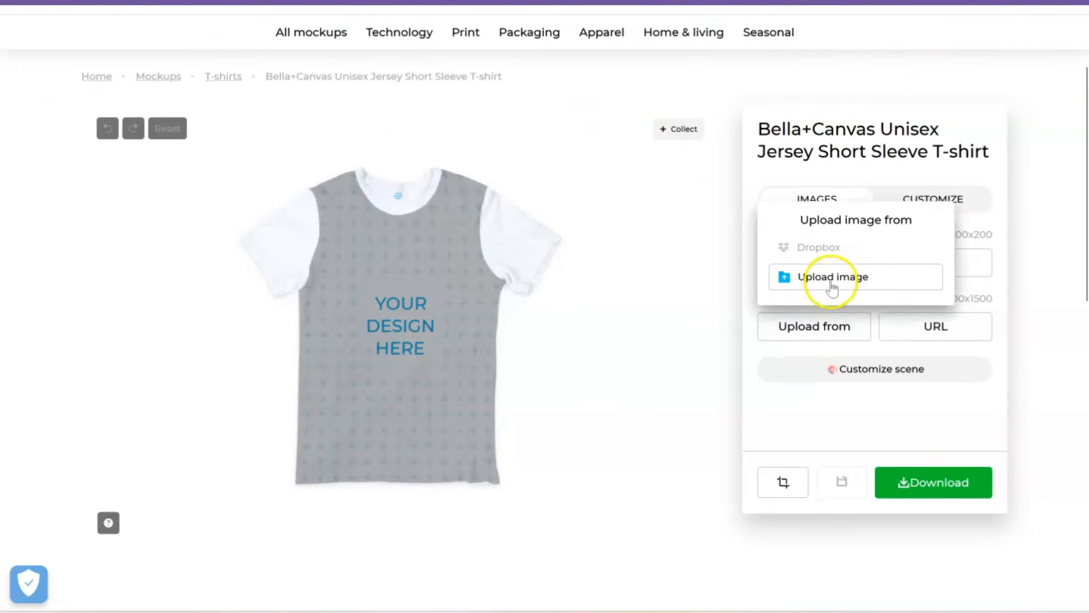
Upload the red-yellow MARS 2024 graduation design into the T-shirt image slot.
click(833, 277)
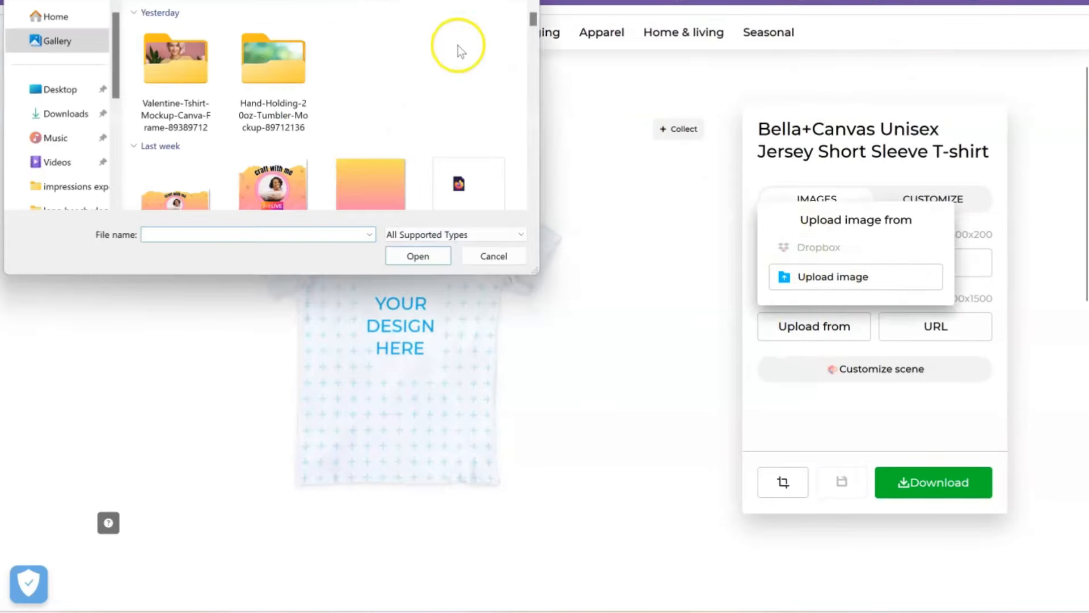
scroll(down, 3)
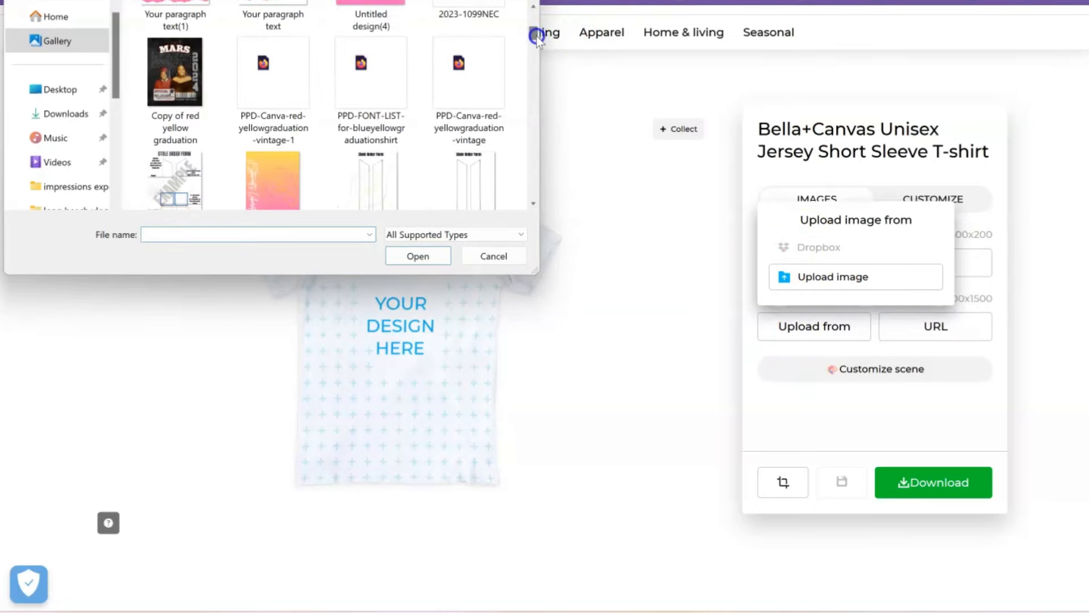
click(174, 73)
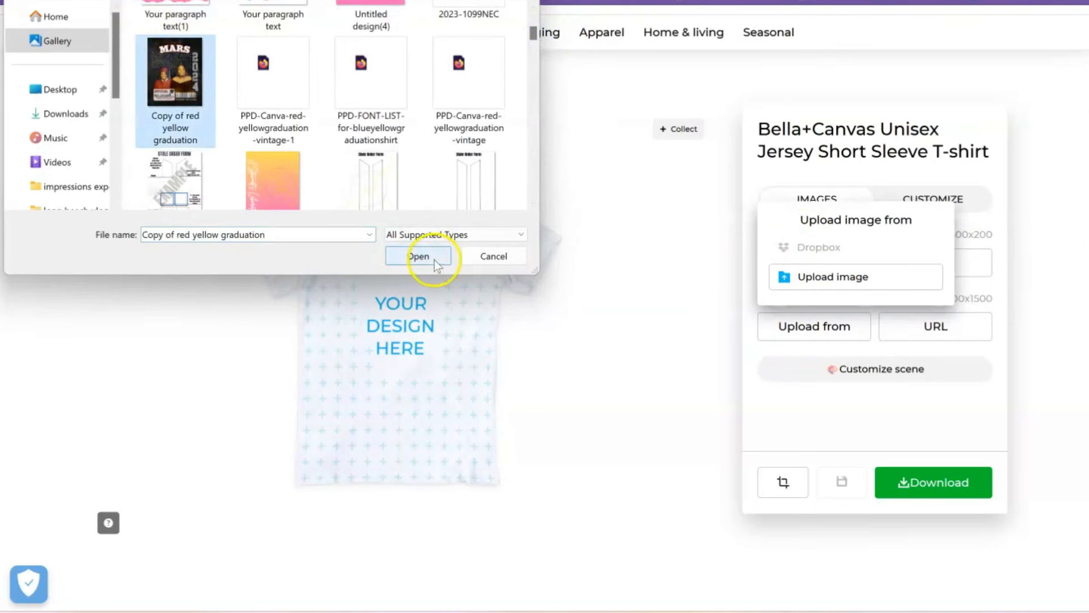
click(418, 256)
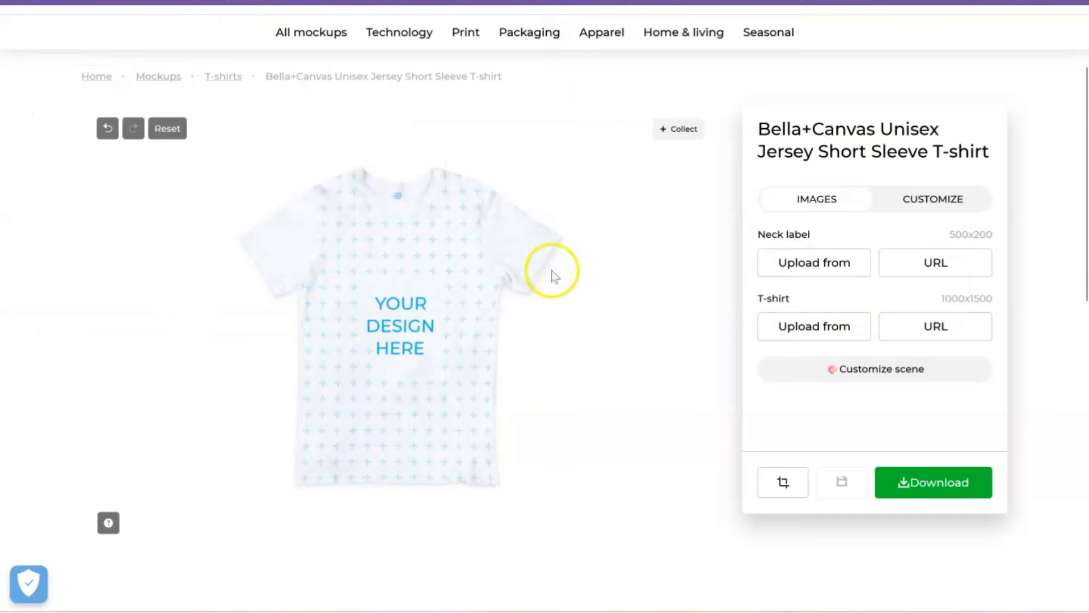
click(814, 326)
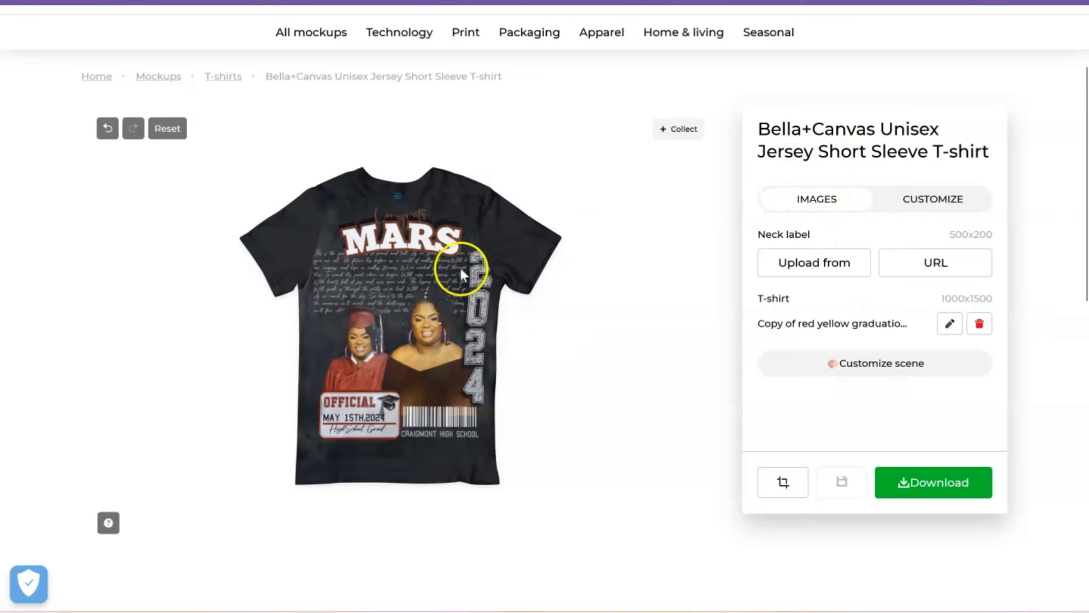
mouse_move(376, 335)
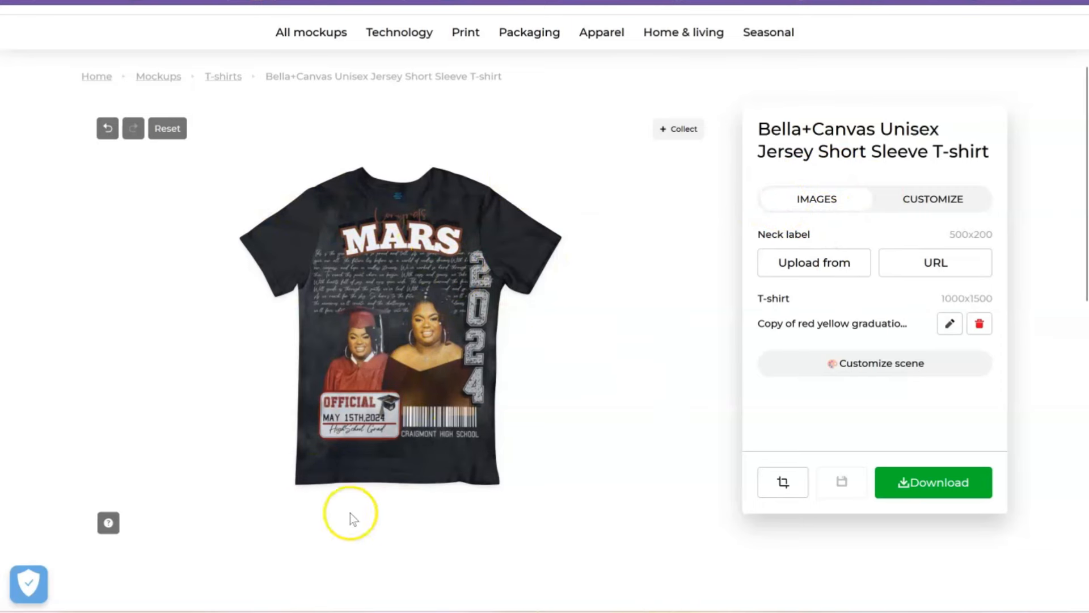
mouse_move(465, 550)
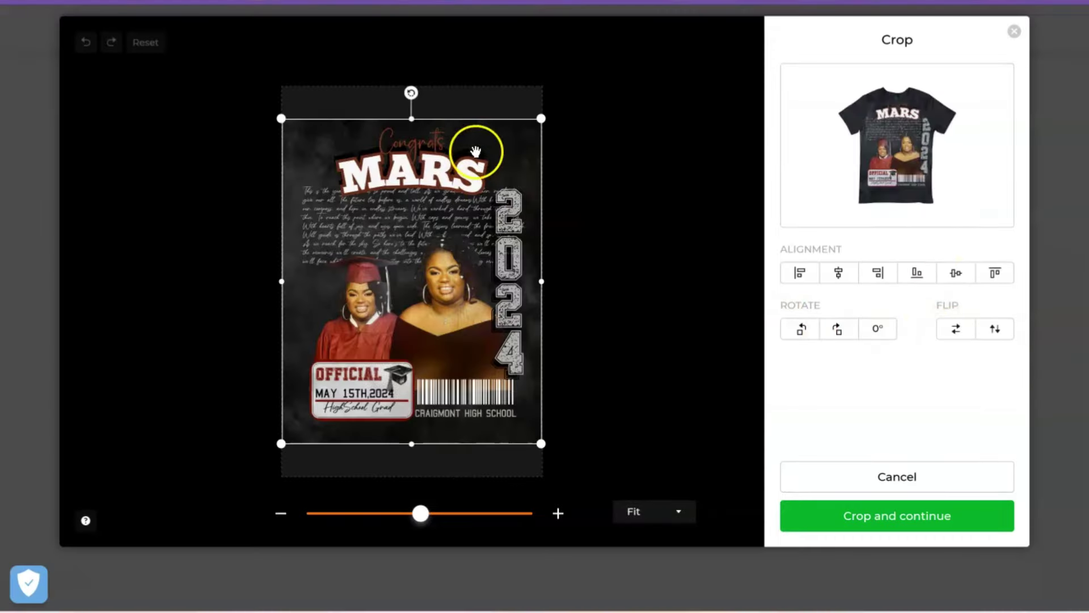
mouse_move(918, 101)
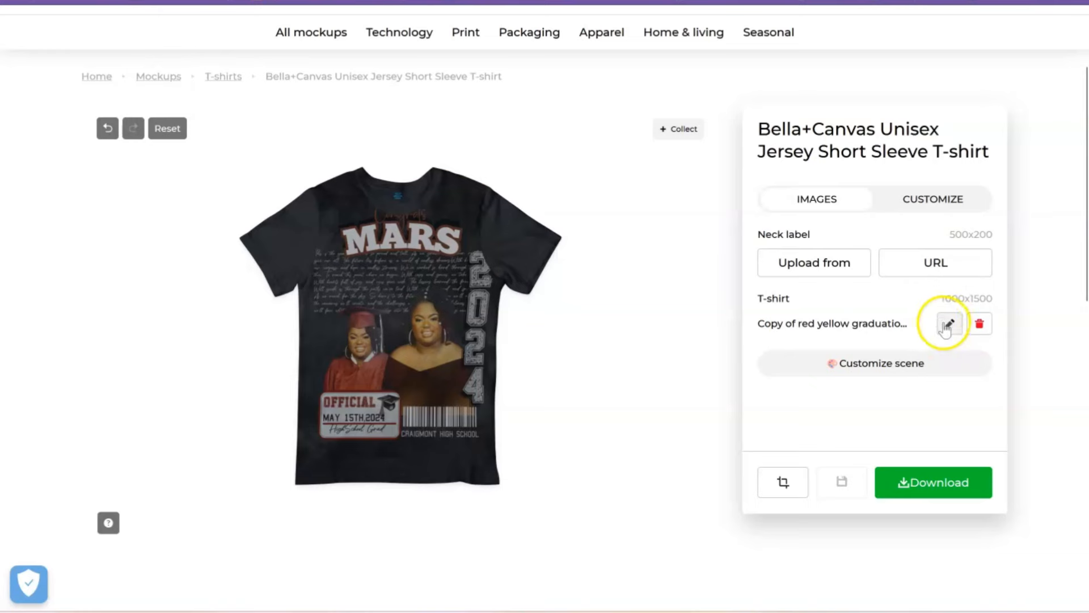
Drag the design's crop box lower on the shirt and apply the crop.
click(949, 323)
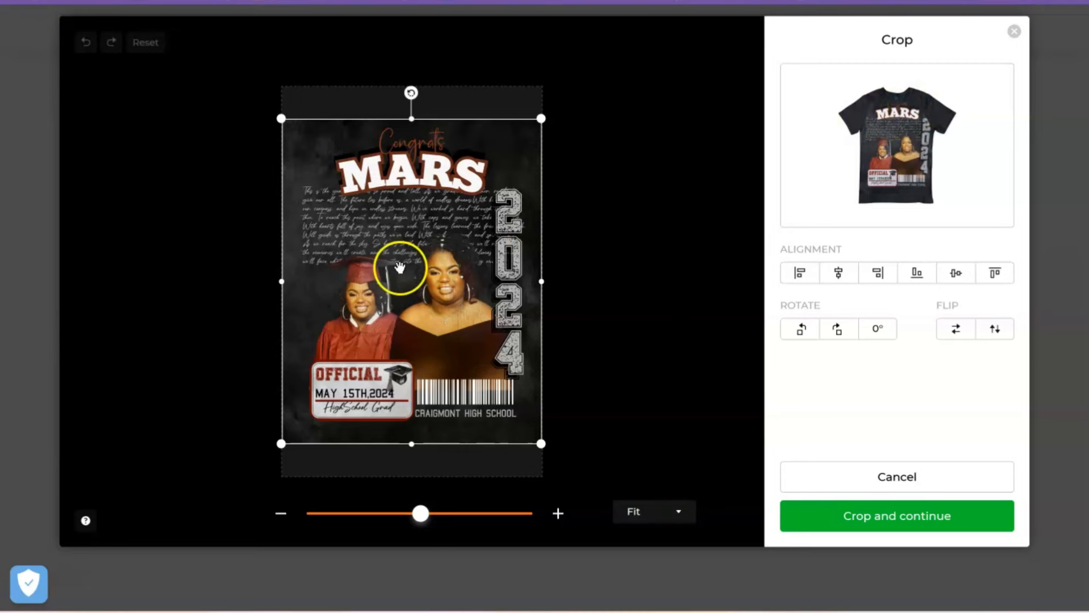
drag(400, 267, 401, 285)
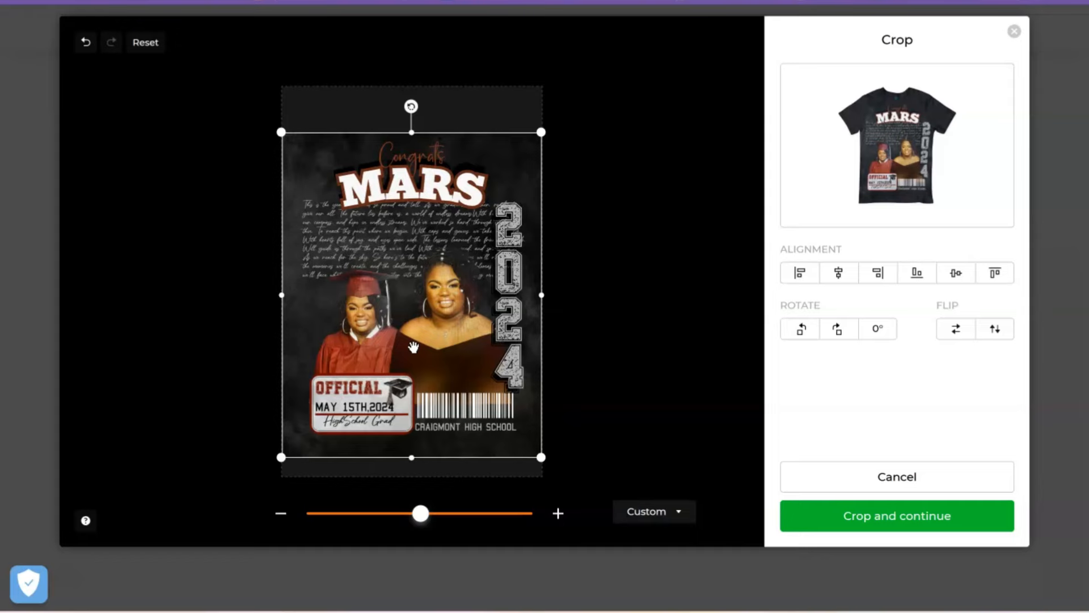
mouse_move(976, 552)
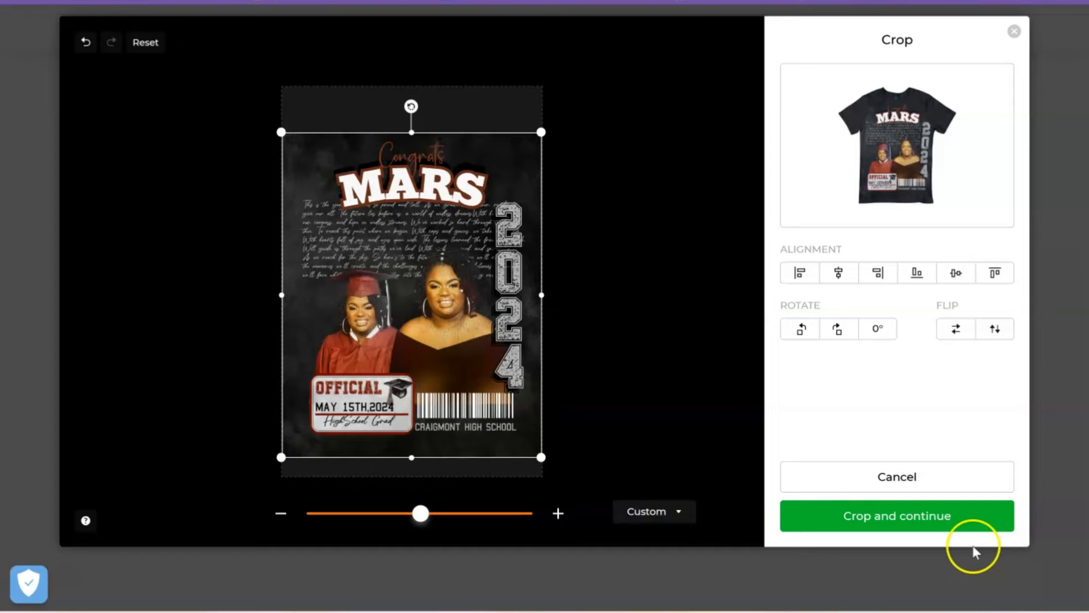
click(897, 516)
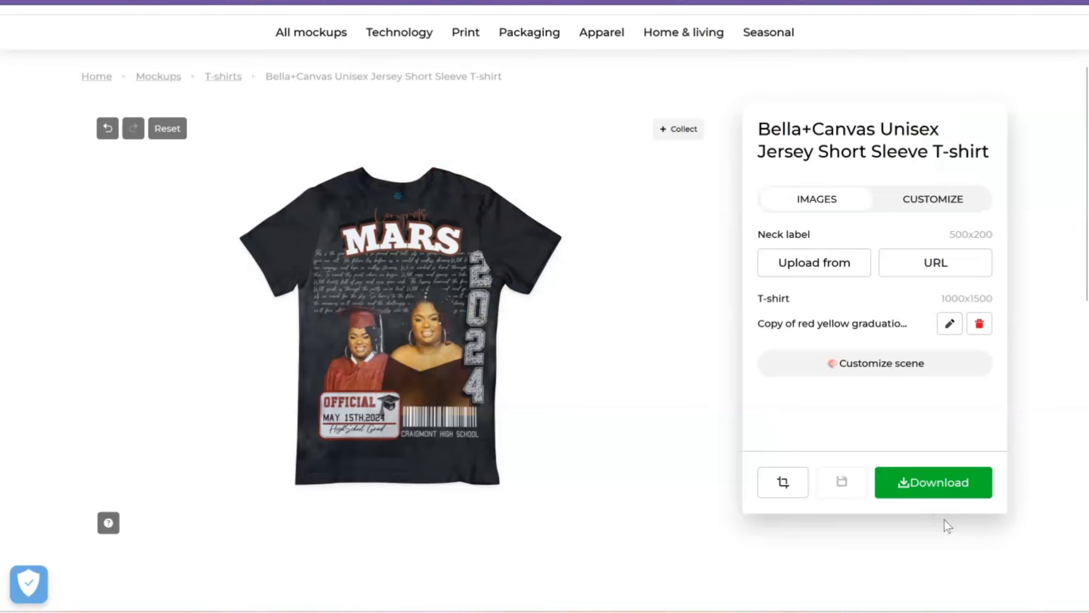
Continue to the re-rendered T-shirt preview with Congrats showing above MARS.
click(929, 485)
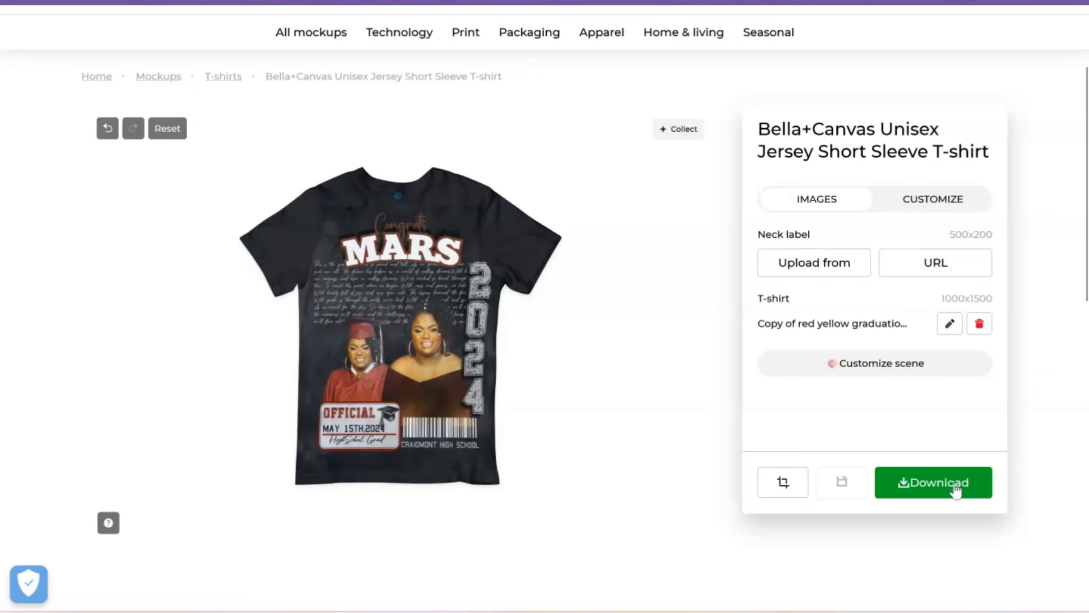
mouse_move(644, 282)
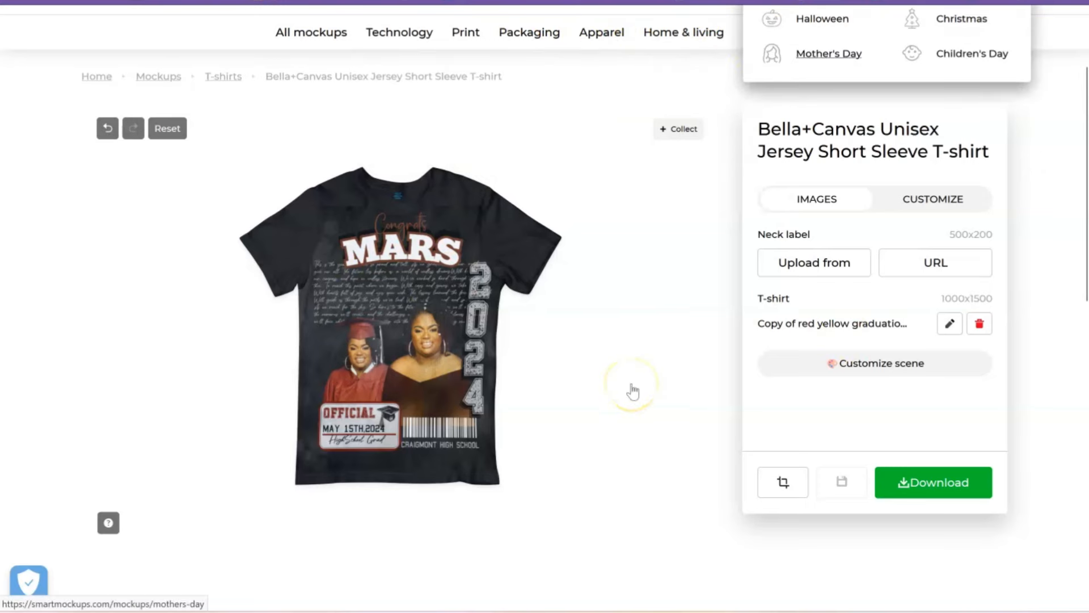
mouse_move(634, 388)
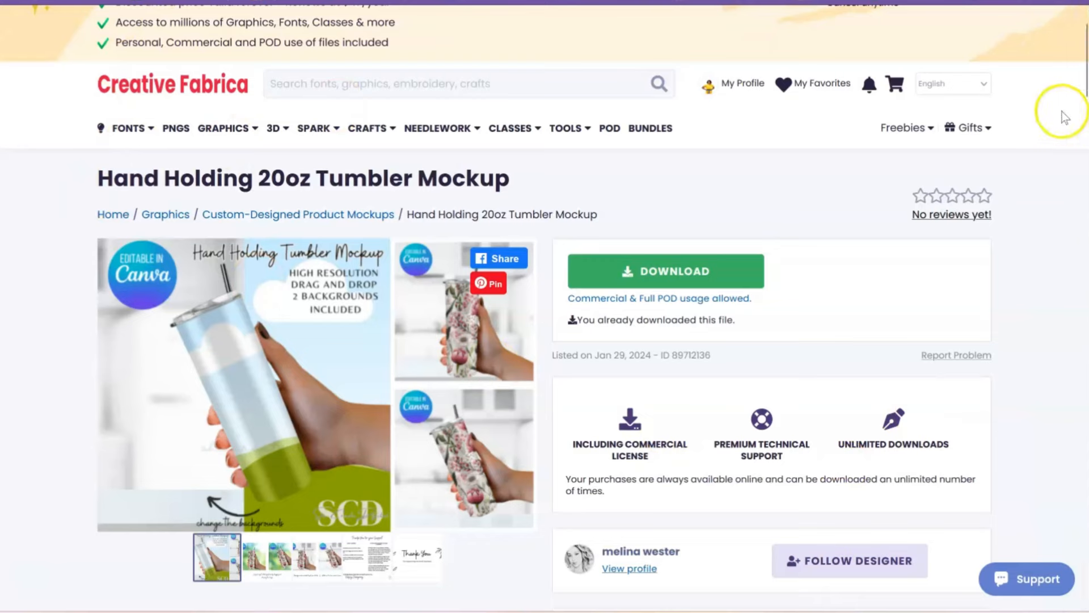
Scroll through the tumbler and T-shirt mockup listings, switching to another tumbler product page.
scroll(down, 3)
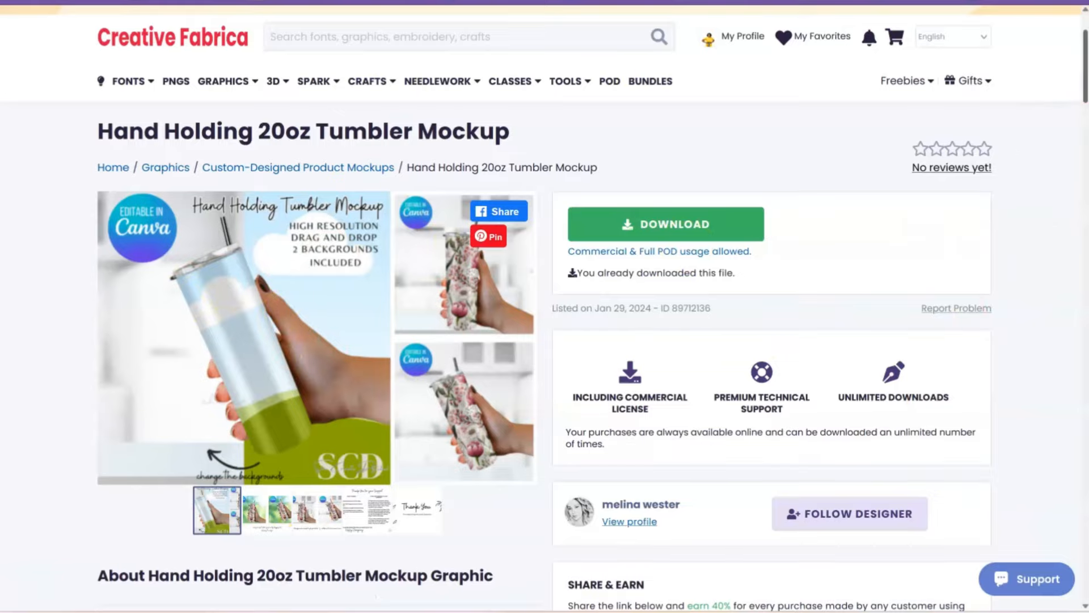
scroll(down, 3)
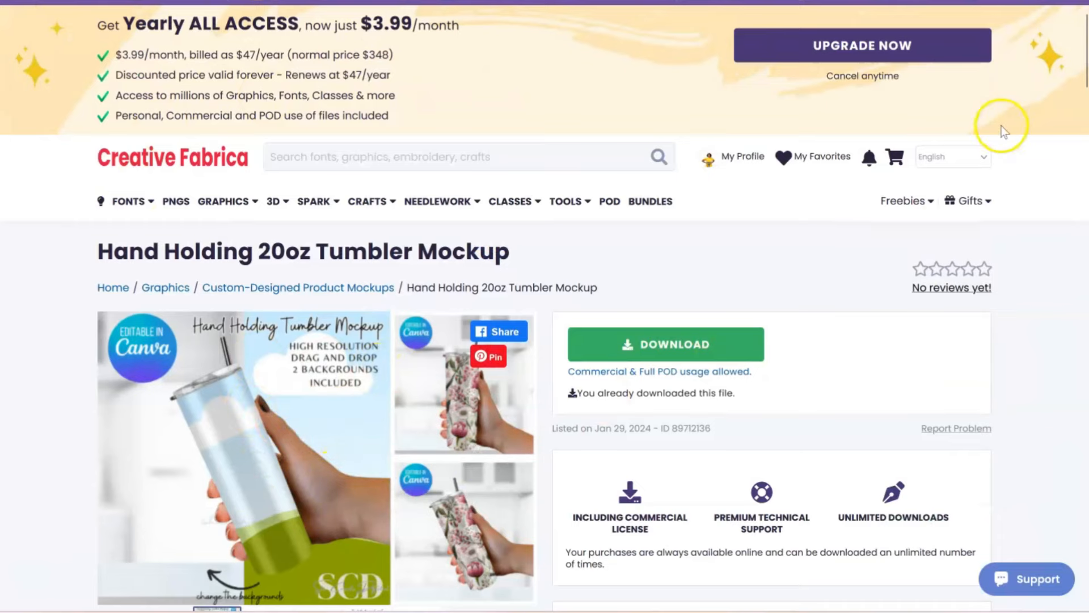
scroll(down, 3)
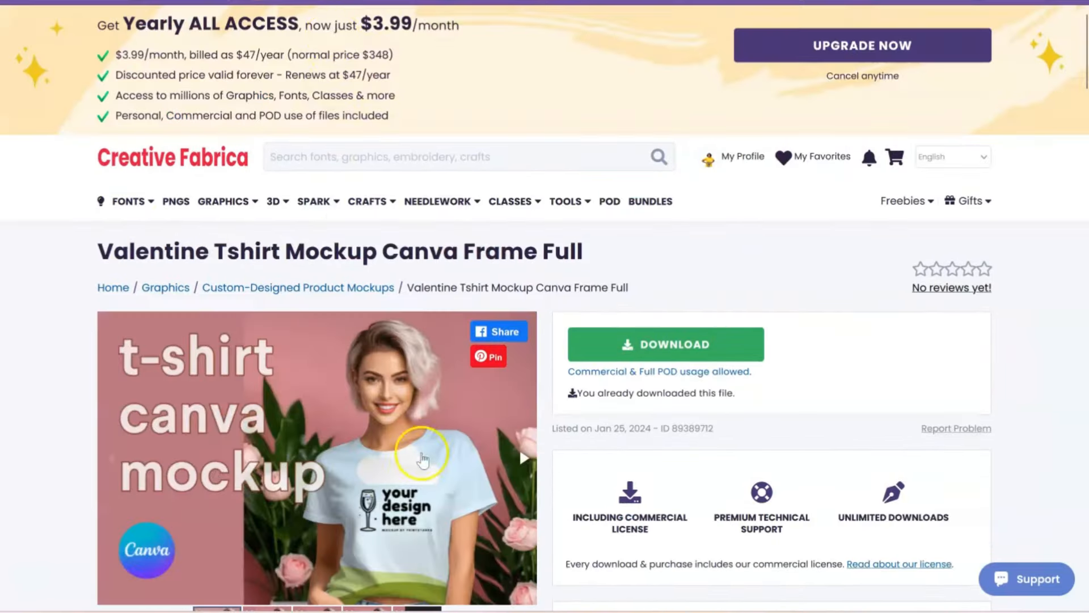
scroll(down, 3)
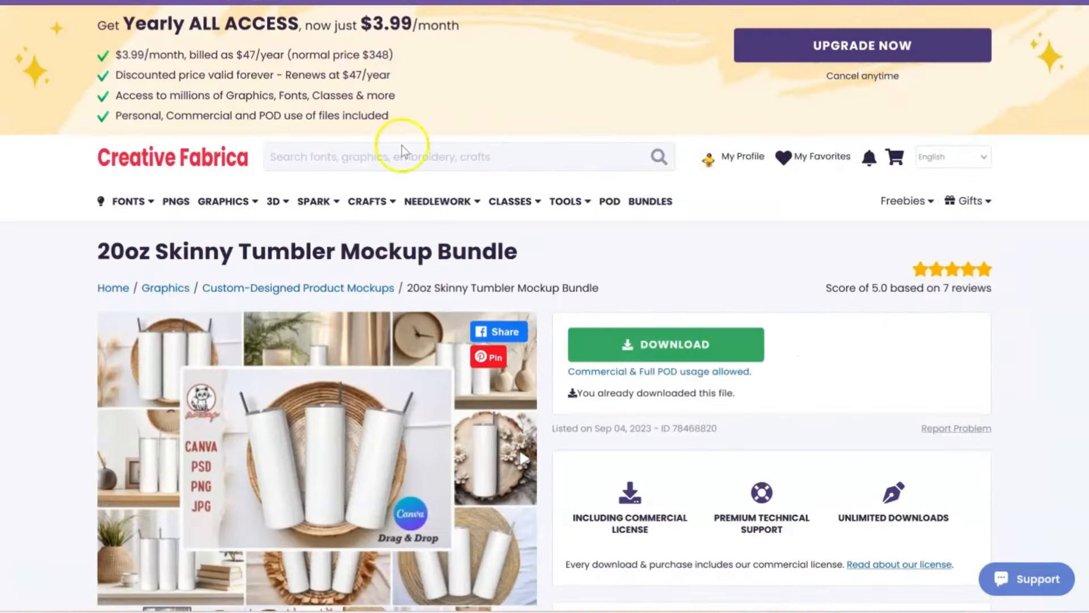
scroll(down, 3)
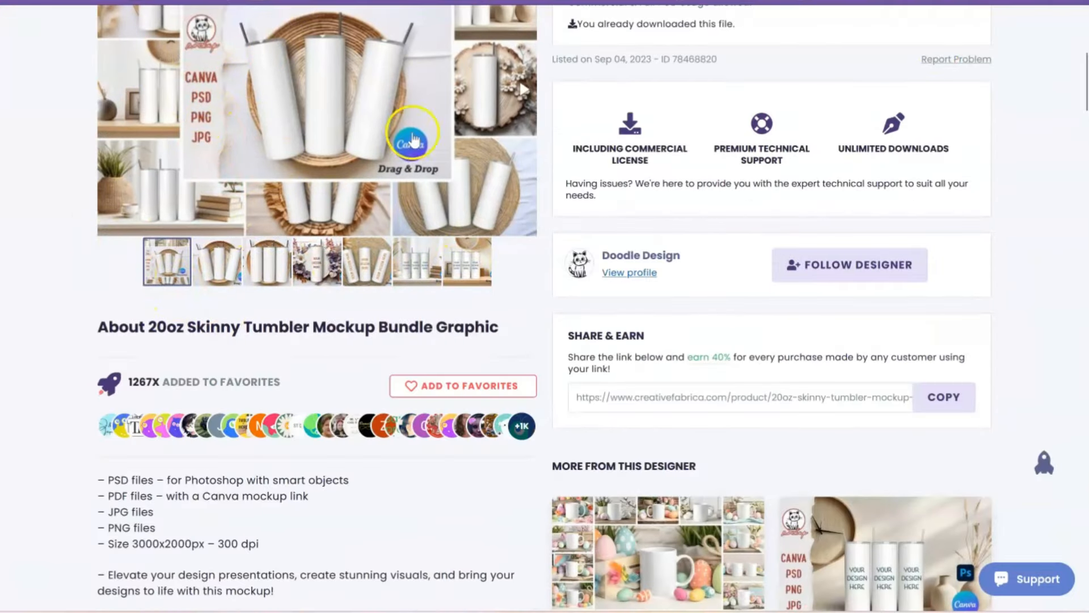
click(215, 263)
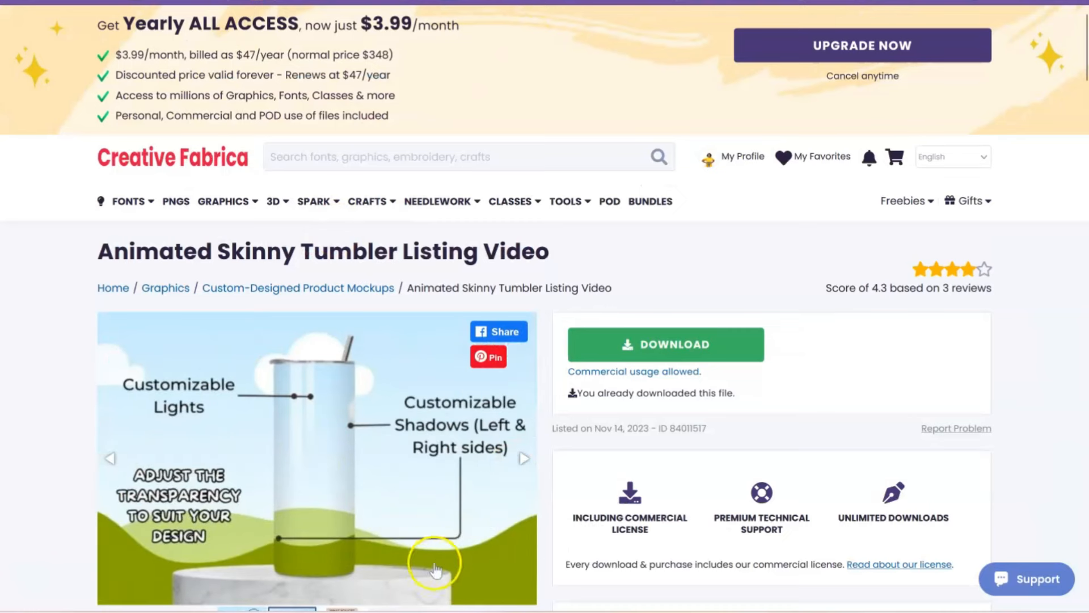
mouse_move(391, 510)
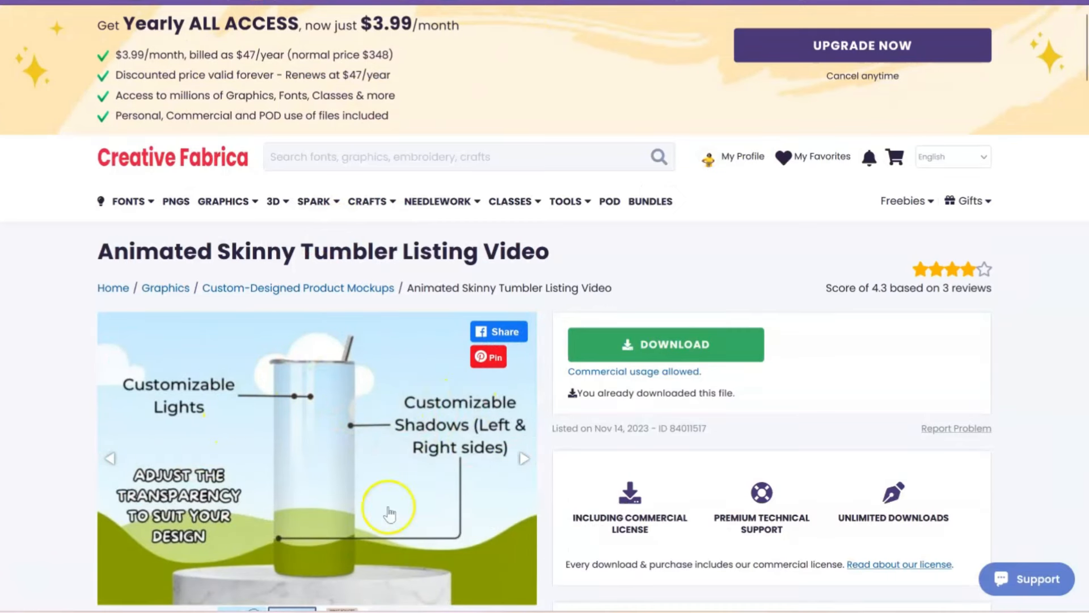
mouse_move(523, 466)
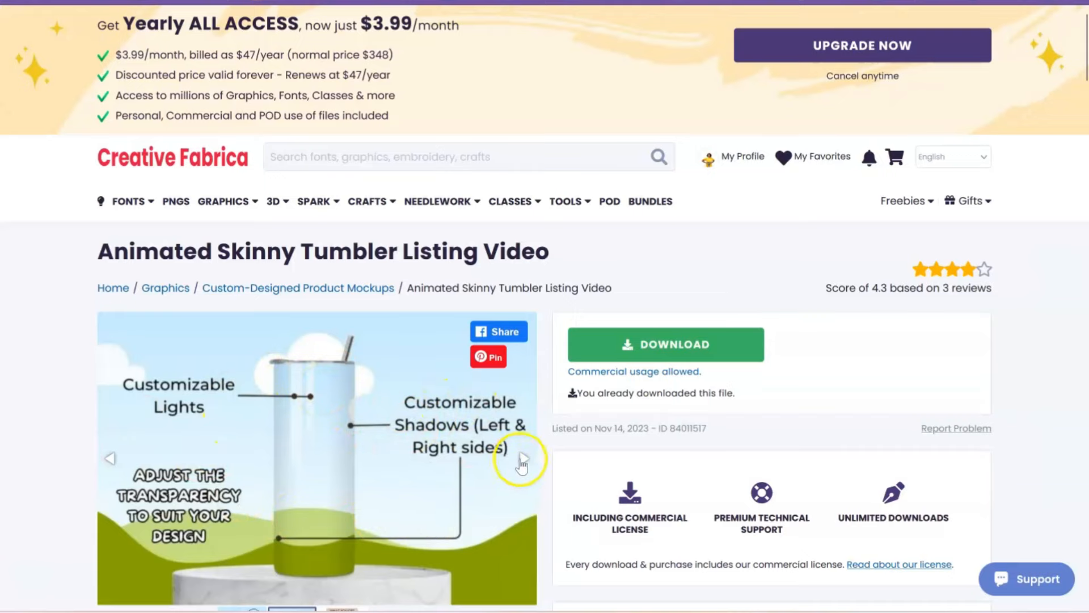
scroll(down, 3)
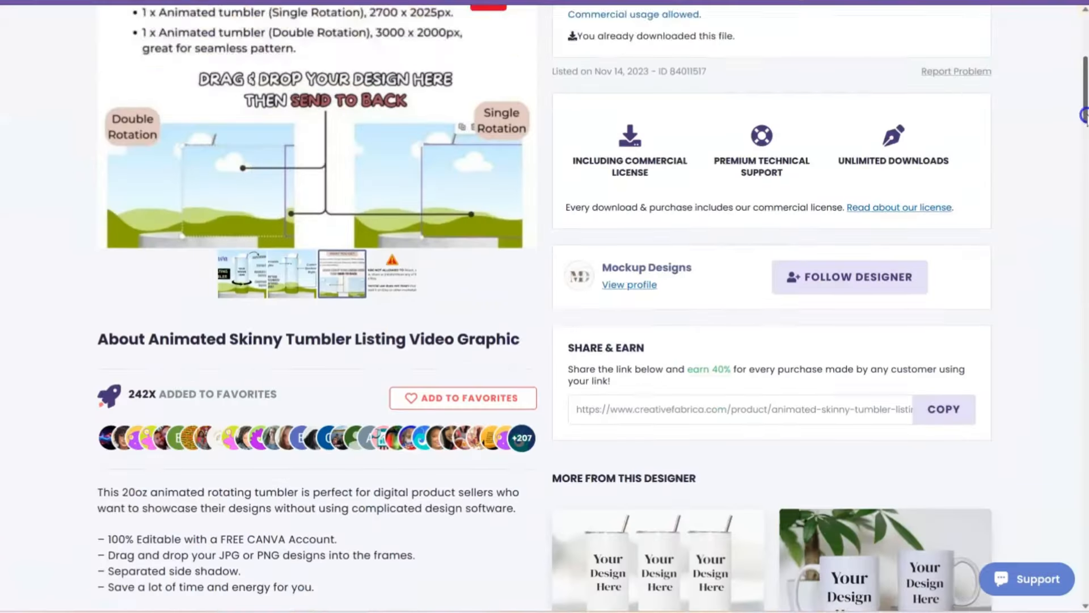
scroll(down, 3)
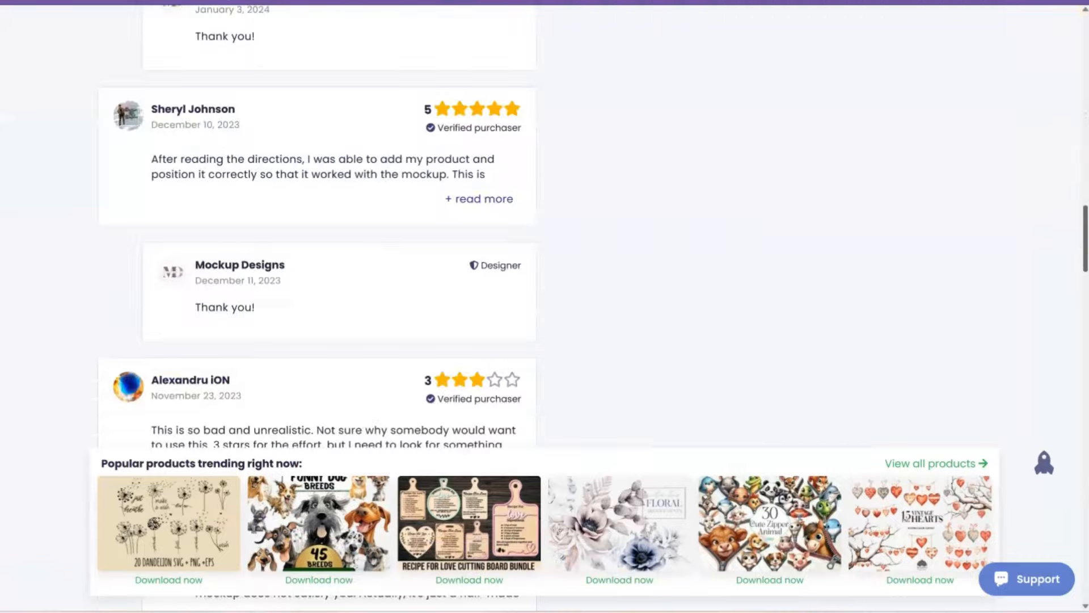
scroll(up, 3)
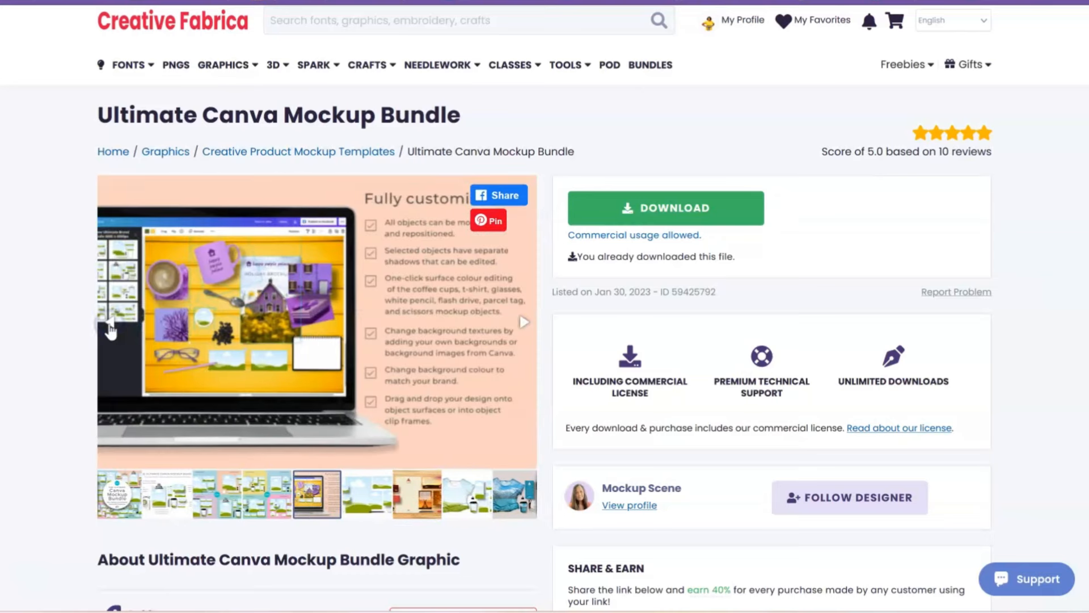
click(110, 325)
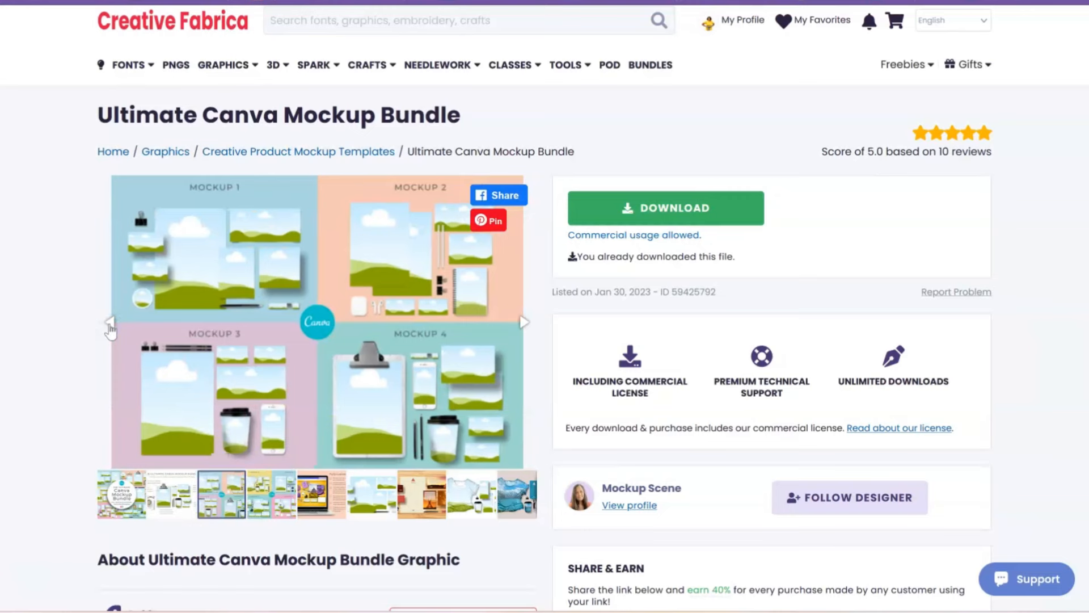
click(108, 325)
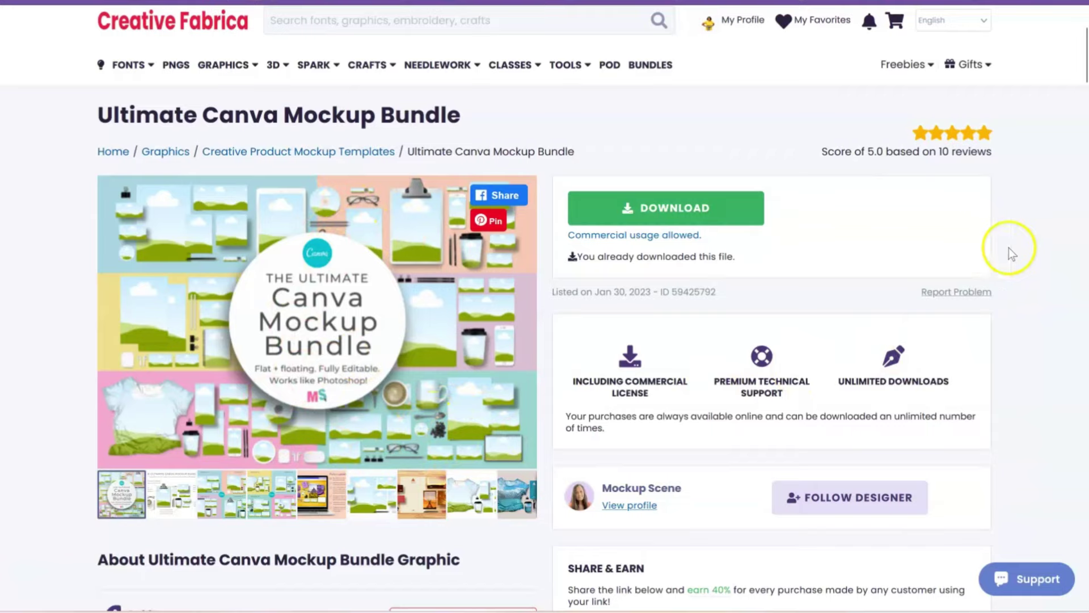
scroll(down, 3)
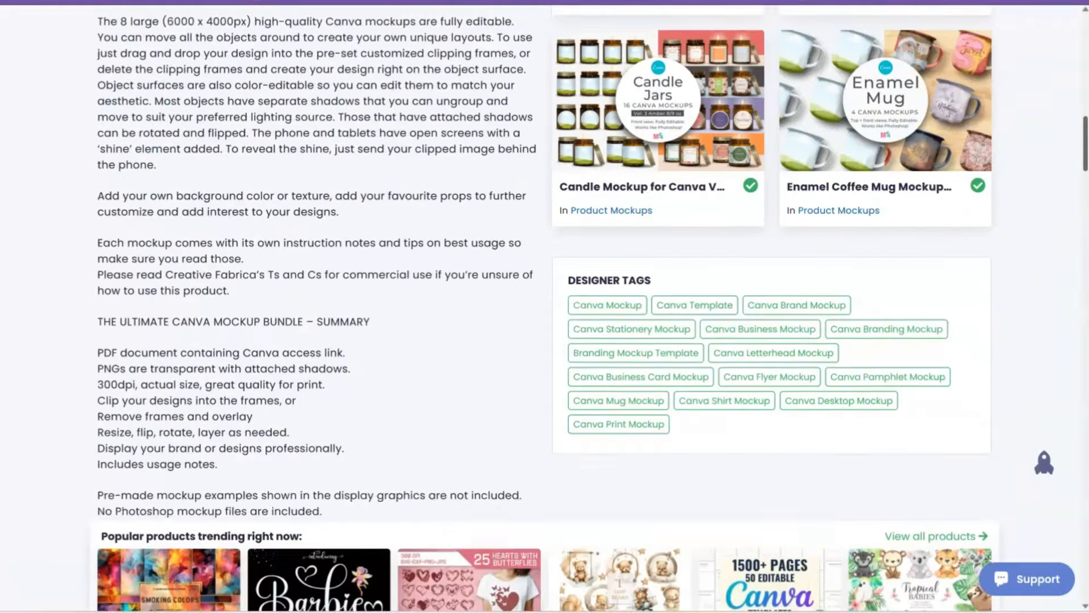
scroll(up, 3)
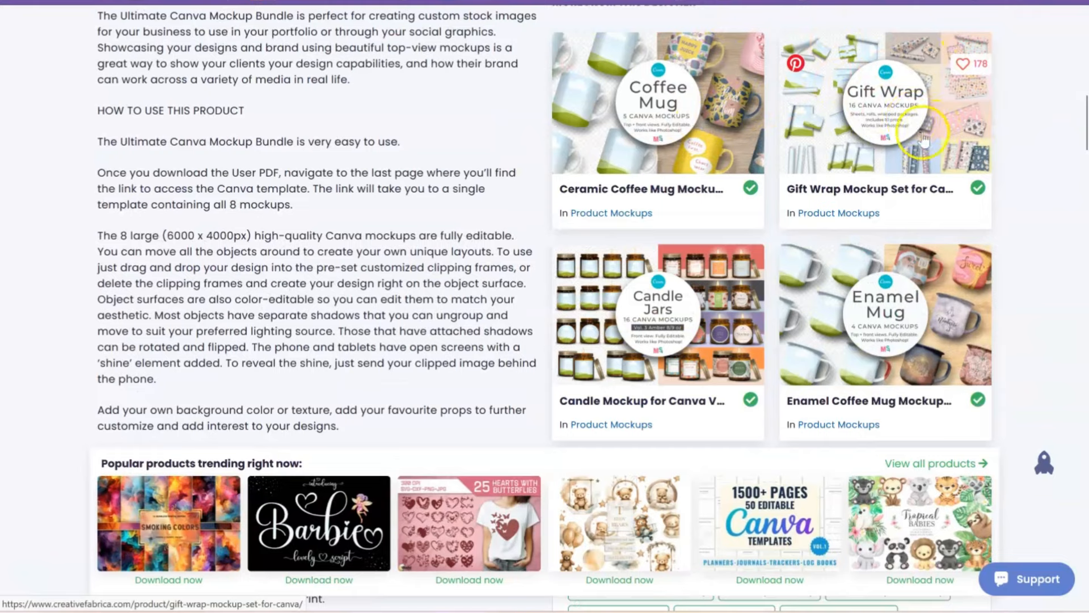
mouse_move(972, 362)
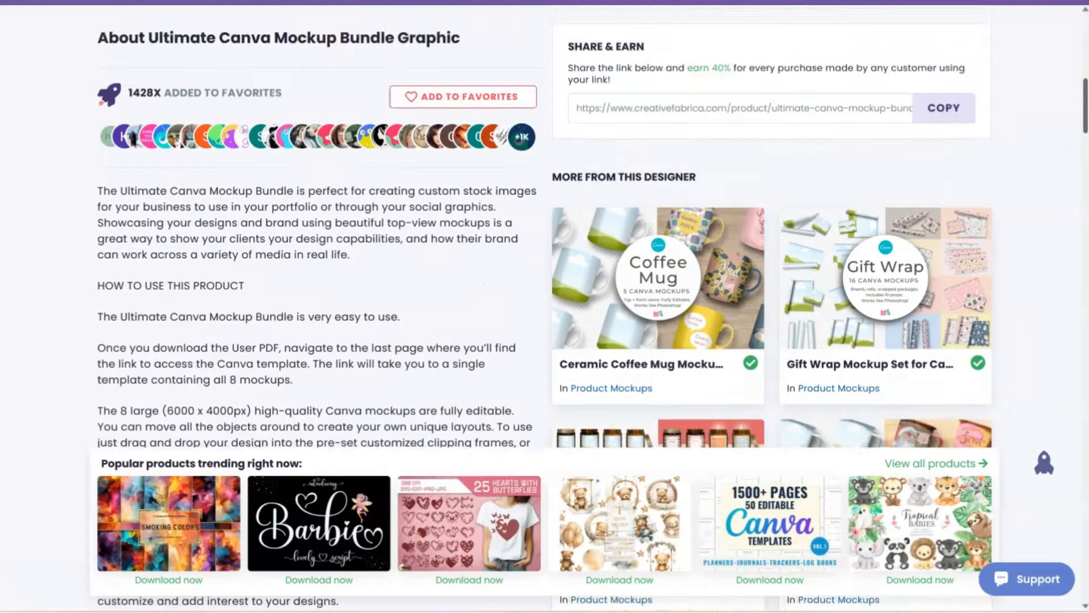
scroll(down, 3)
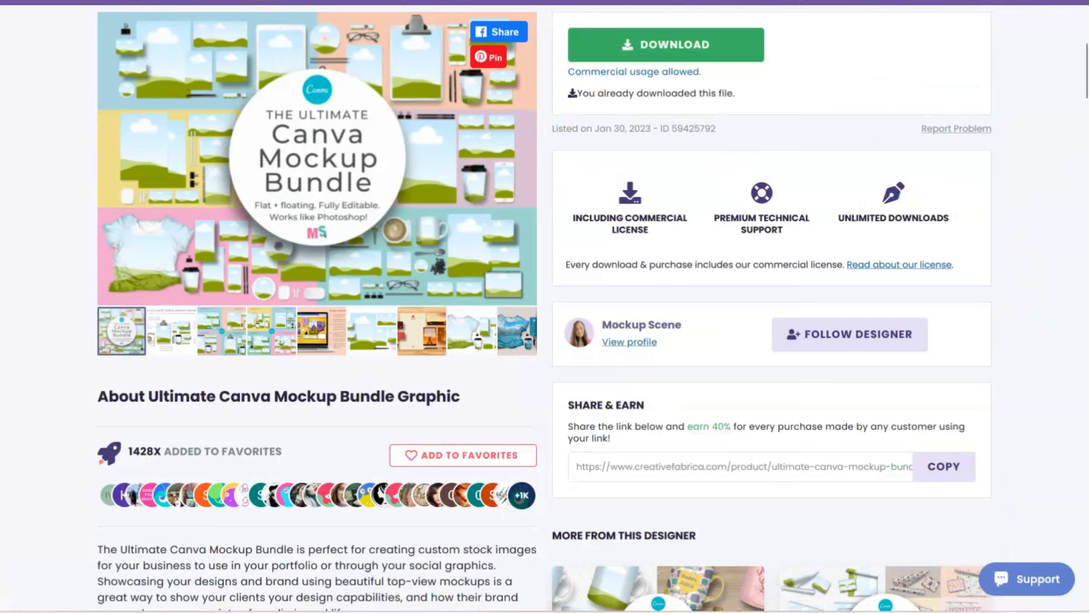
mouse_move(710, 438)
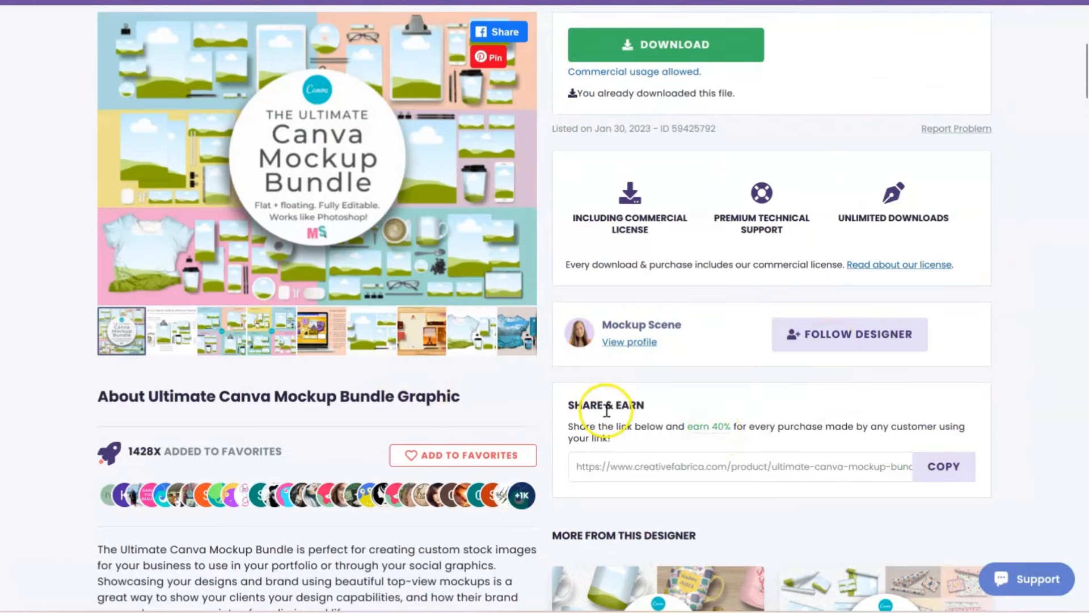
scroll(down, 3)
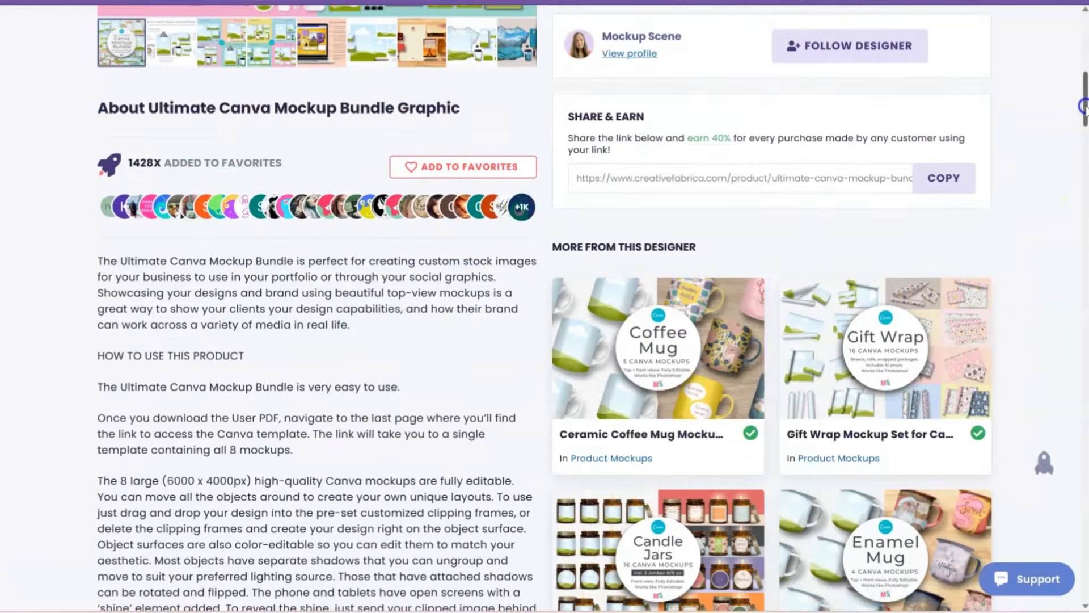
scroll(down, 3)
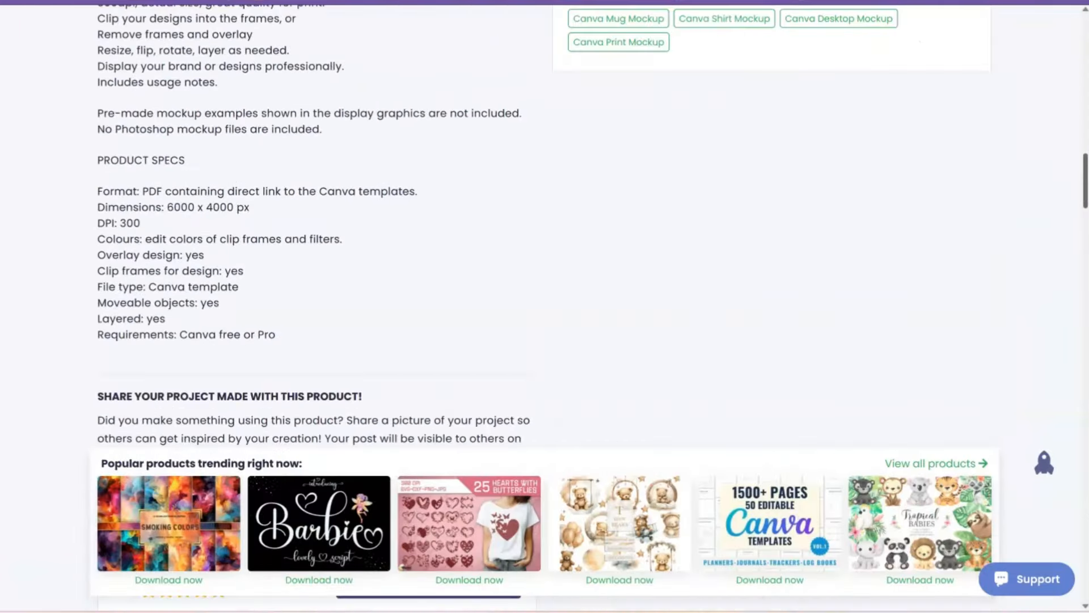
scroll(down, 3)
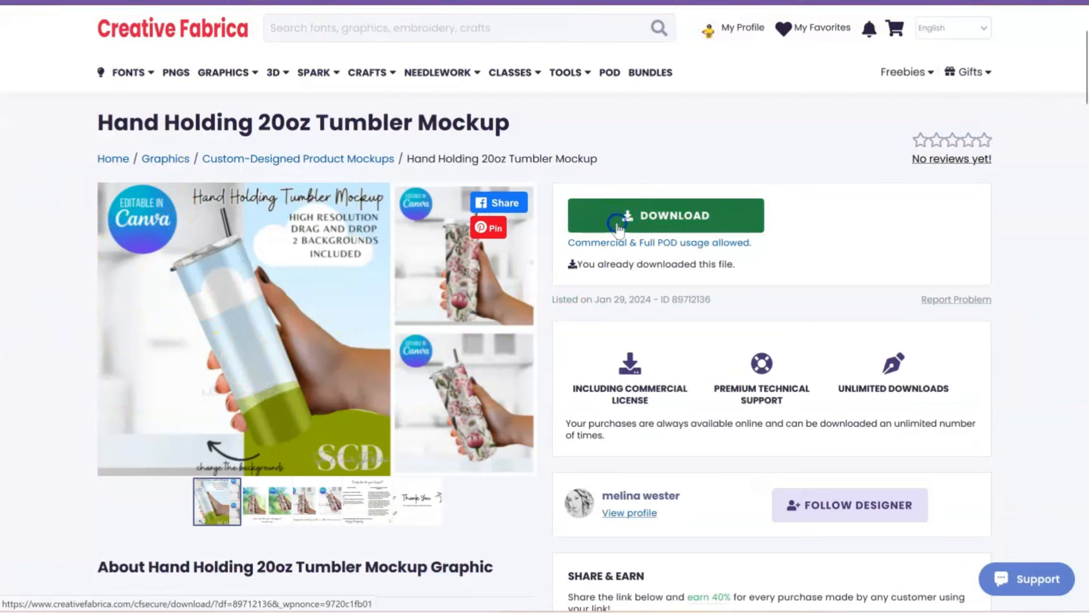
Download and extract the Hand-Holding 20oz Tumbler mockup zip, then open its Thank You PDF.
click(665, 215)
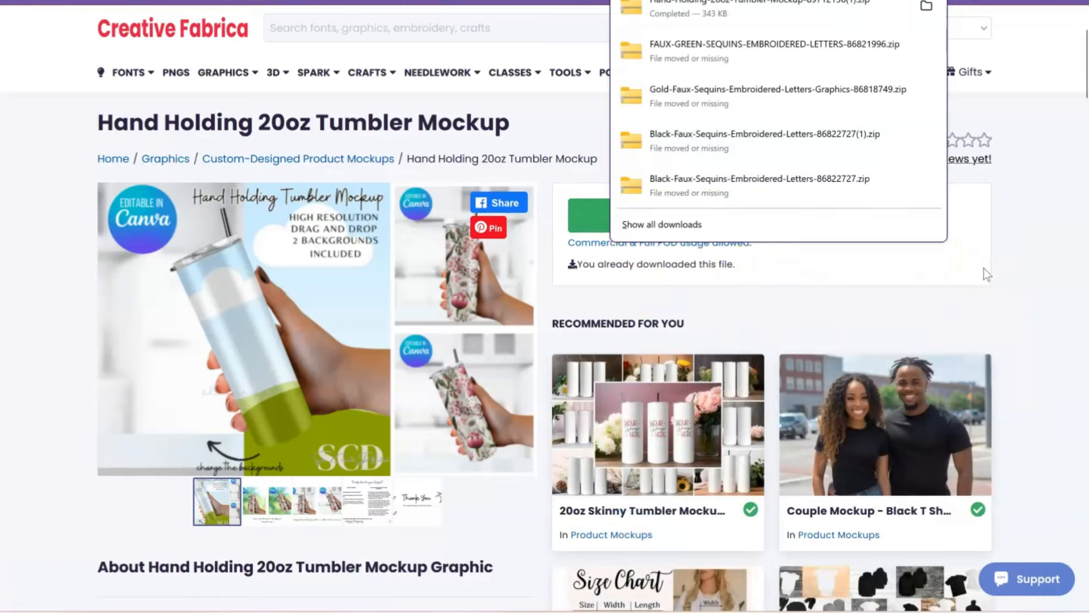
mouse_move(925, 7)
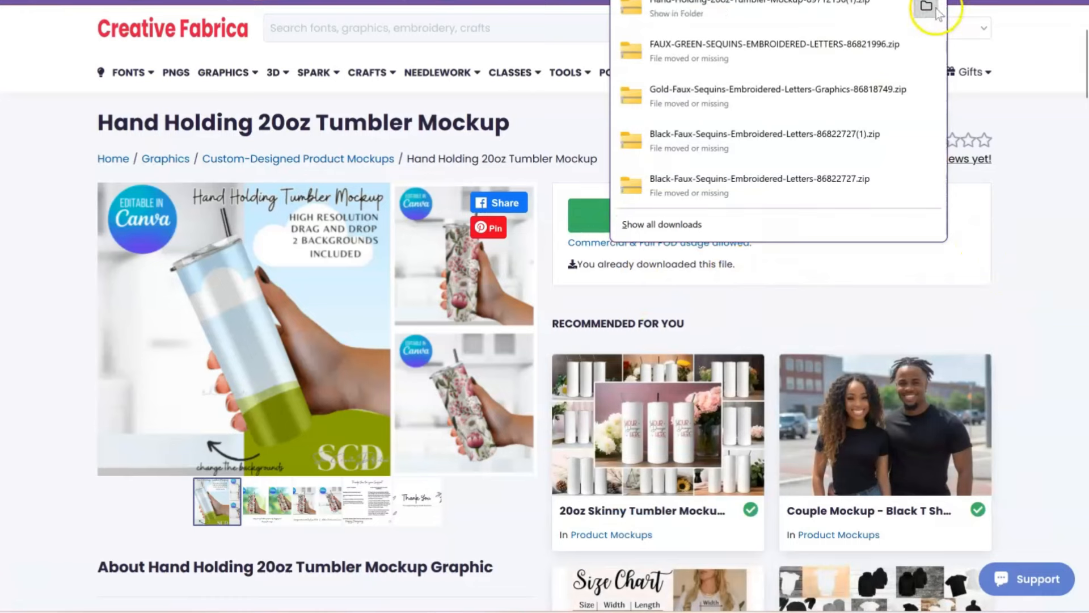
click(924, 8)
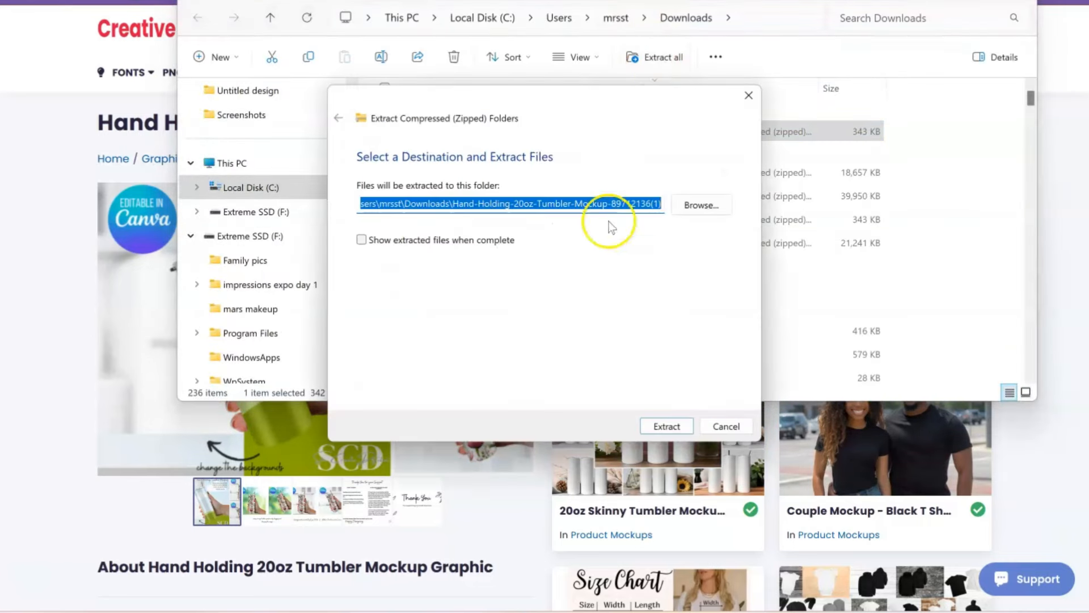
click(666, 426)
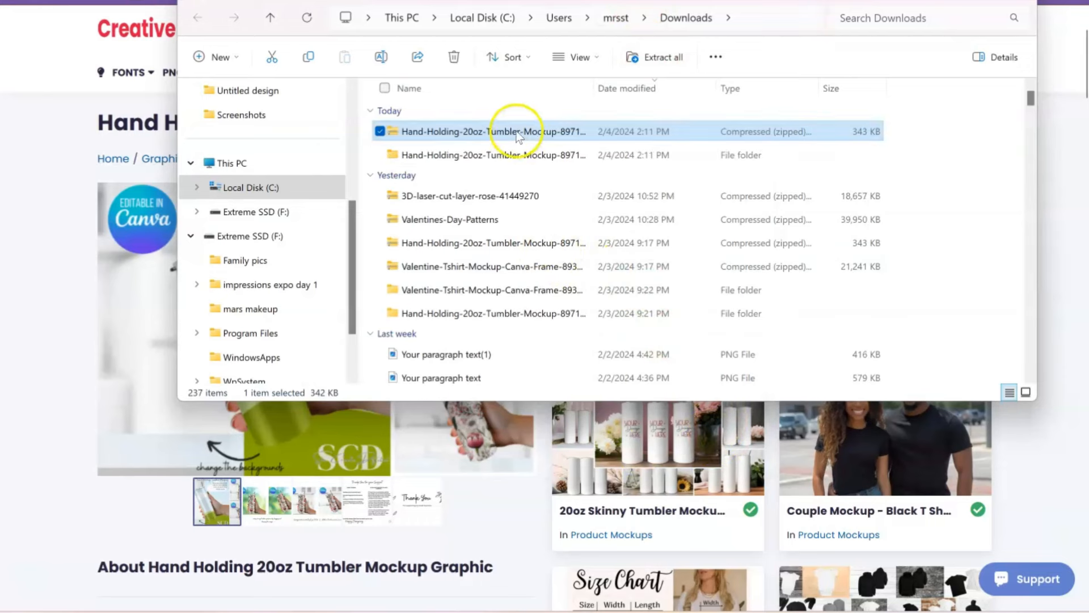
double_click(516, 131)
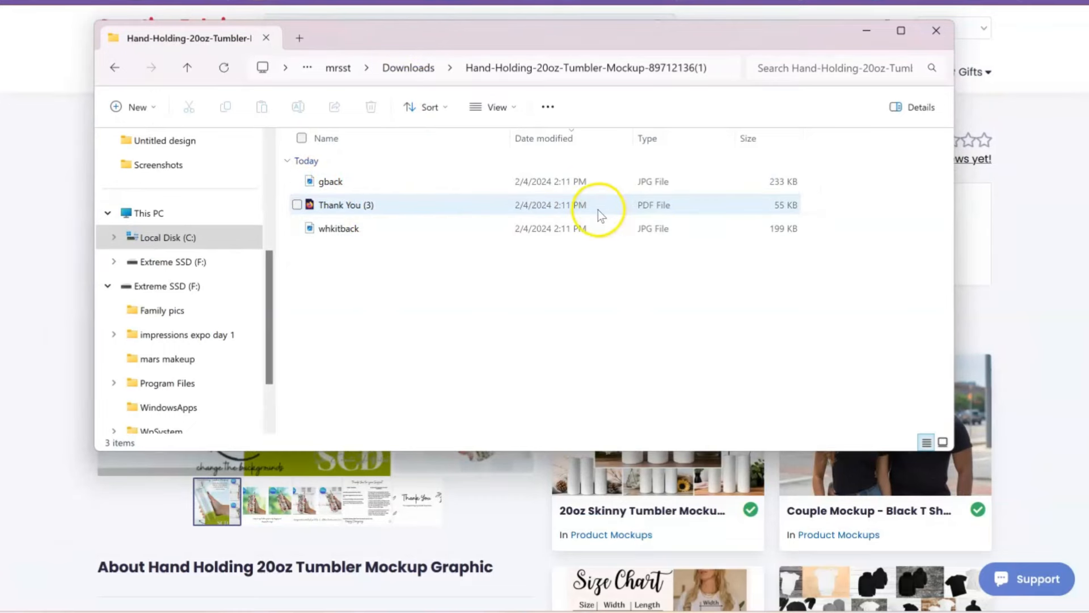
double_click(345, 204)
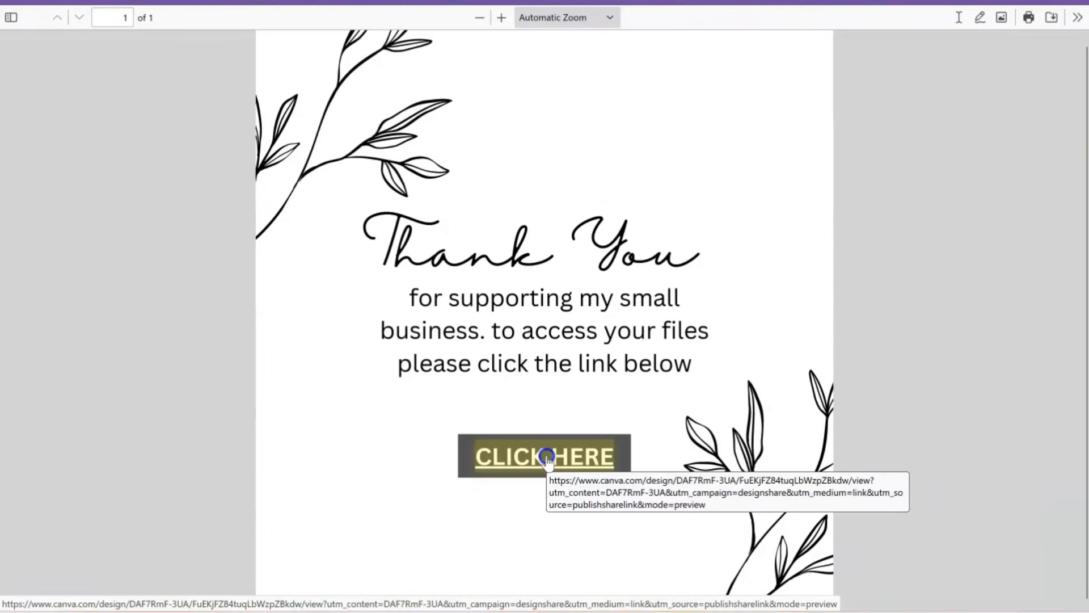
Follow the thank-you PDF's template link and scroll through the new two-page tumbler design.
click(547, 457)
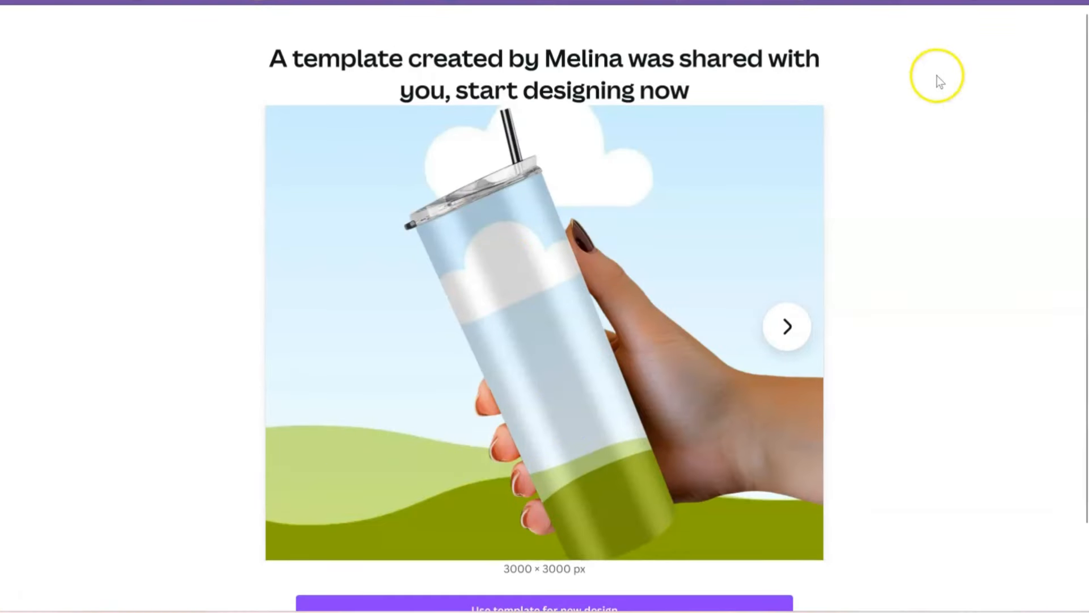
scroll(down, 3)
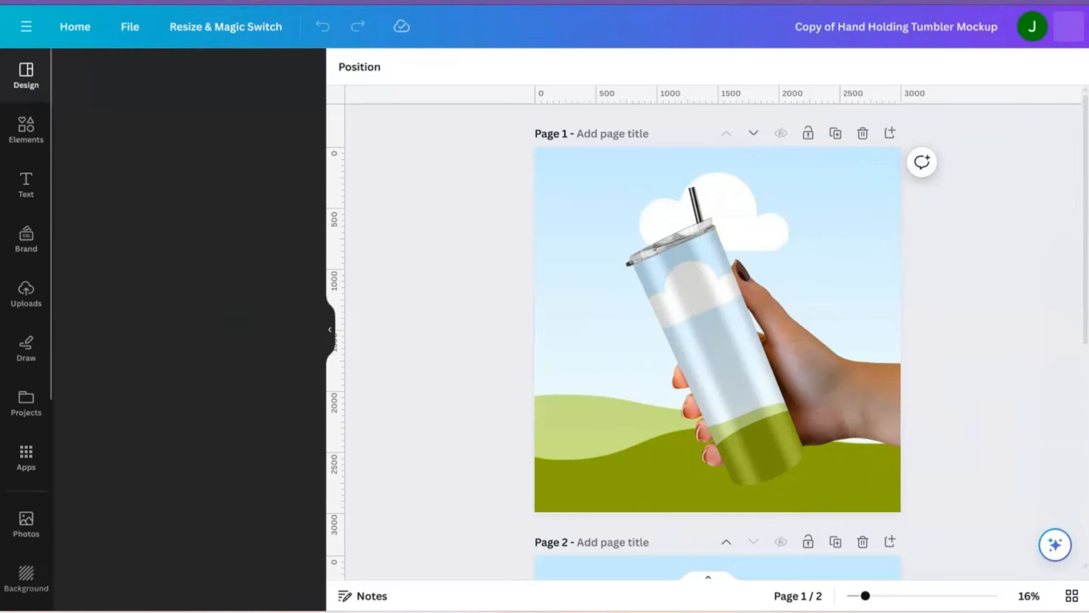
Upload gback and whkitback to Canva and set the blurred kitchen behind page 1.
click(25, 74)
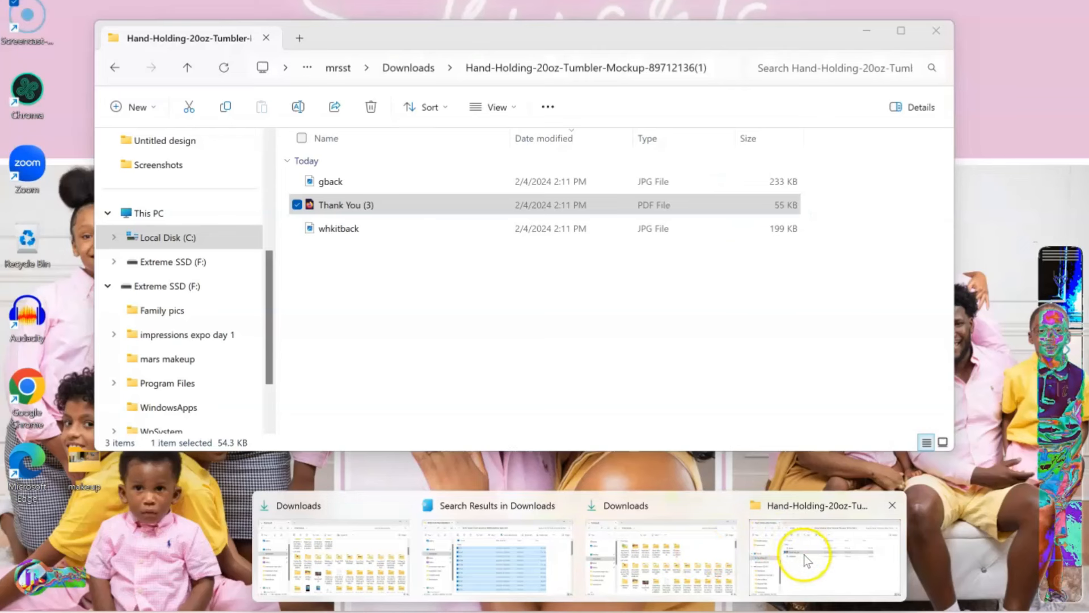
click(806, 561)
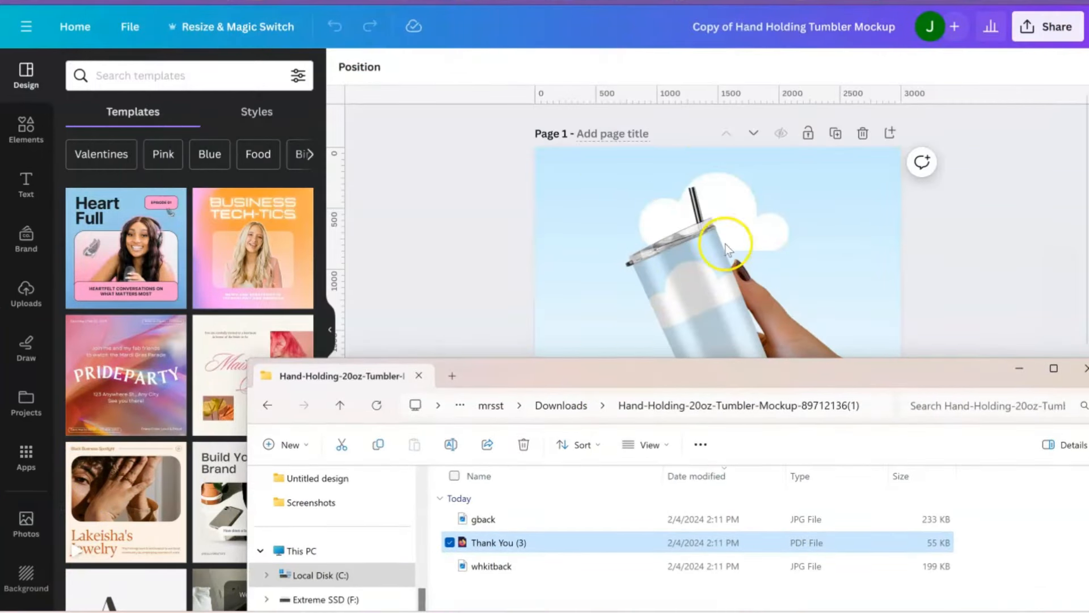
click(483, 519)
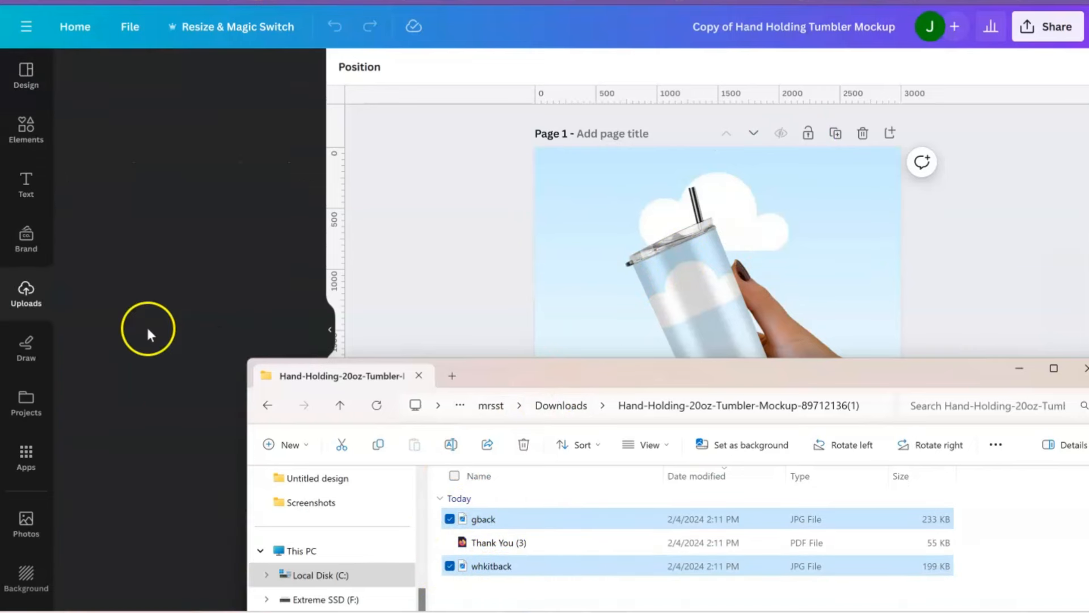
click(26, 294)
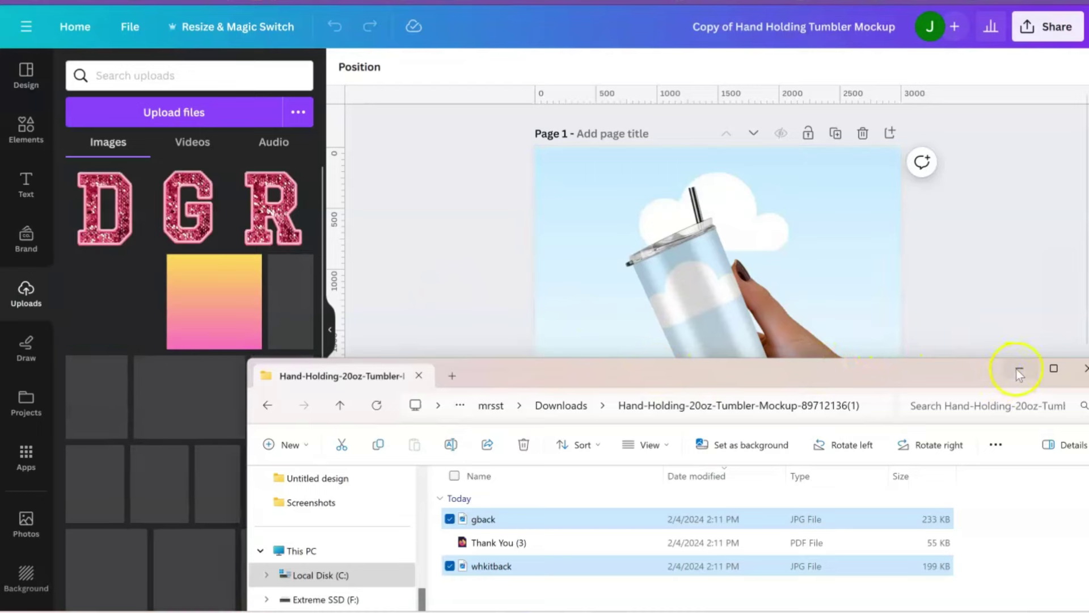
click(1019, 368)
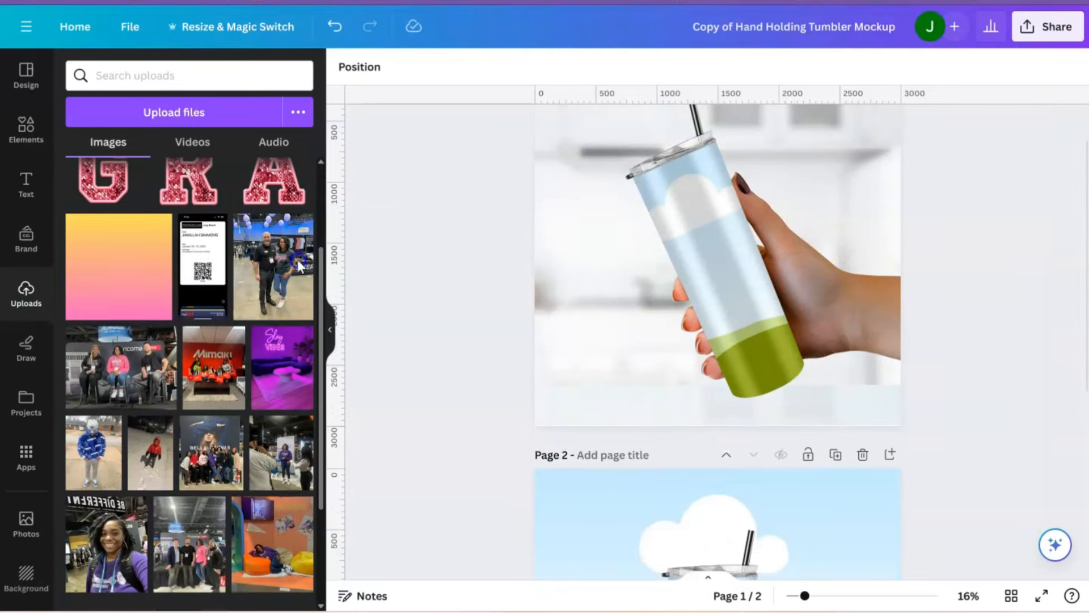
Drop the 3D flower pattern onto the page-1 tumbler frame.
scroll(down, 3)
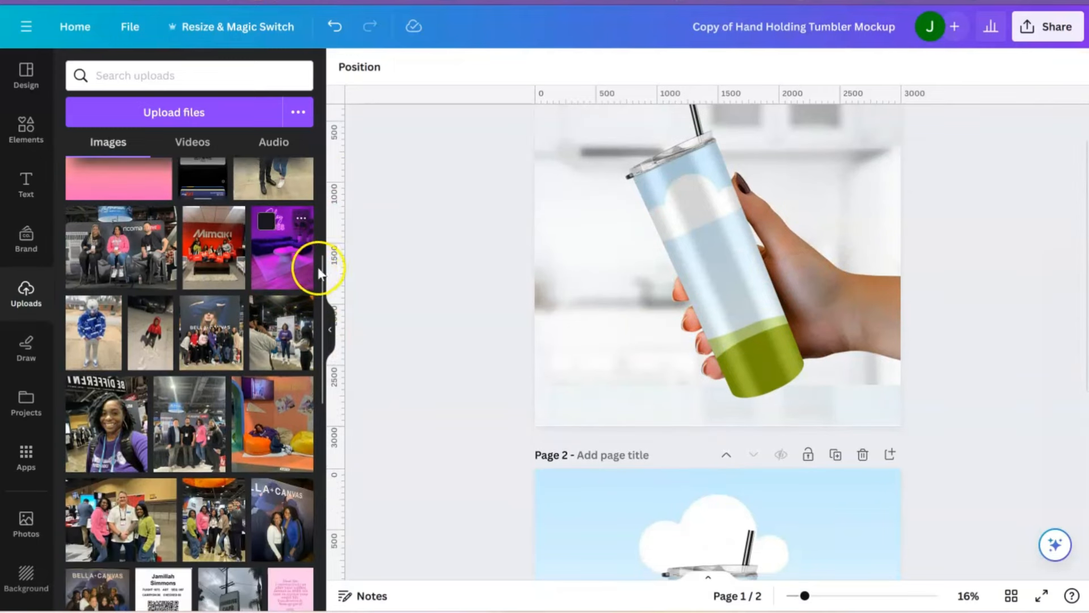
scroll(down, 3)
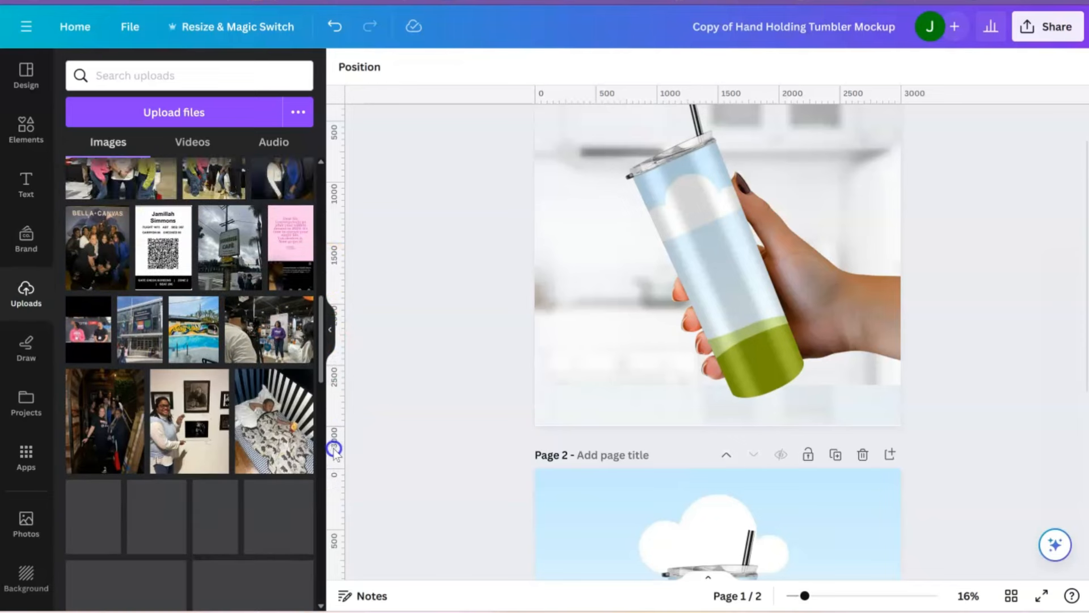
scroll(down, 3)
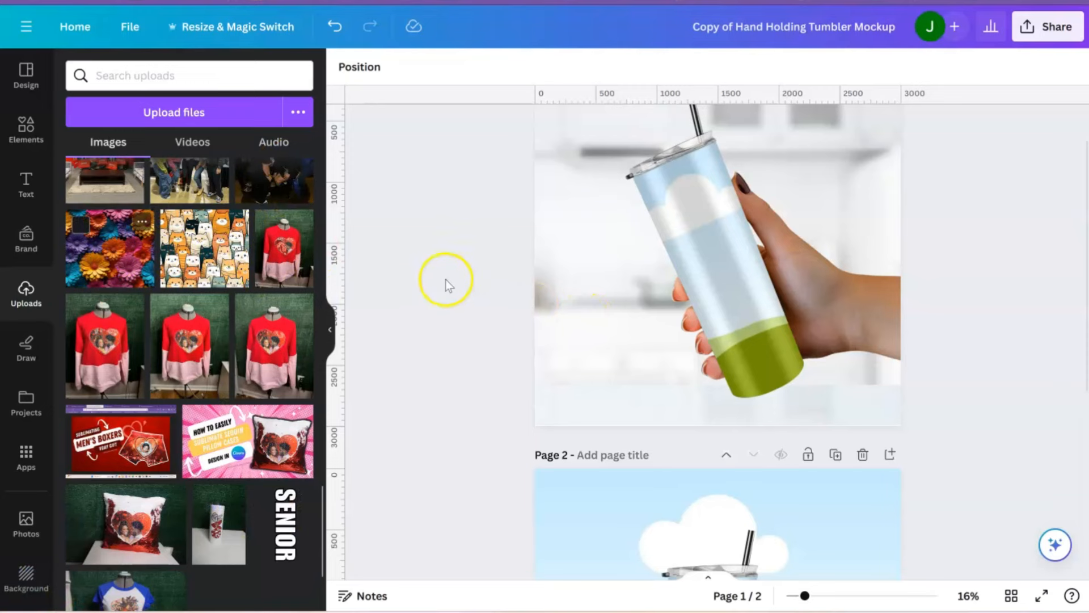
drag(109, 236, 708, 271)
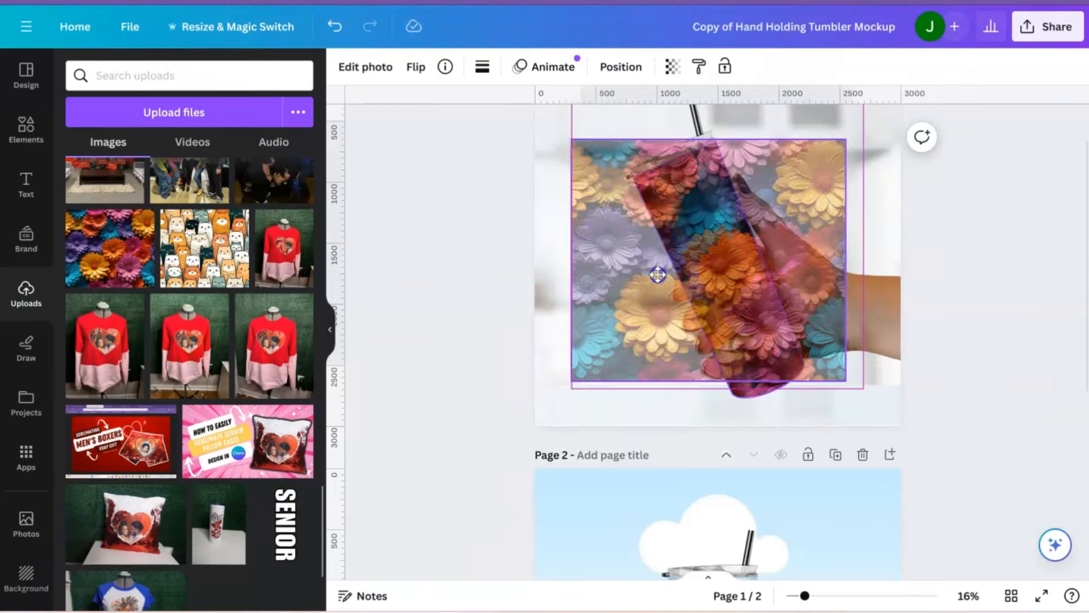
click(975, 276)
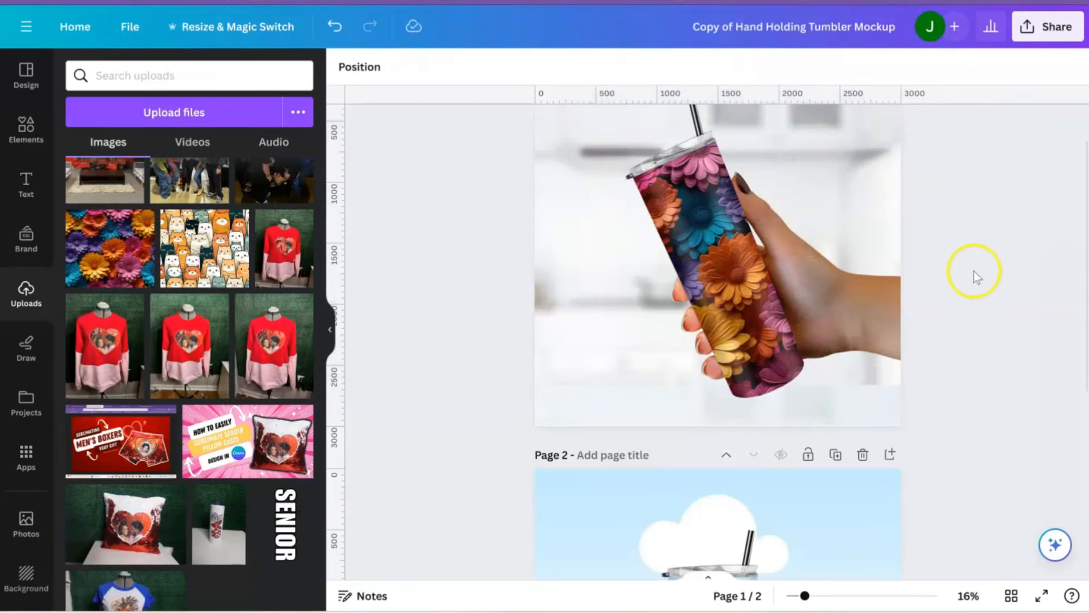
mouse_move(958, 305)
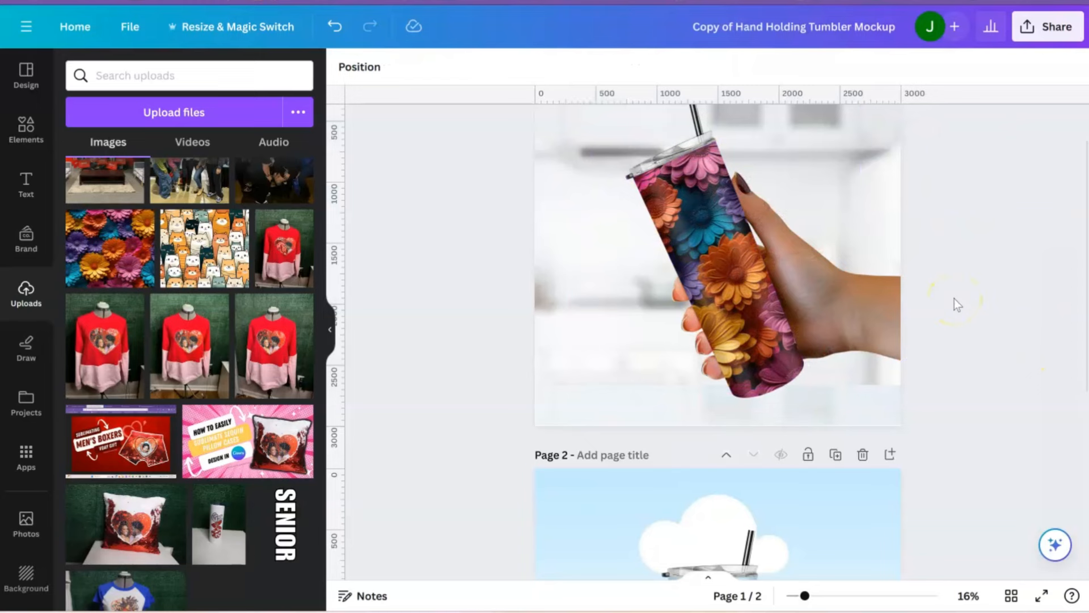
Apply the cat pattern to the page-2 tumbler.
scroll(down, 3)
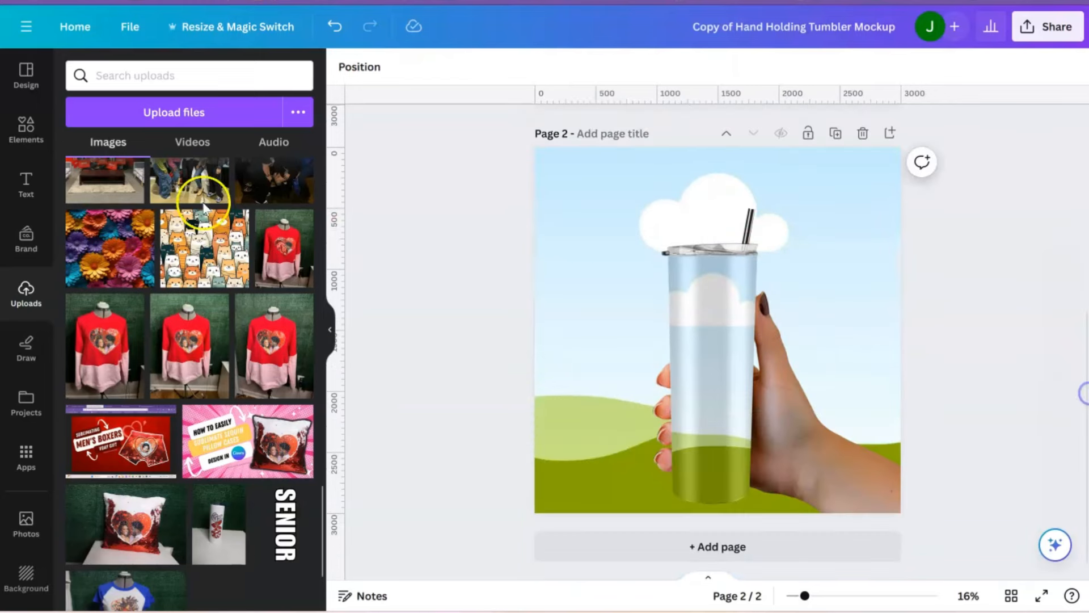
click(203, 248)
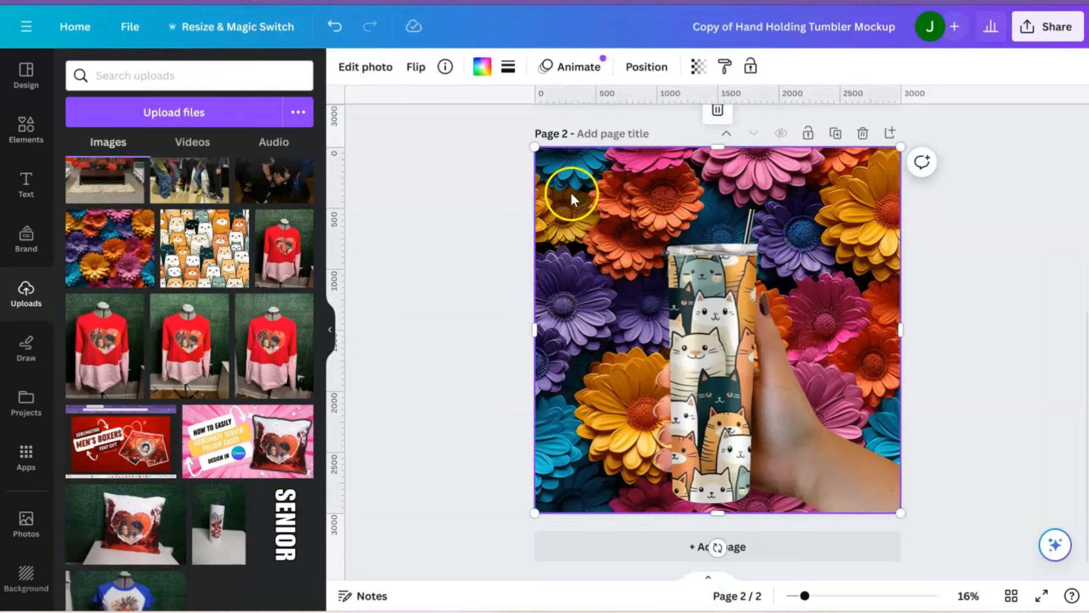
right_click(573, 198)
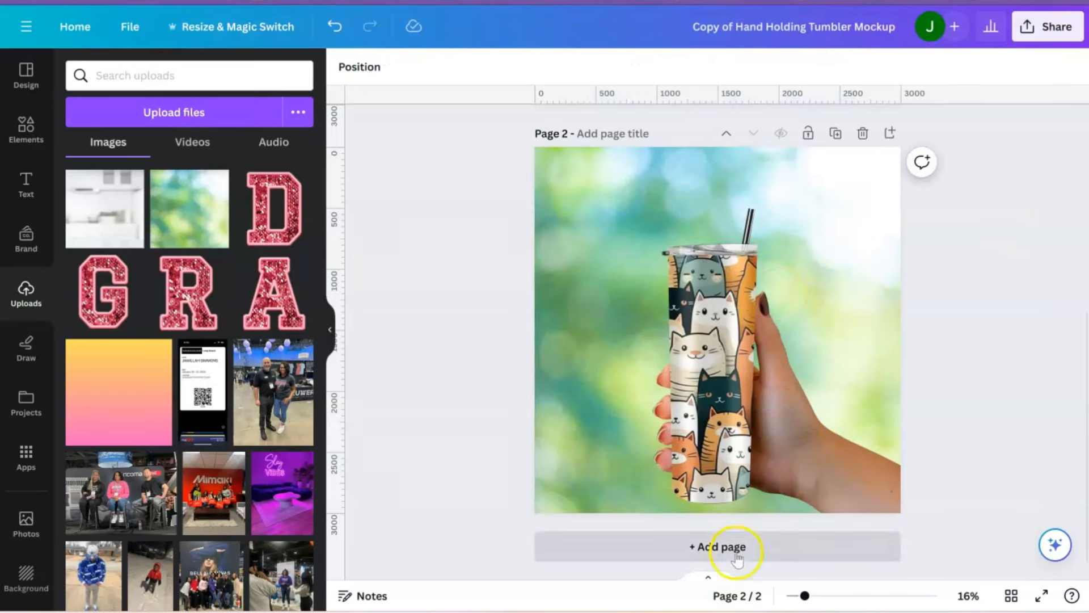
Add a third page to the tumbler mockup design.
click(718, 546)
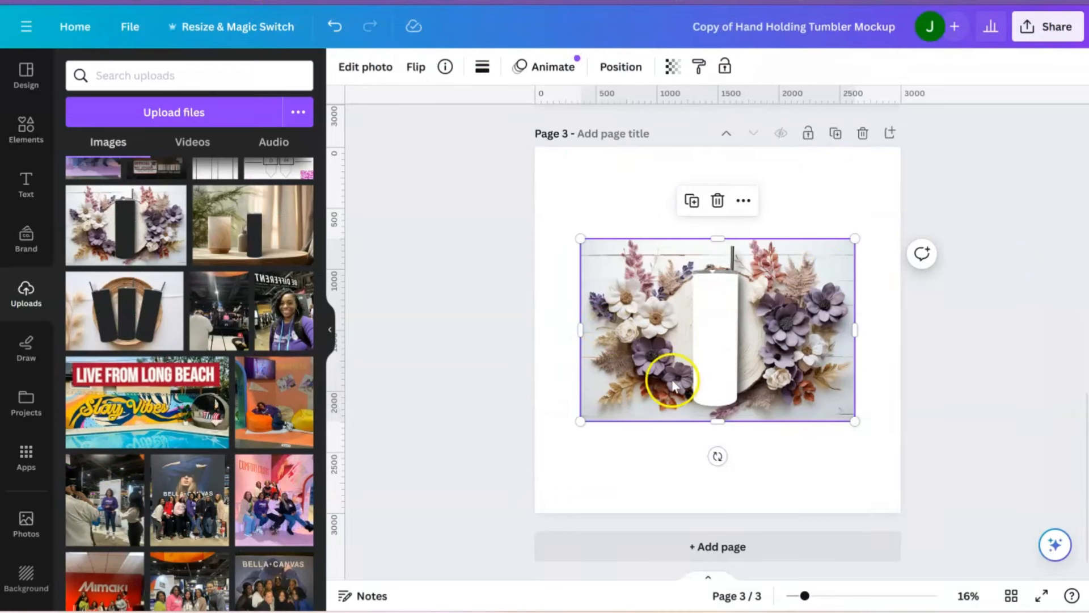
mouse_move(260, 377)
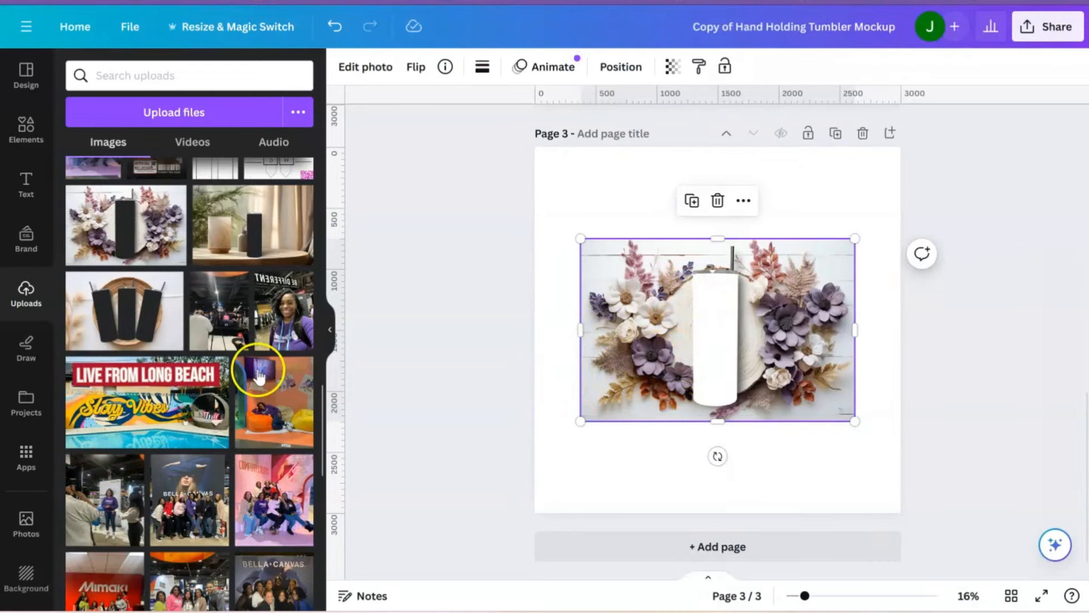
mouse_move(308, 409)
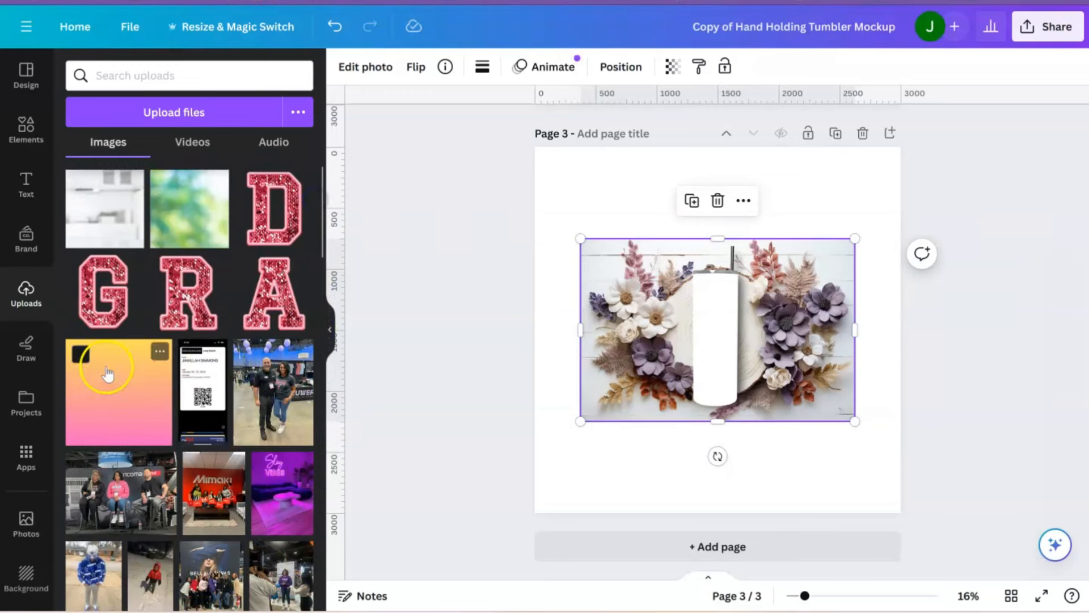
Send the yellow-to-pink gradient behind the page-3 flat-lay photo and fit it to the tumbler.
right_click(702, 372)
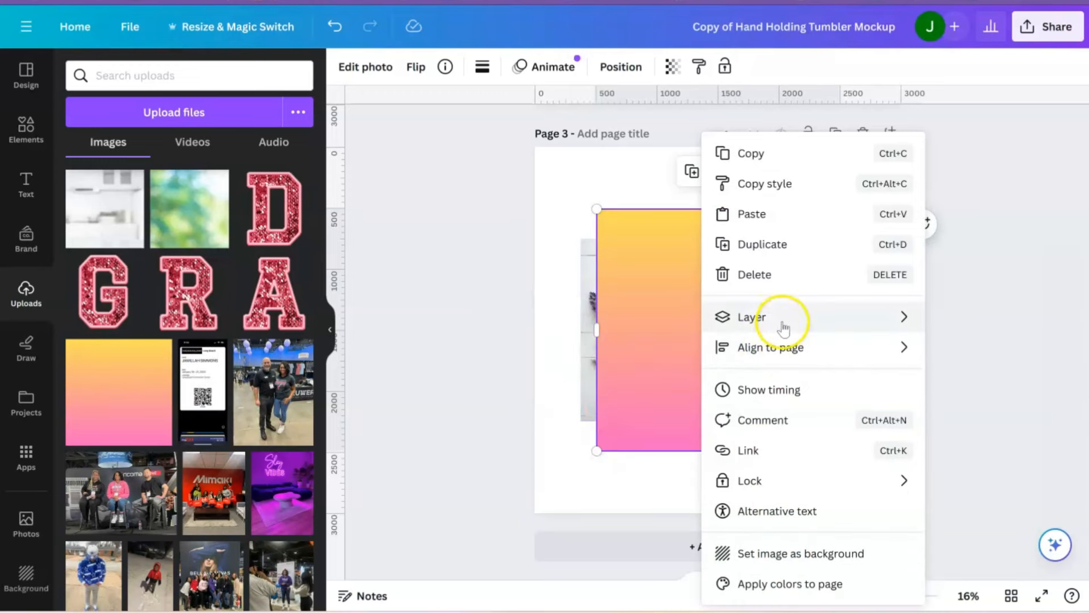
click(751, 317)
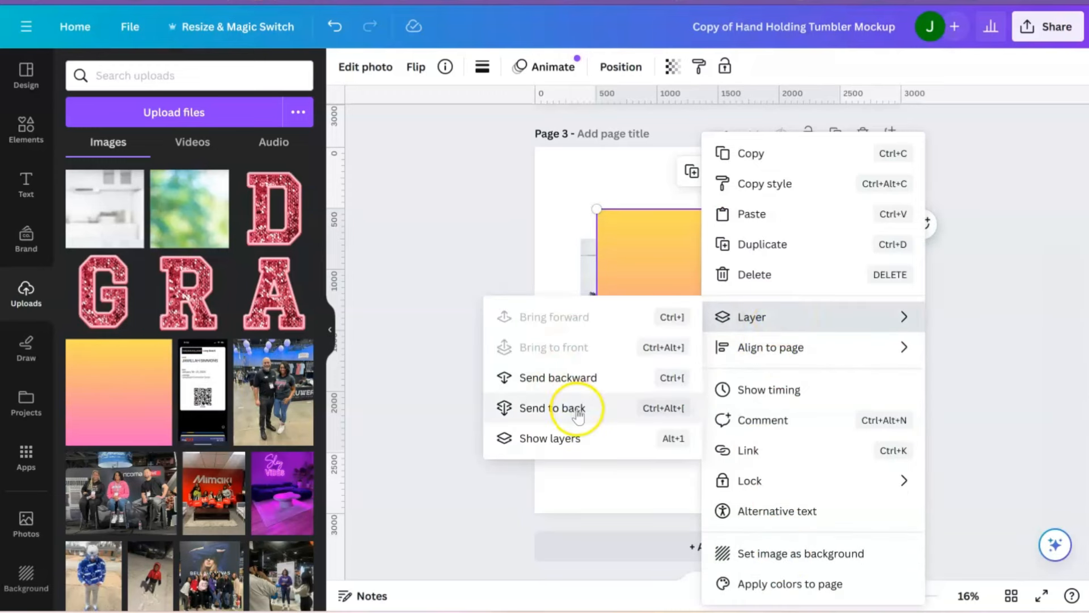
click(552, 408)
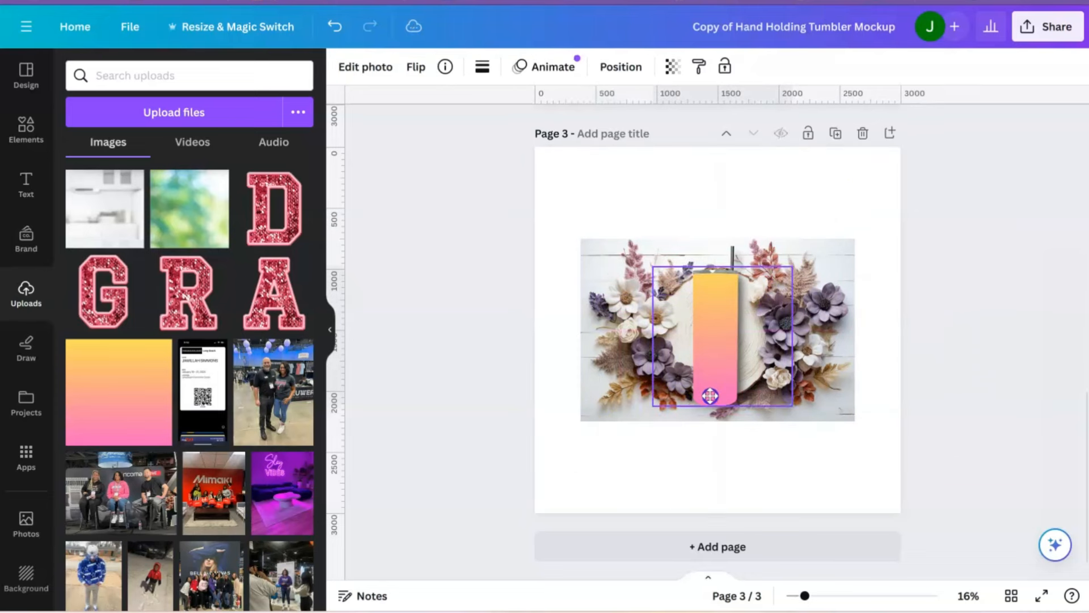
click(712, 335)
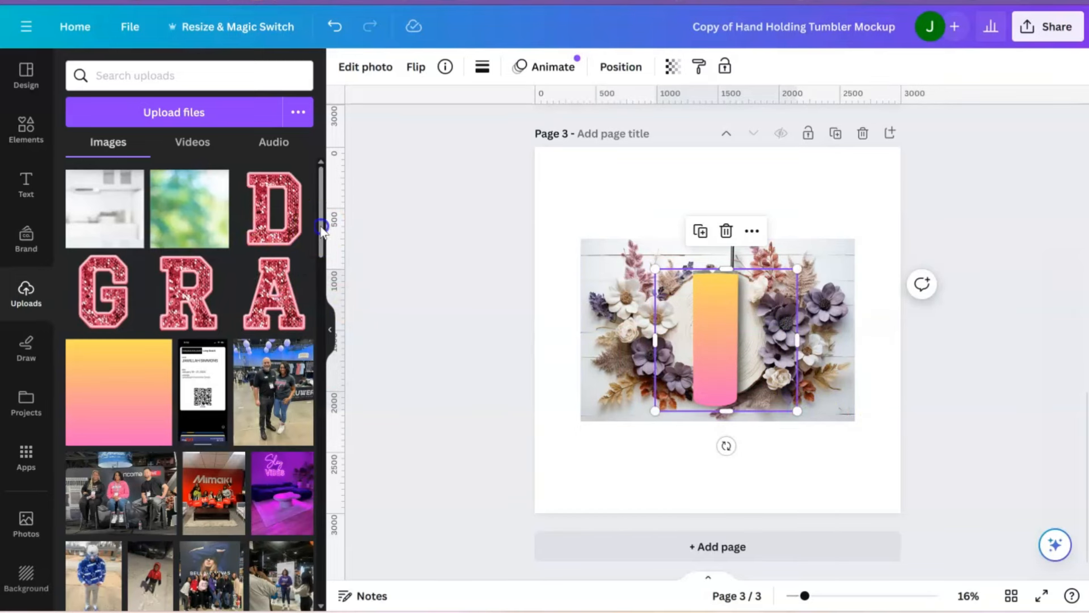
scroll(down, 3)
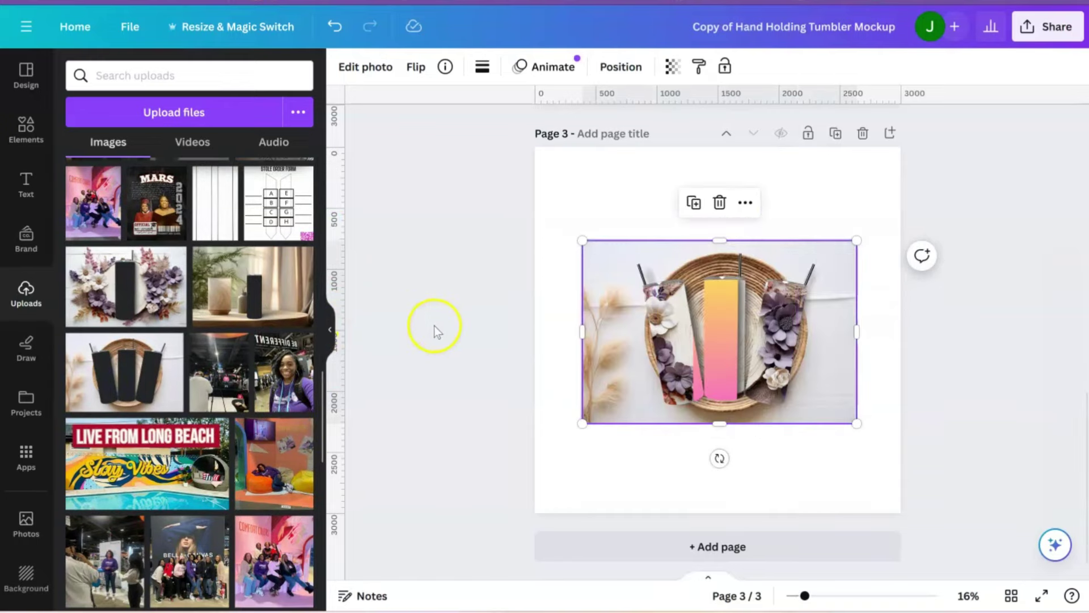
Move the three-tumbler flat-lay to lower right and add an enlarged table tumbler scene.
drag(718, 332, 719, 240)
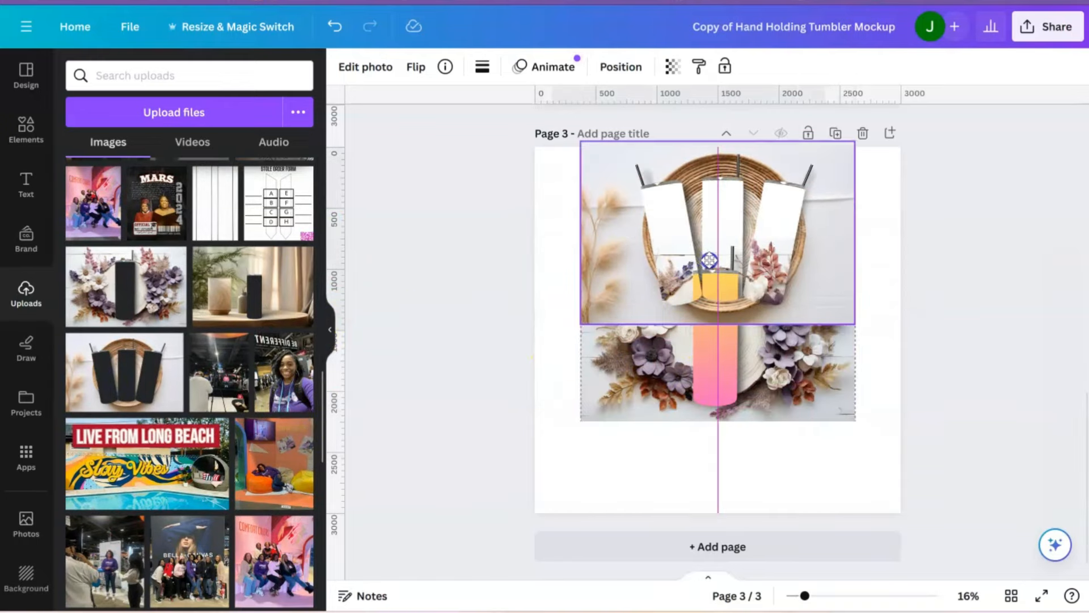
drag(717, 233, 796, 445)
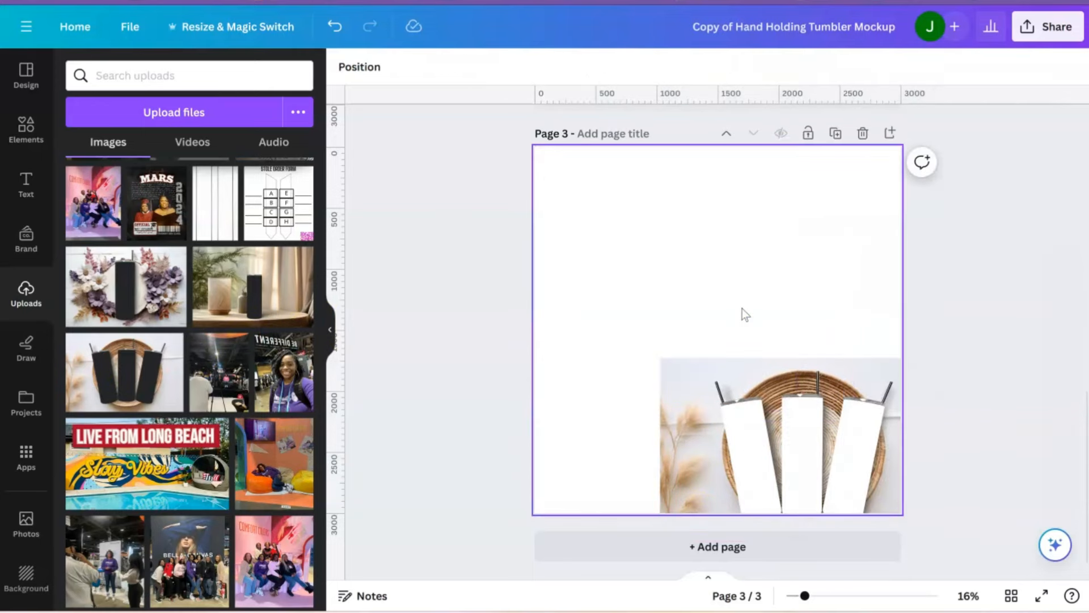
click(778, 437)
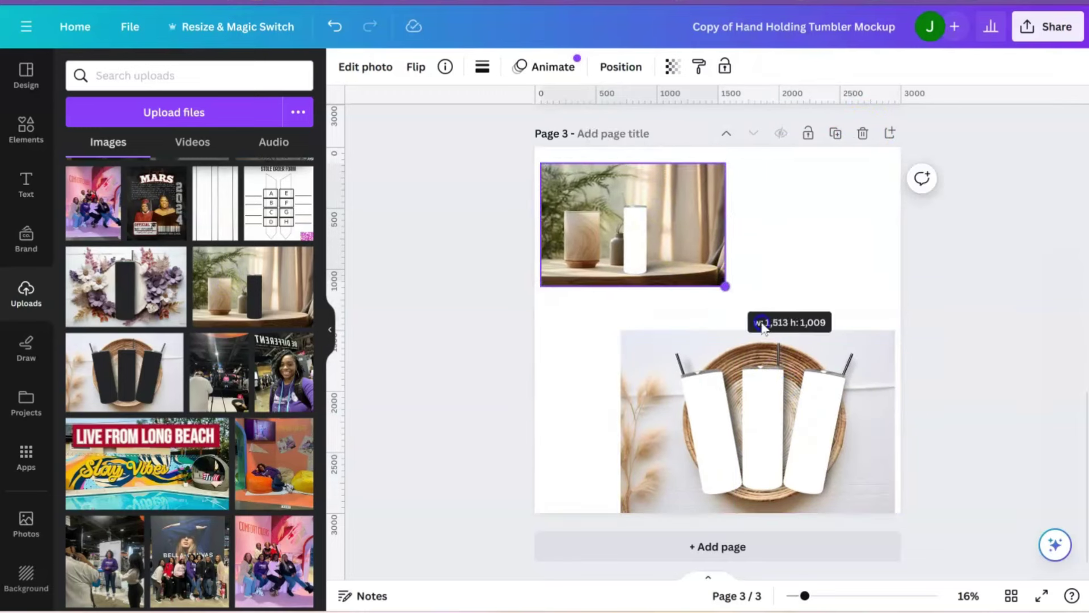
drag(726, 286, 785, 325)
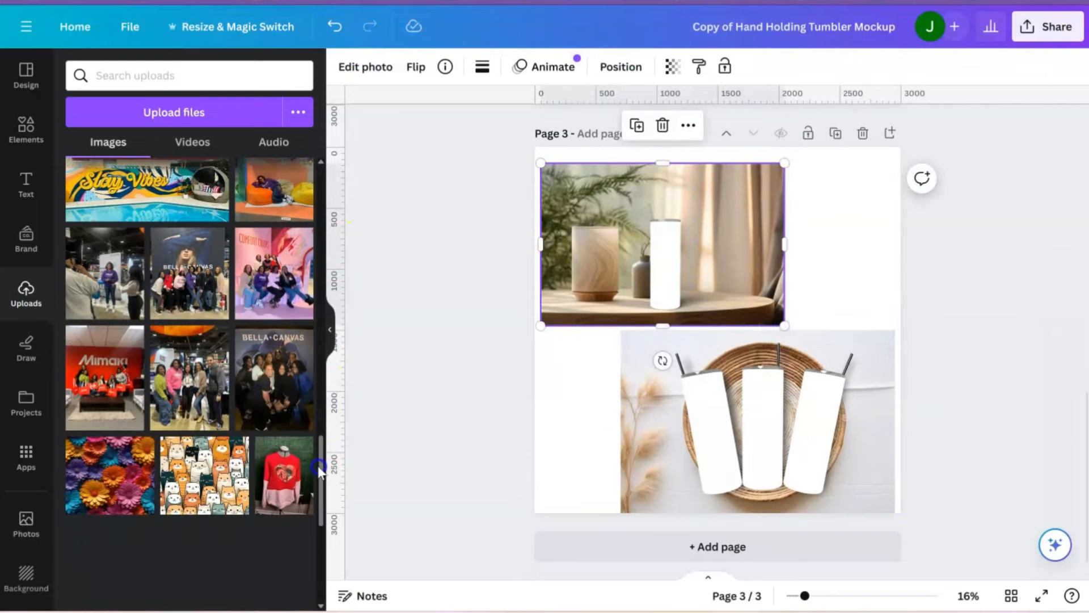
Send the daisy pattern behind the table scene and fit it to the white tumbler.
scroll(down, 3)
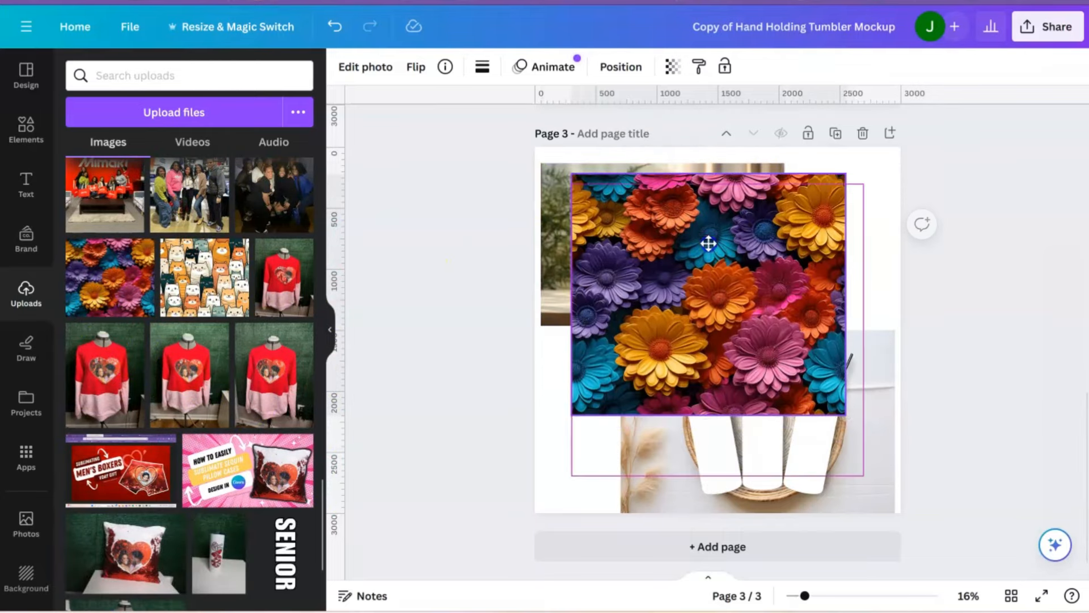
right_click(709, 244)
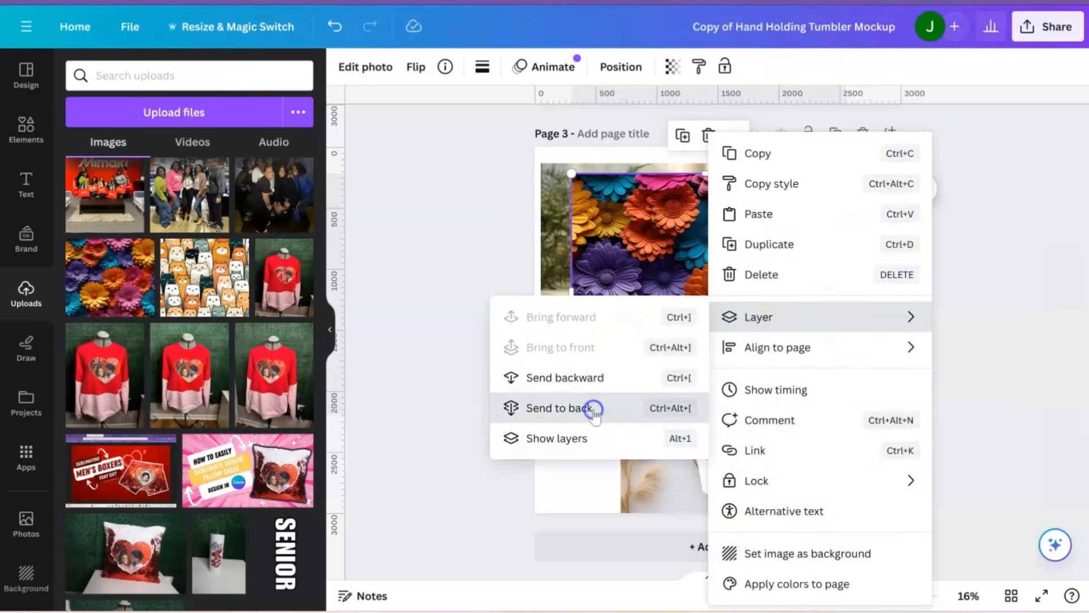
click(558, 408)
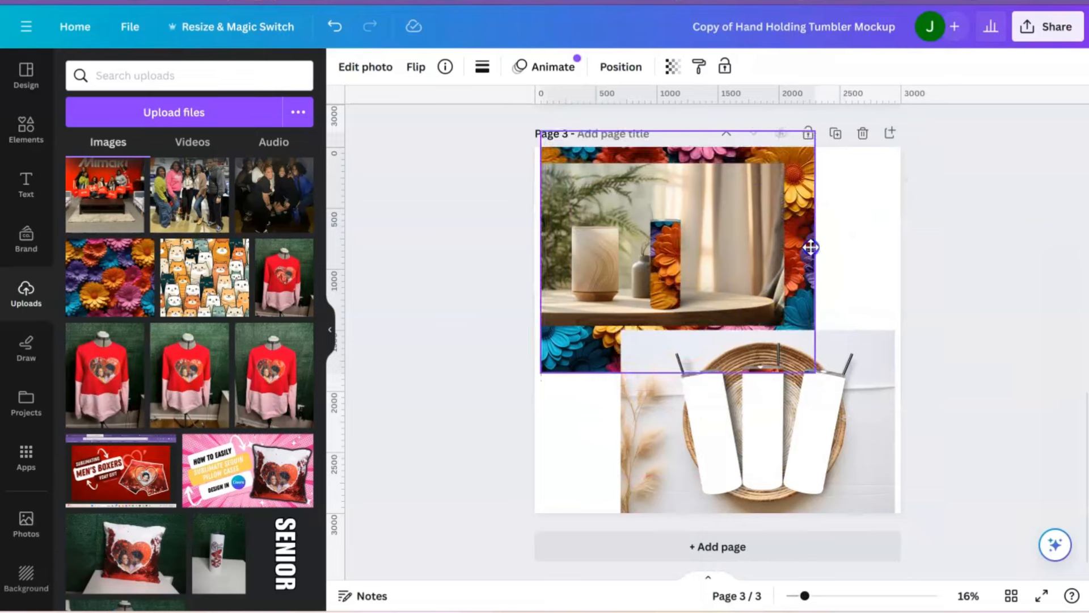
drag(811, 247, 767, 250)
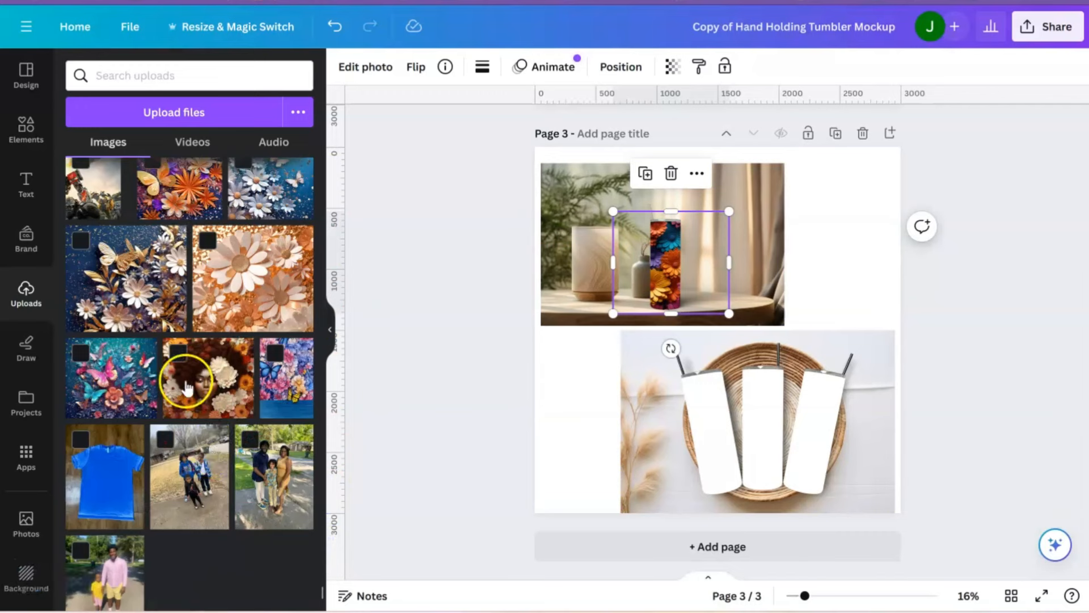
mouse_move(738, 404)
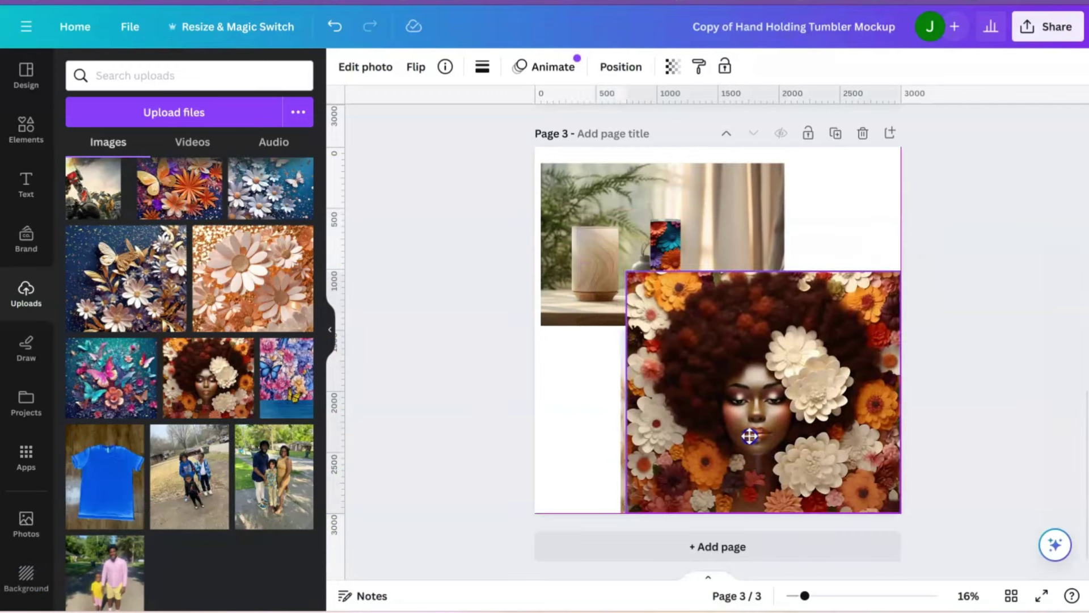
Send the floral portrait behind the flat-lay tumblers and shift the scene lower left.
right_click(750, 439)
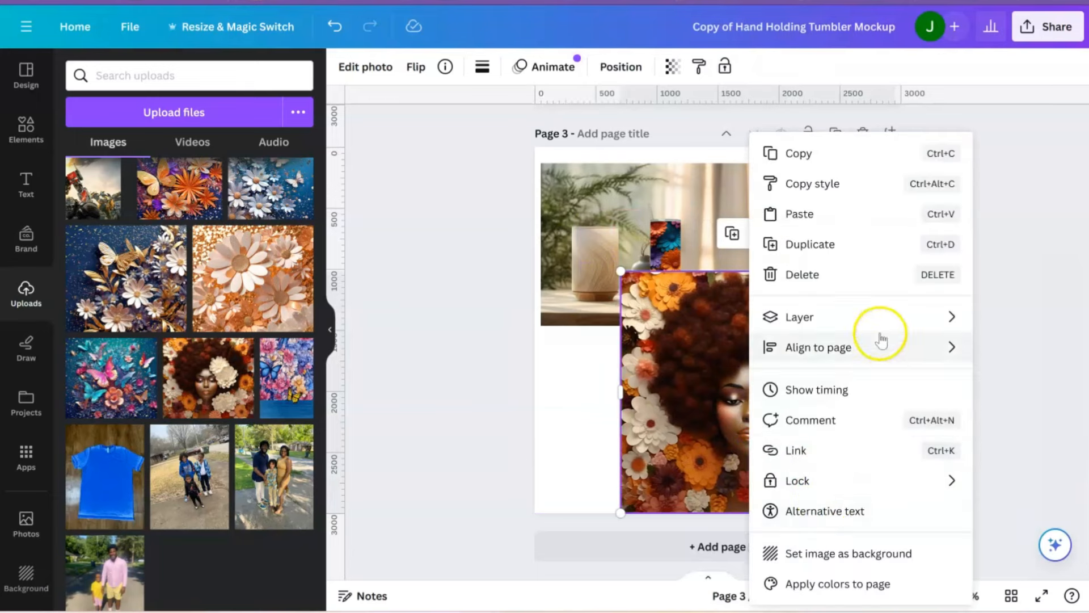
click(800, 317)
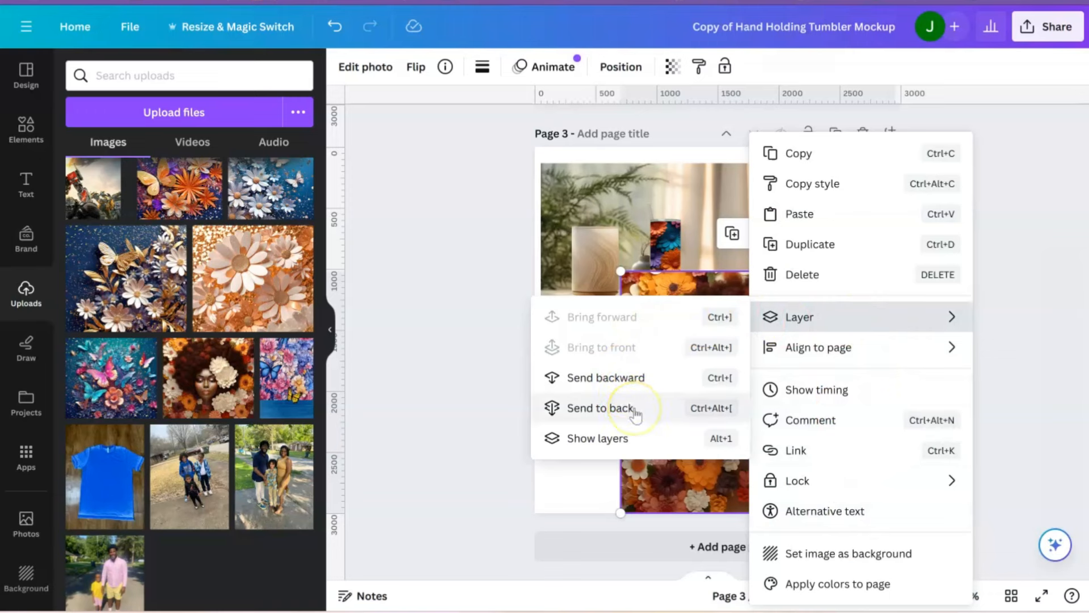
click(601, 408)
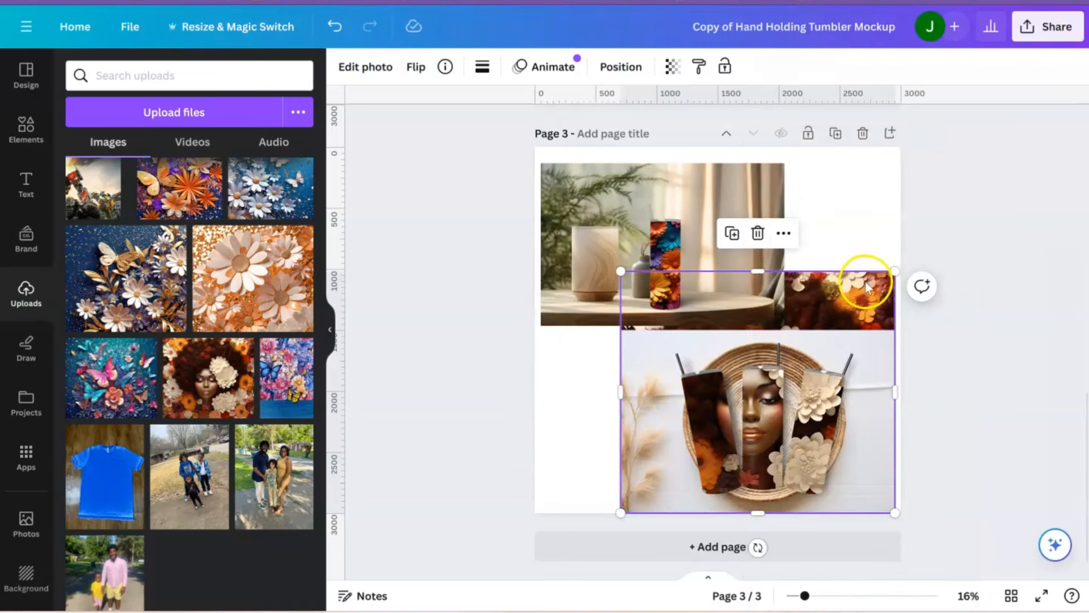
drag(895, 271, 822, 335)
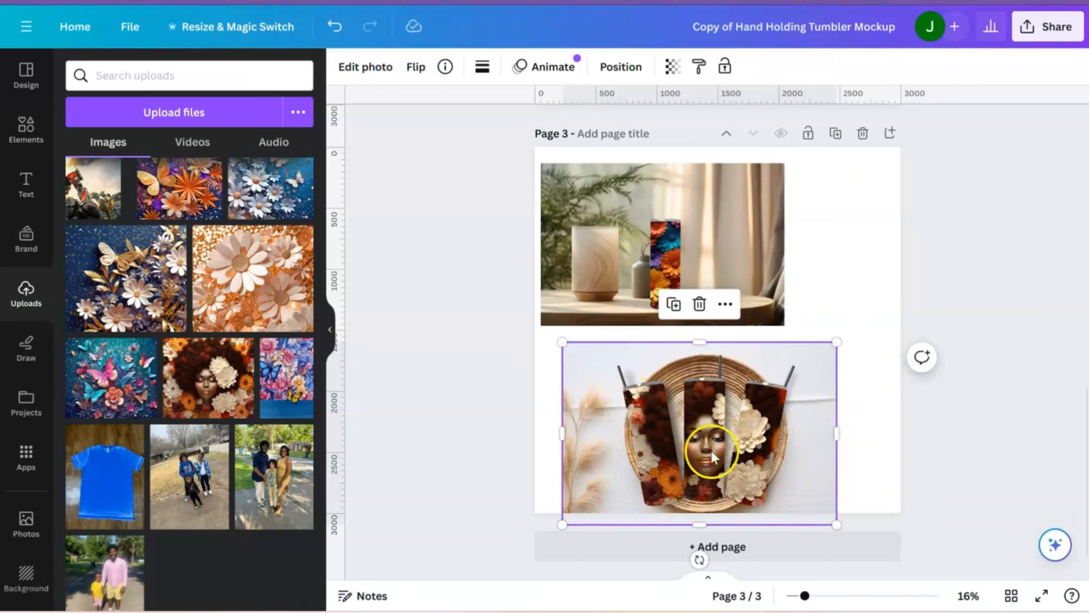
mouse_move(828, 376)
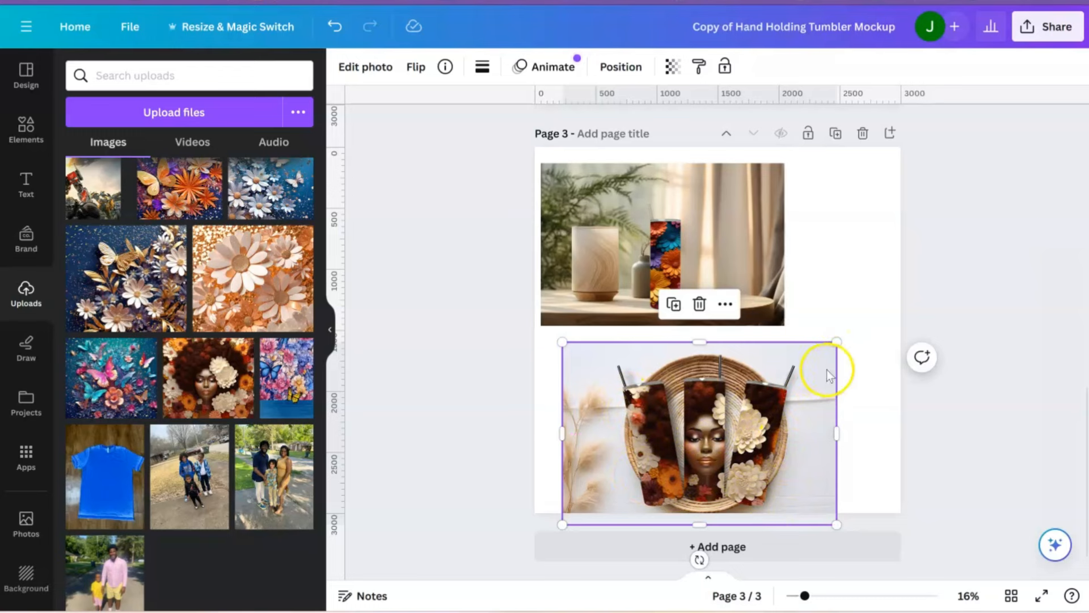
mouse_move(708, 444)
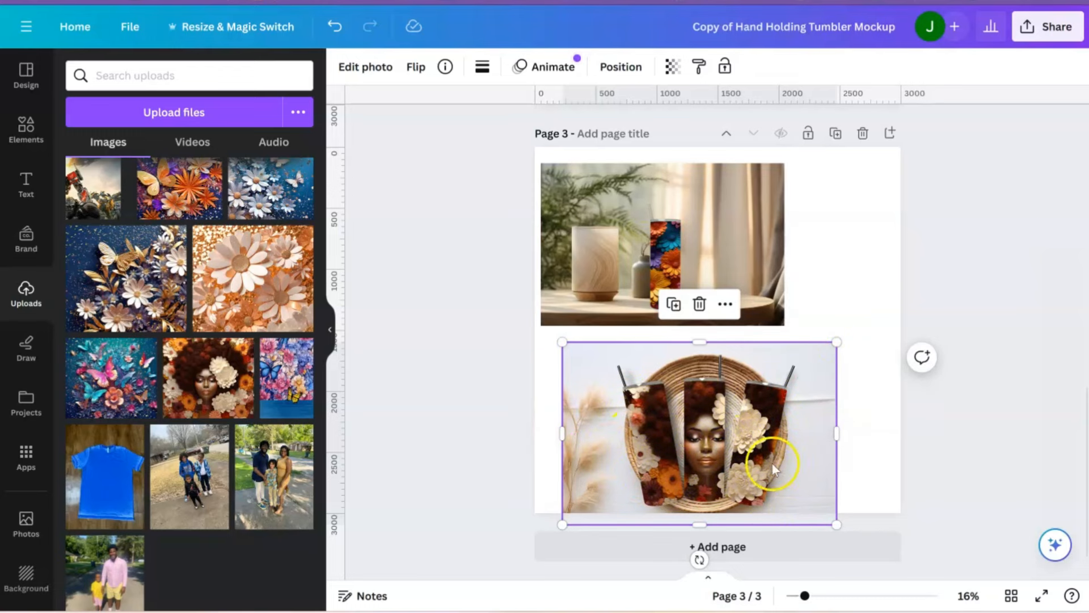
mouse_move(635, 451)
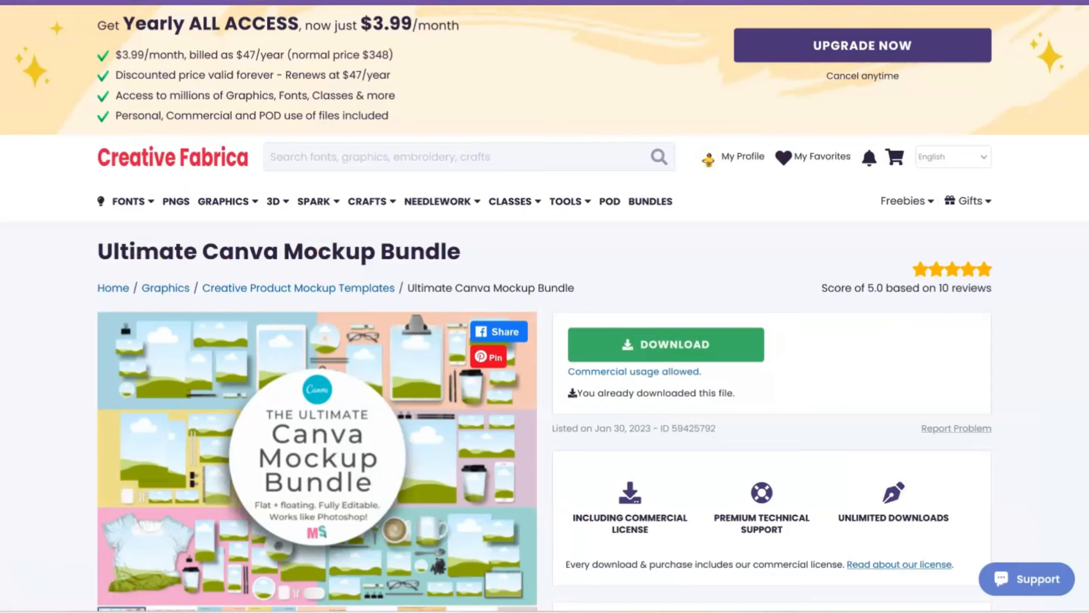
Download the Valentine Tshirt Mockup Canva Frame Full file from Creative Fabrica.
click(708, 158)
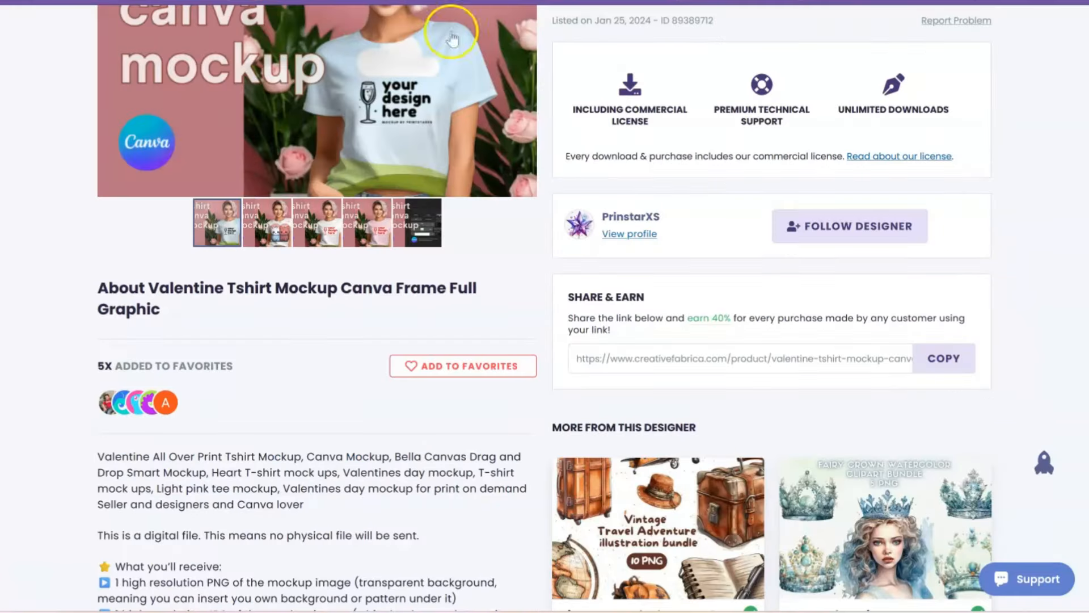
scroll(up, 3)
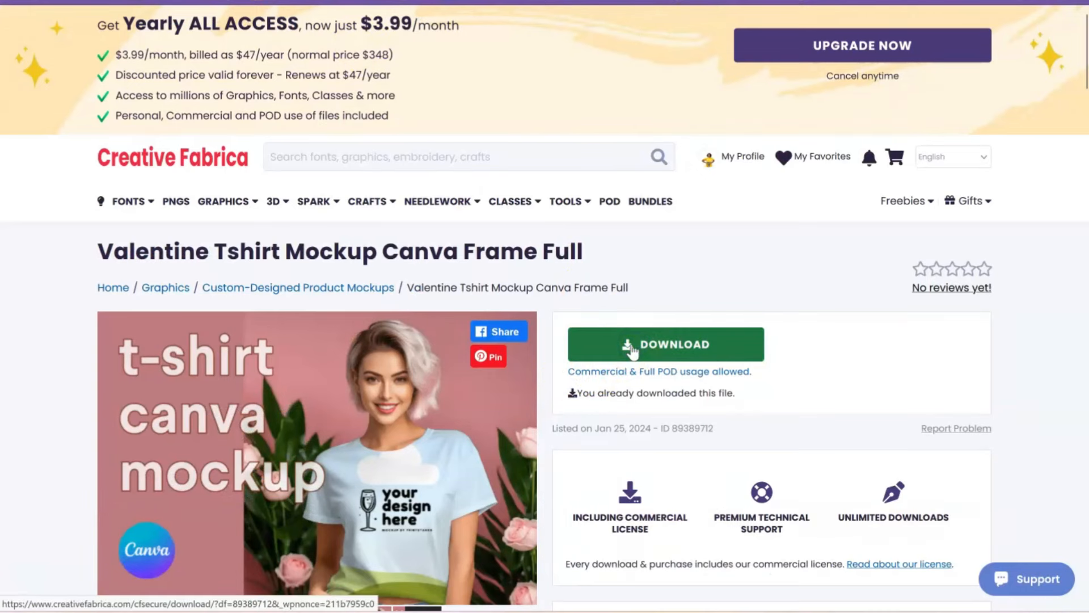
click(665, 344)
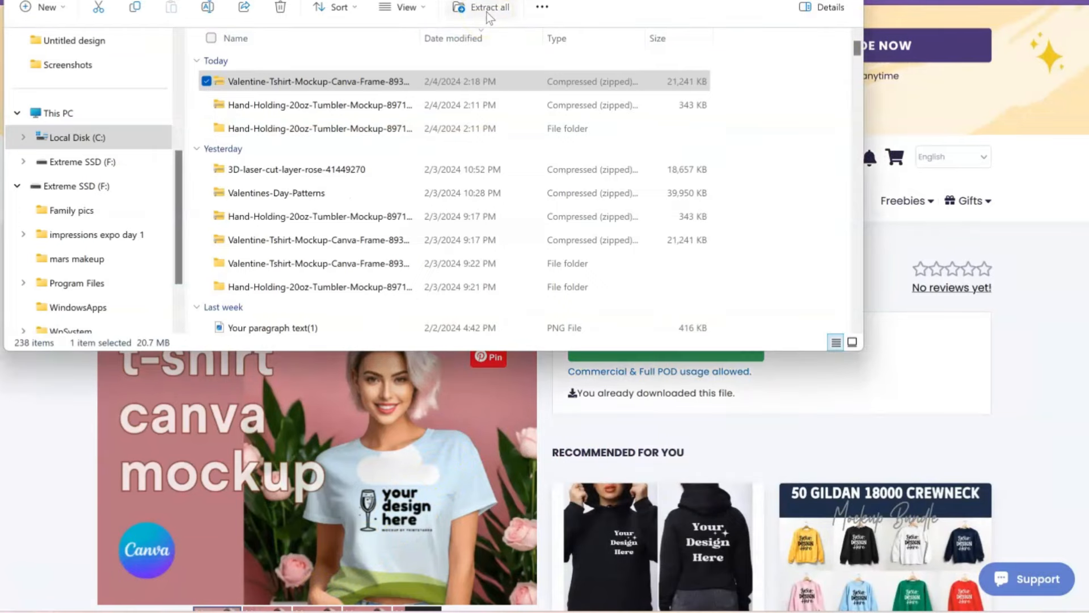
Extract the Valentine mockup zip and open its template text document.
click(489, 8)
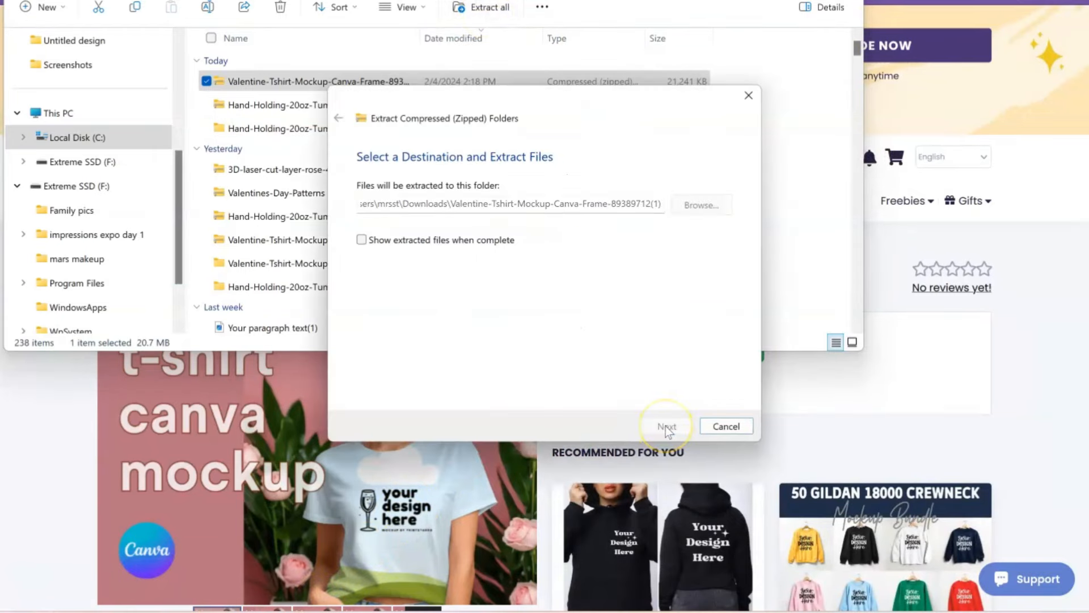
click(668, 426)
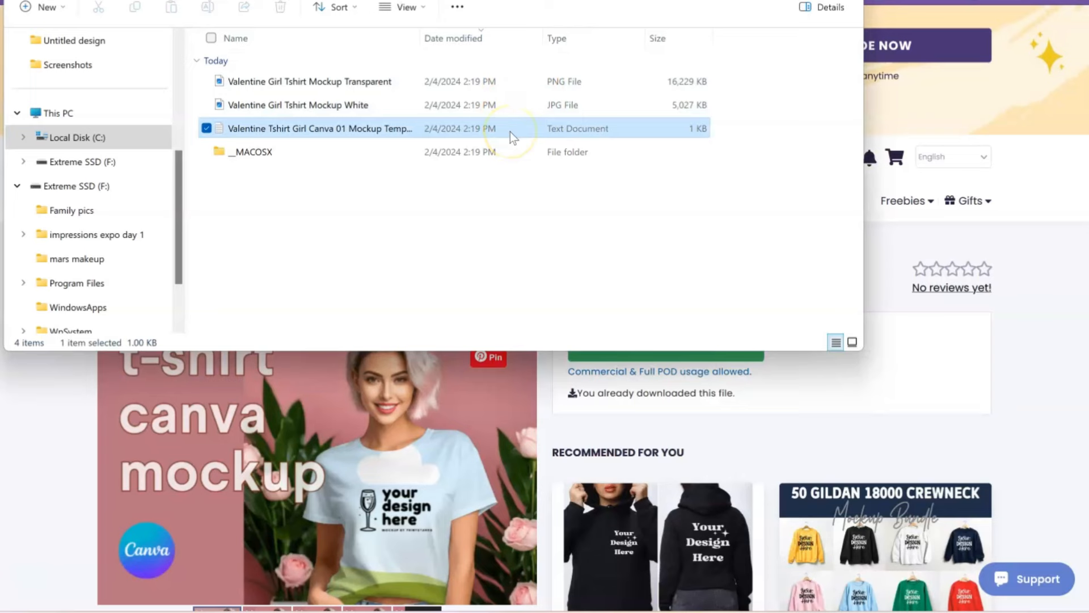
double_click(319, 128)
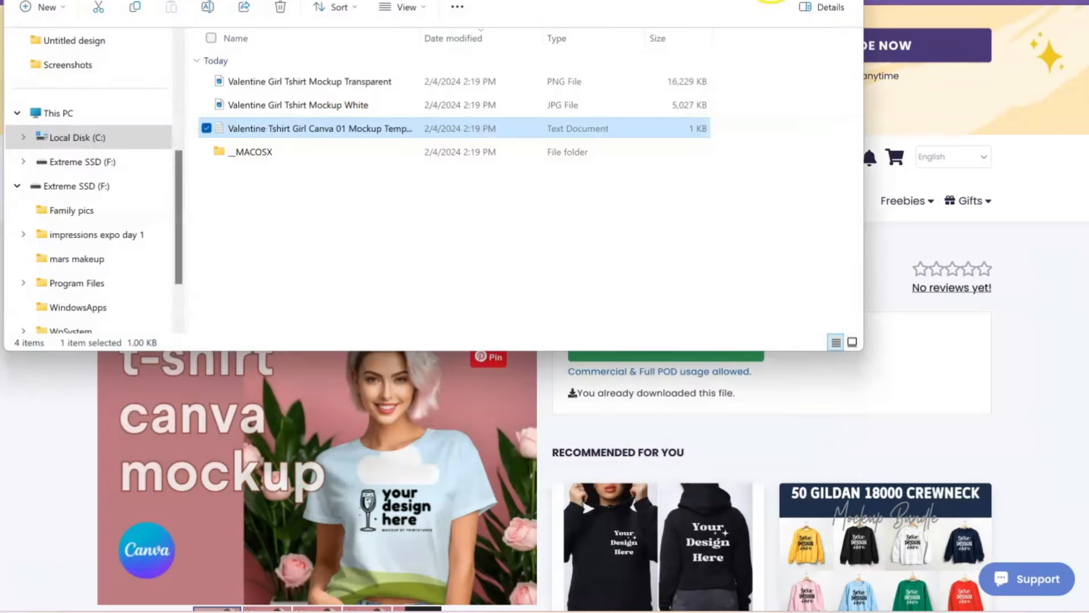
click(307, 82)
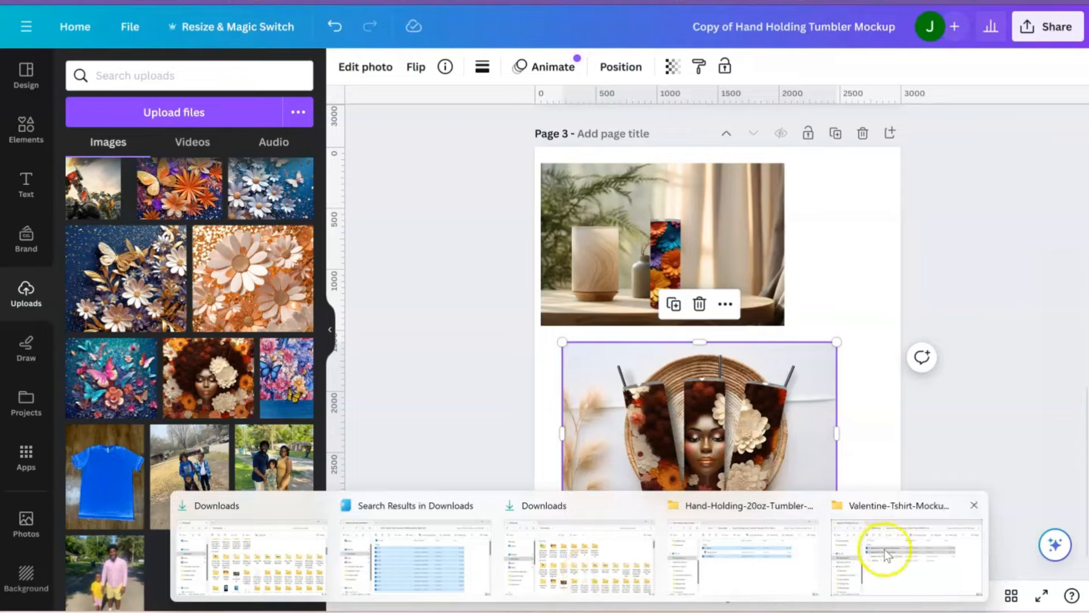
Bring in the butterfly T-shirt mockup and enlarge it to fill page 4.
click(890, 552)
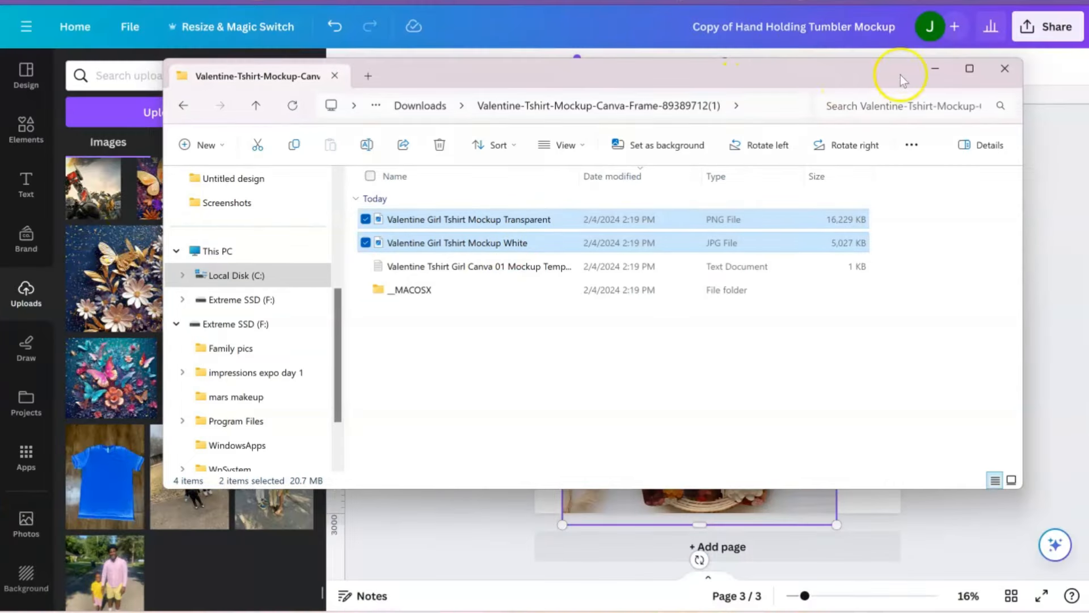
click(1004, 68)
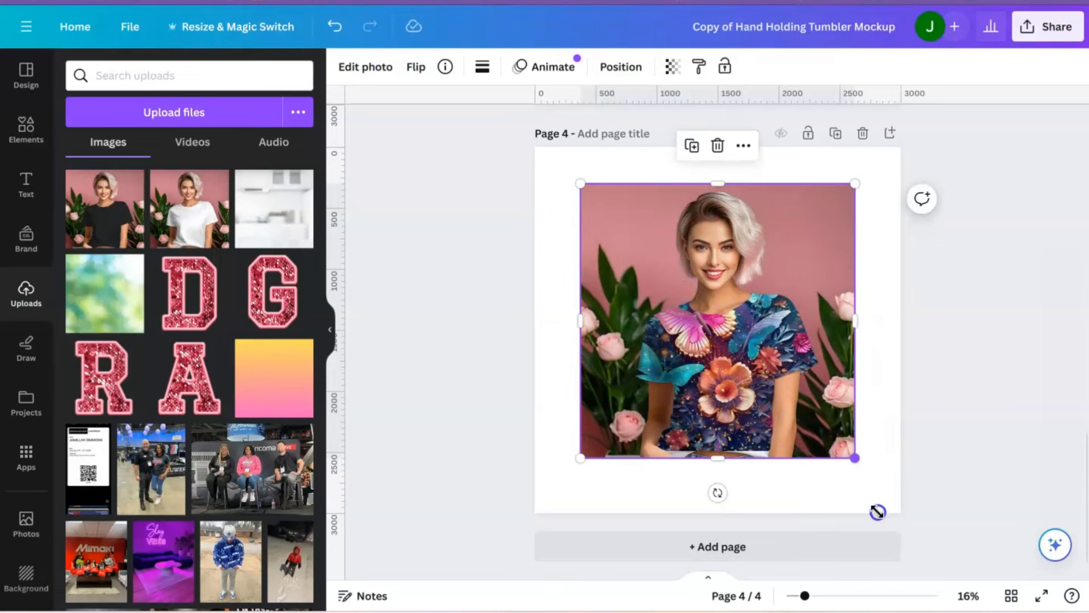
drag(855, 458, 900, 504)
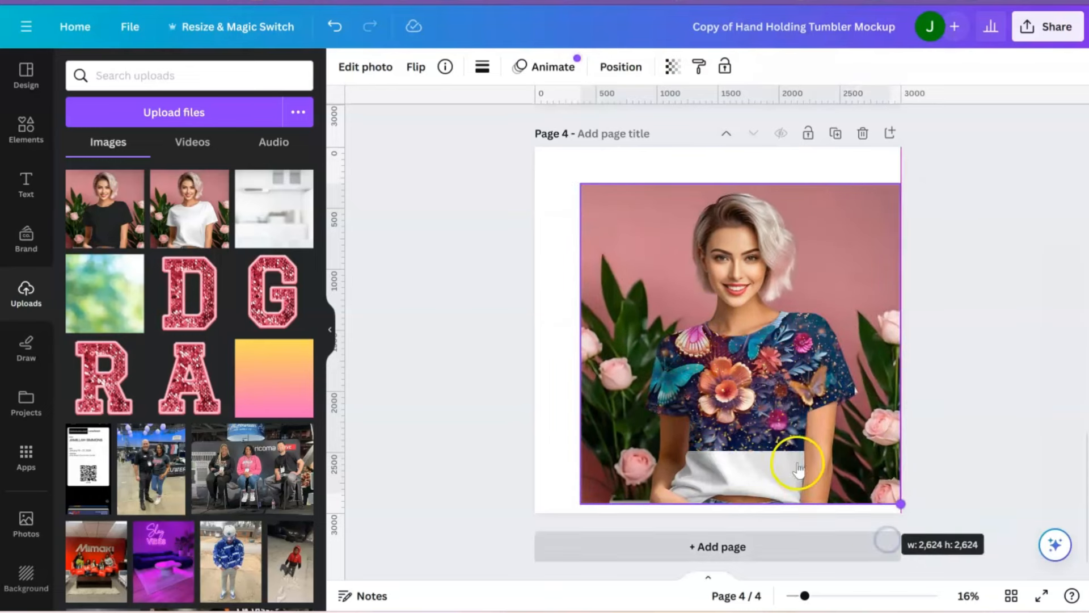
drag(796, 463, 758, 402)
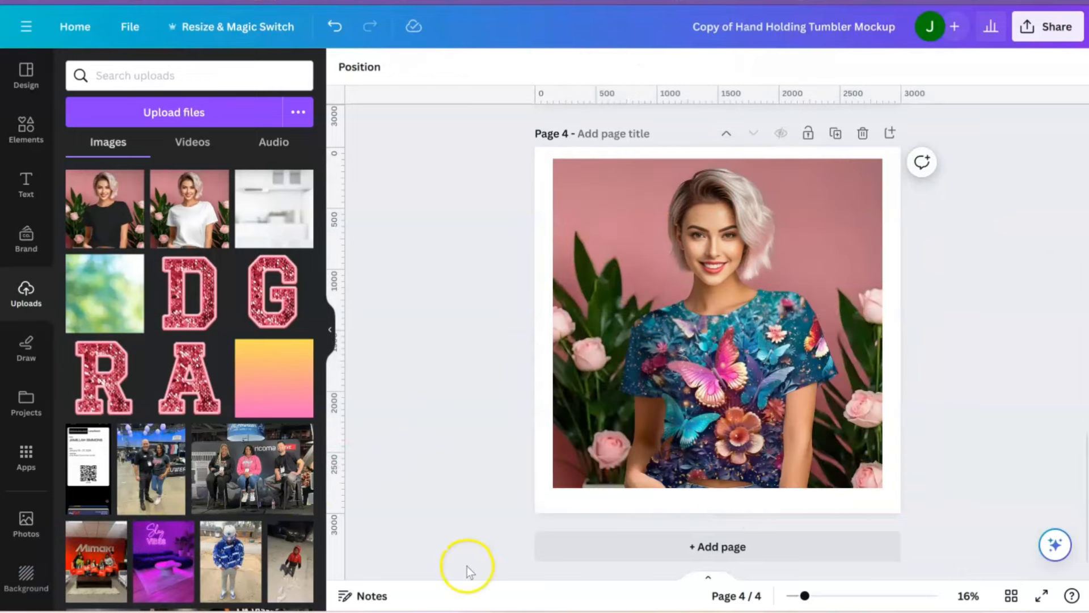
click(686, 341)
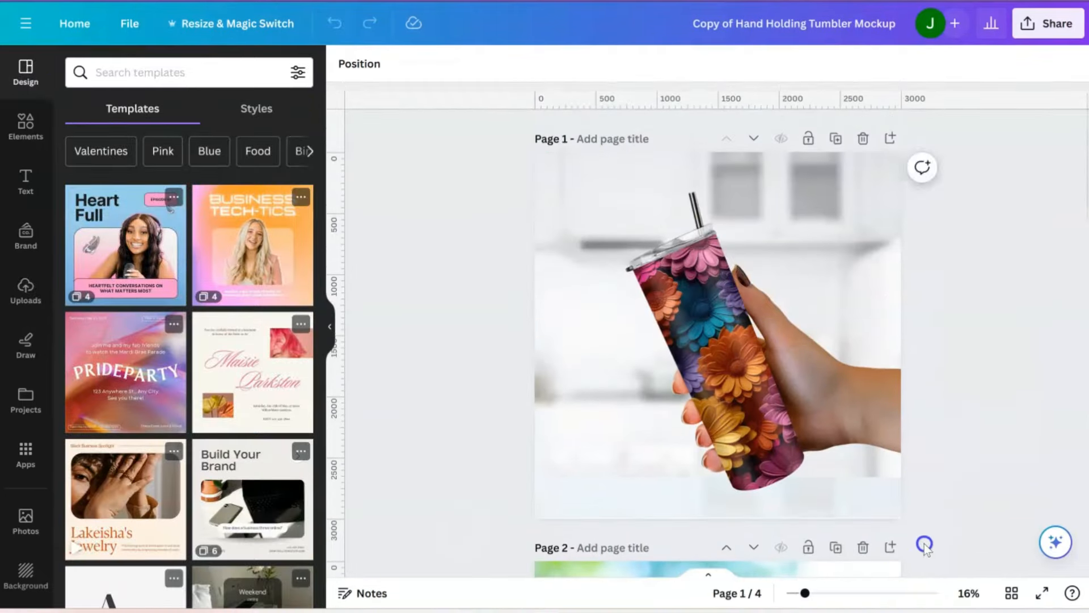
scroll(down, 3)
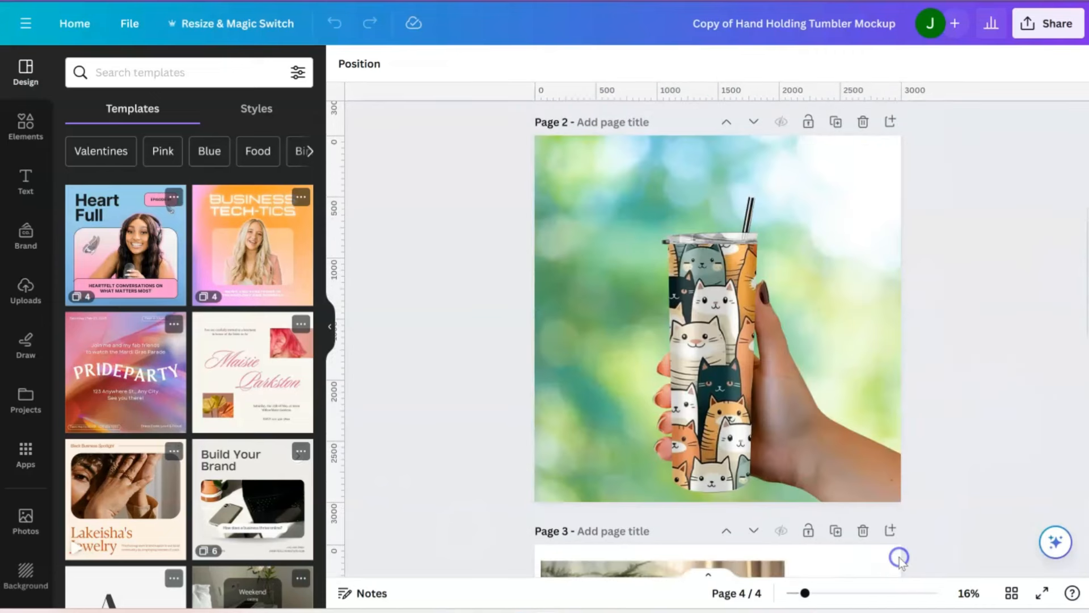
scroll(down, 3)
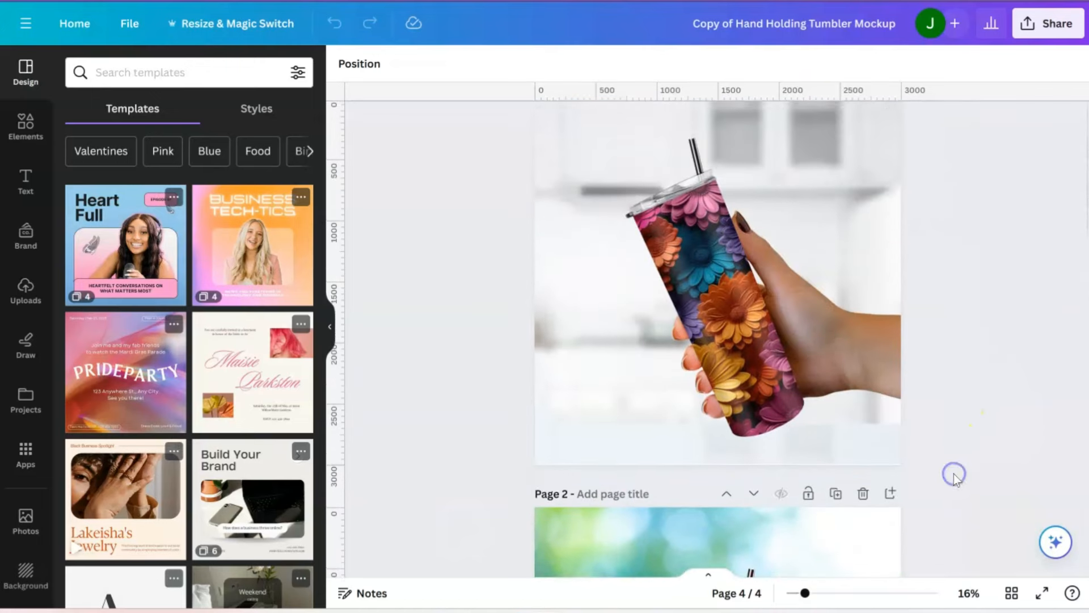
scroll(down, 3)
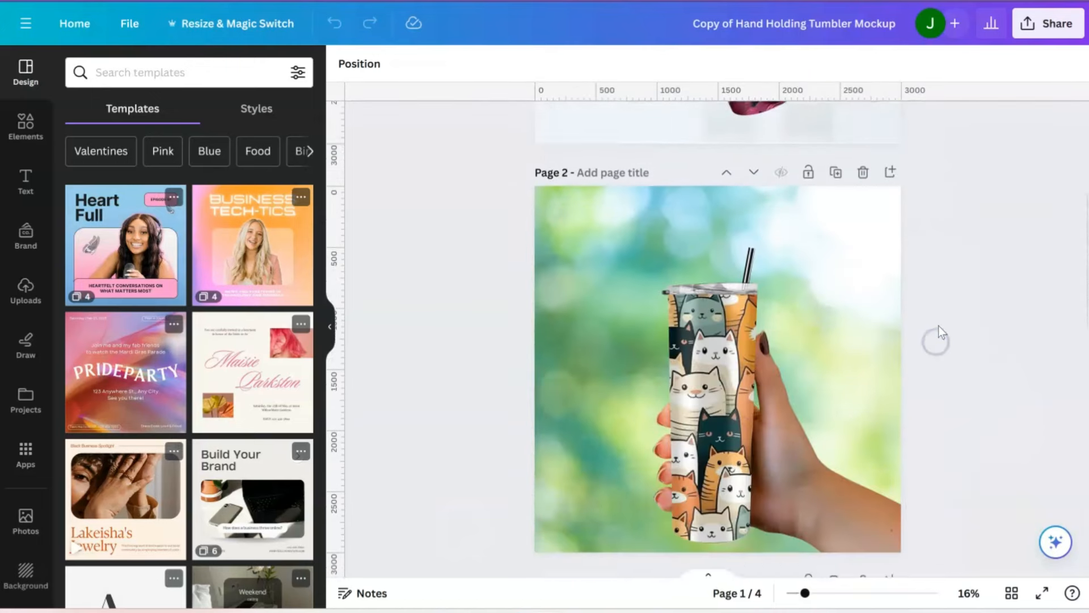